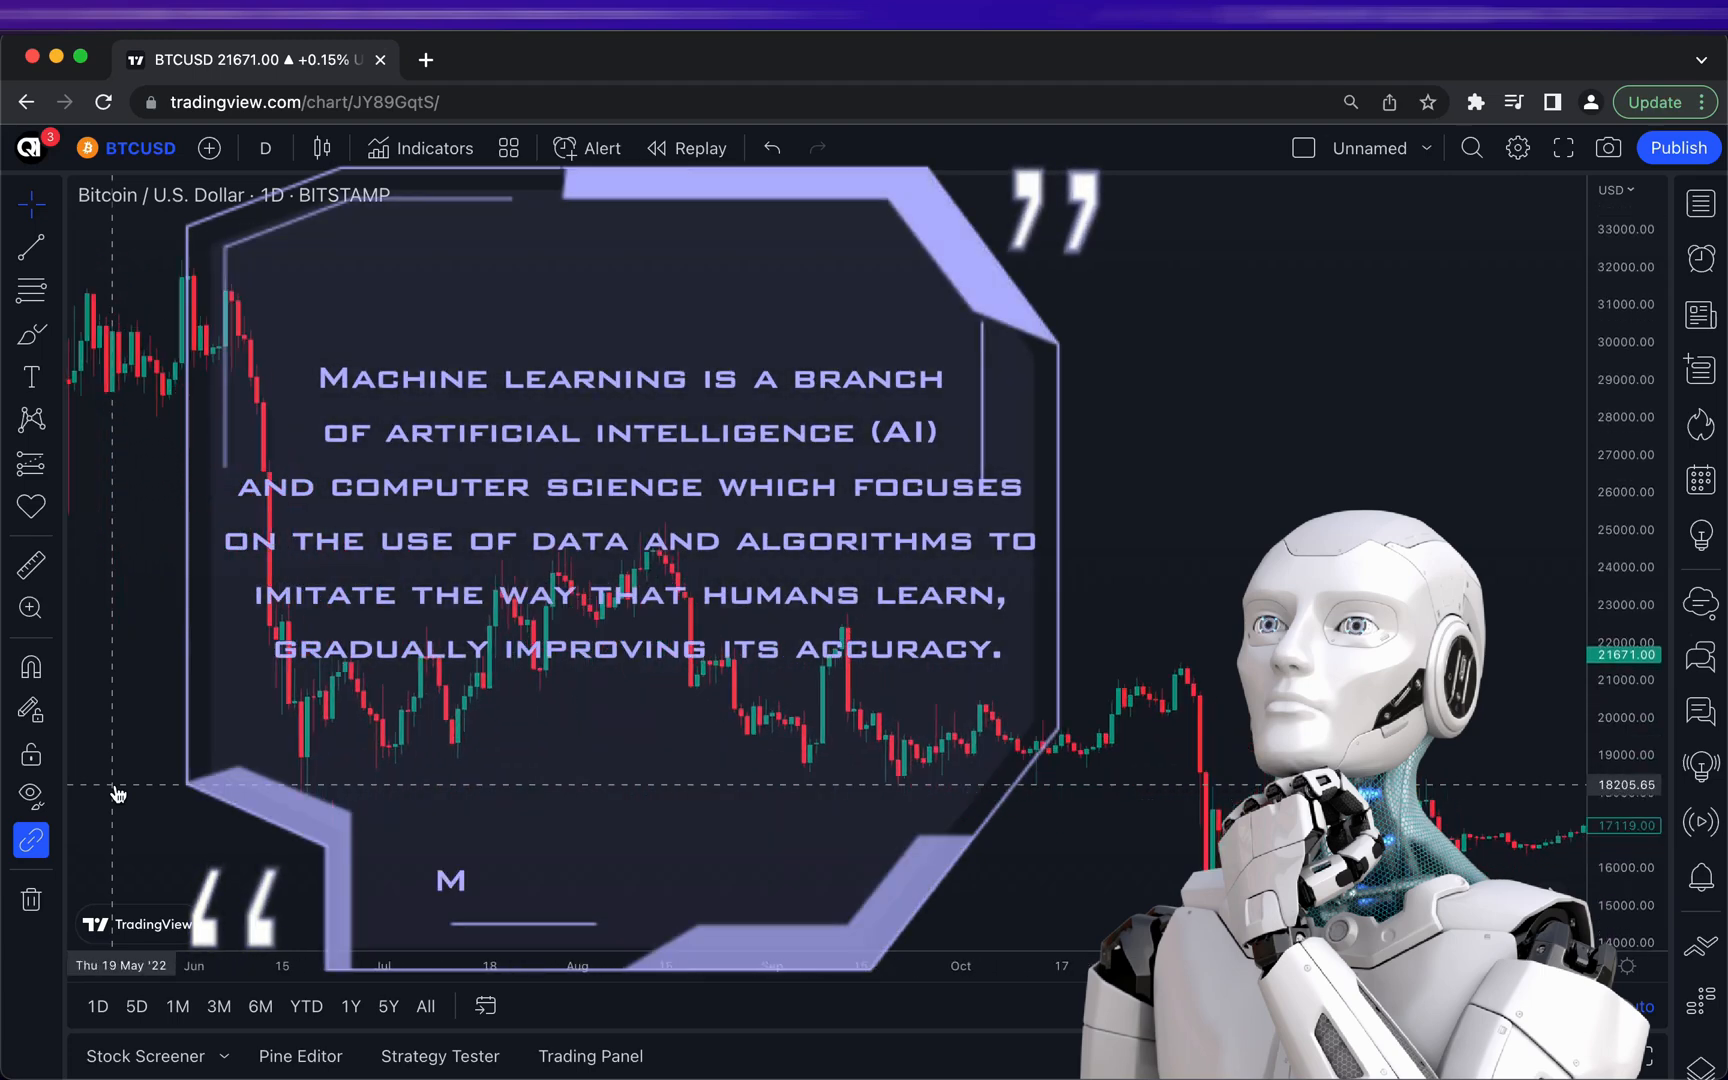
Change the BTCUSD chart interval from daily to 5-minute candles
scroll(right, 3)
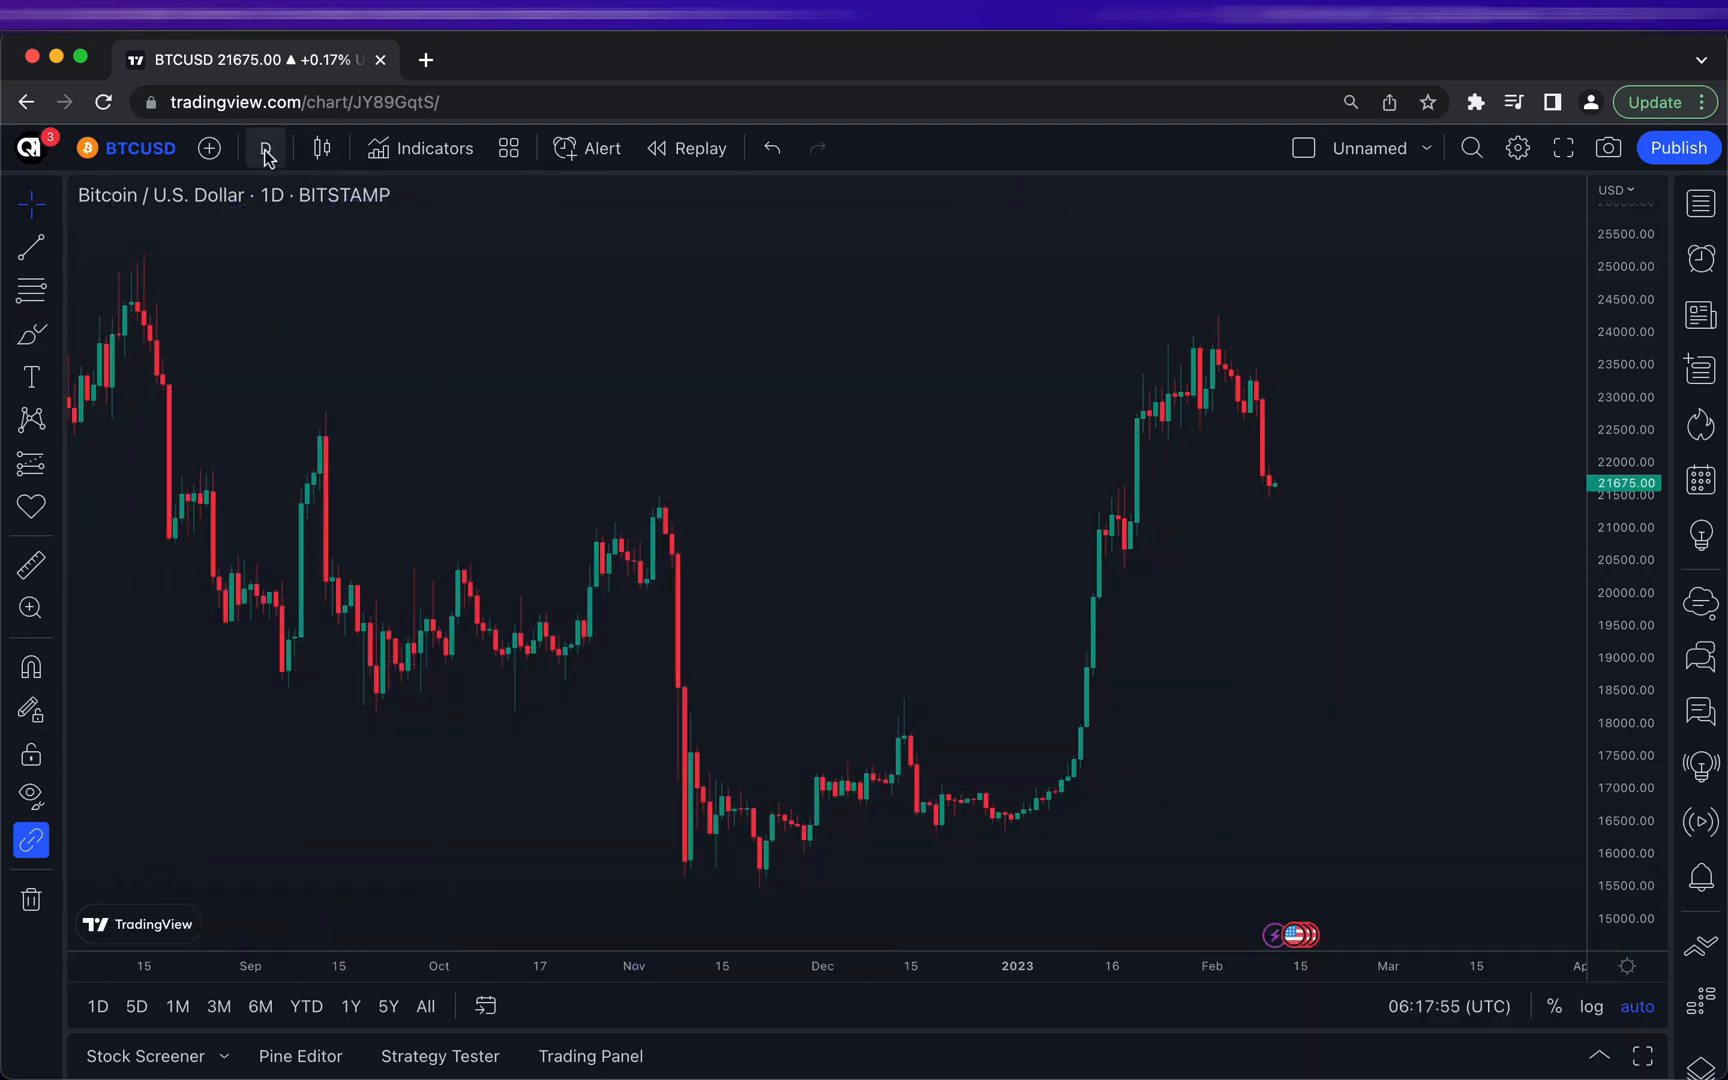
click(264, 148)
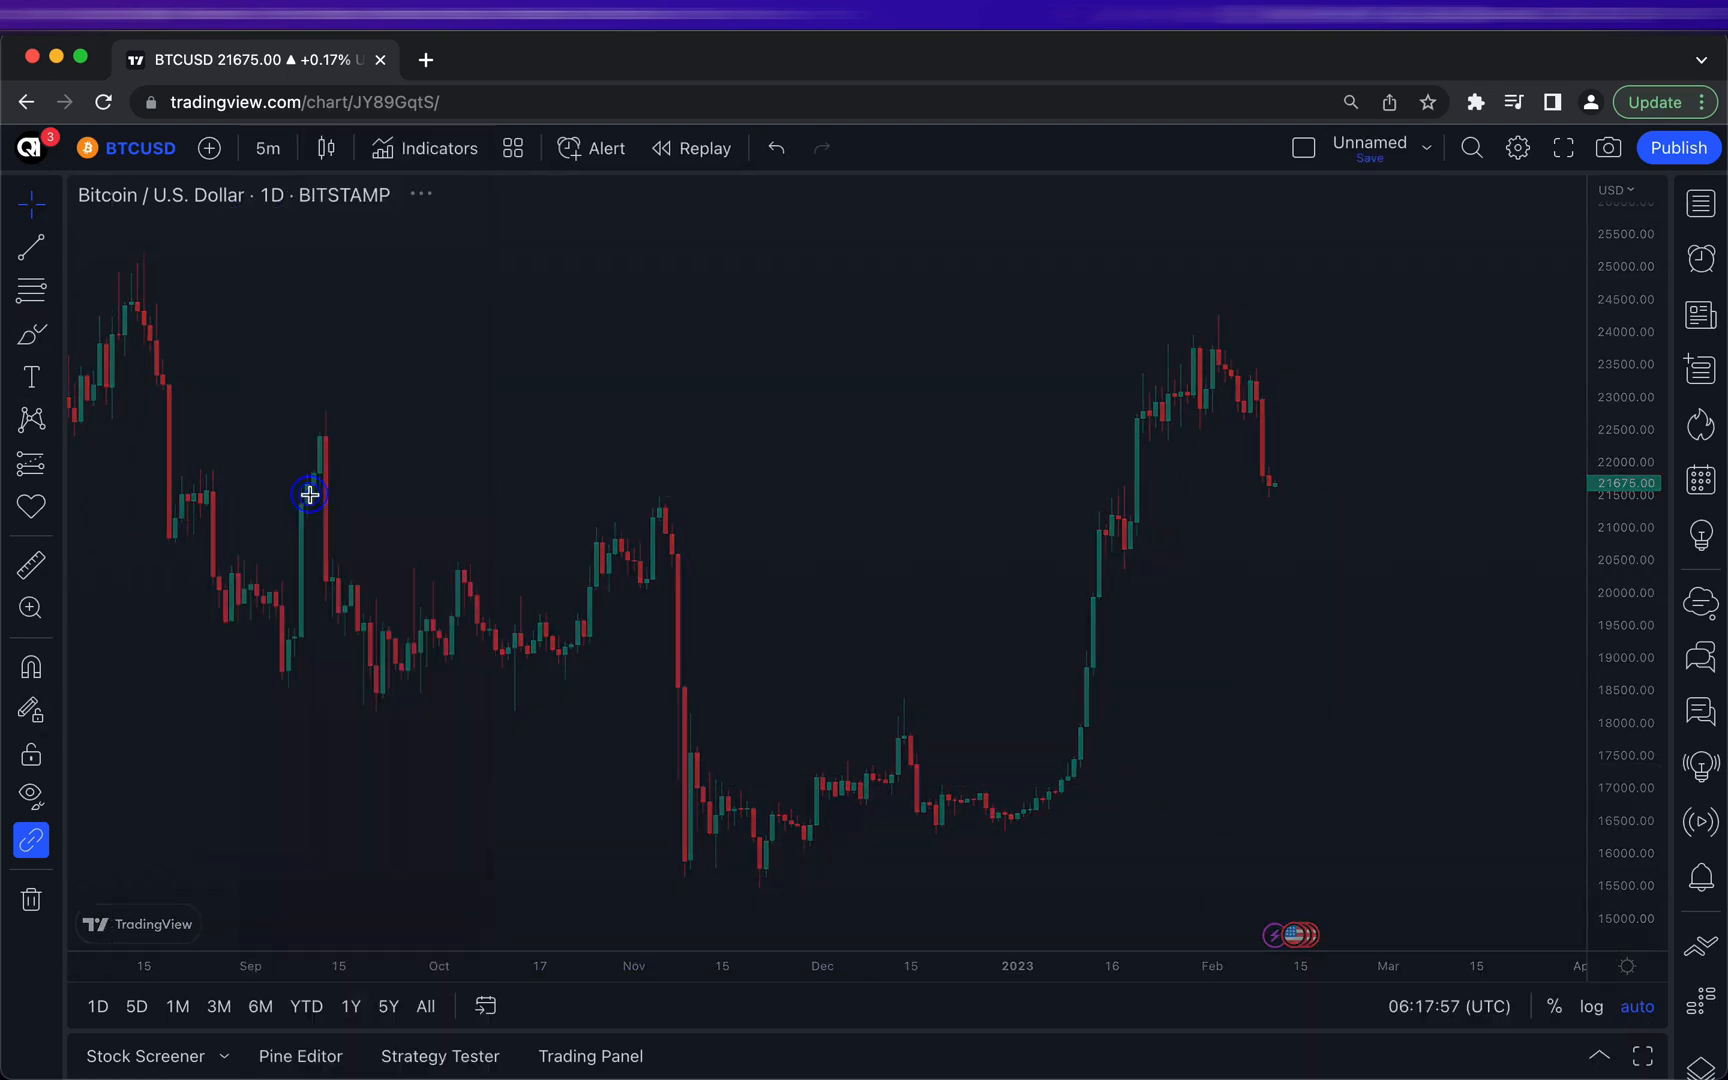
click(266, 148)
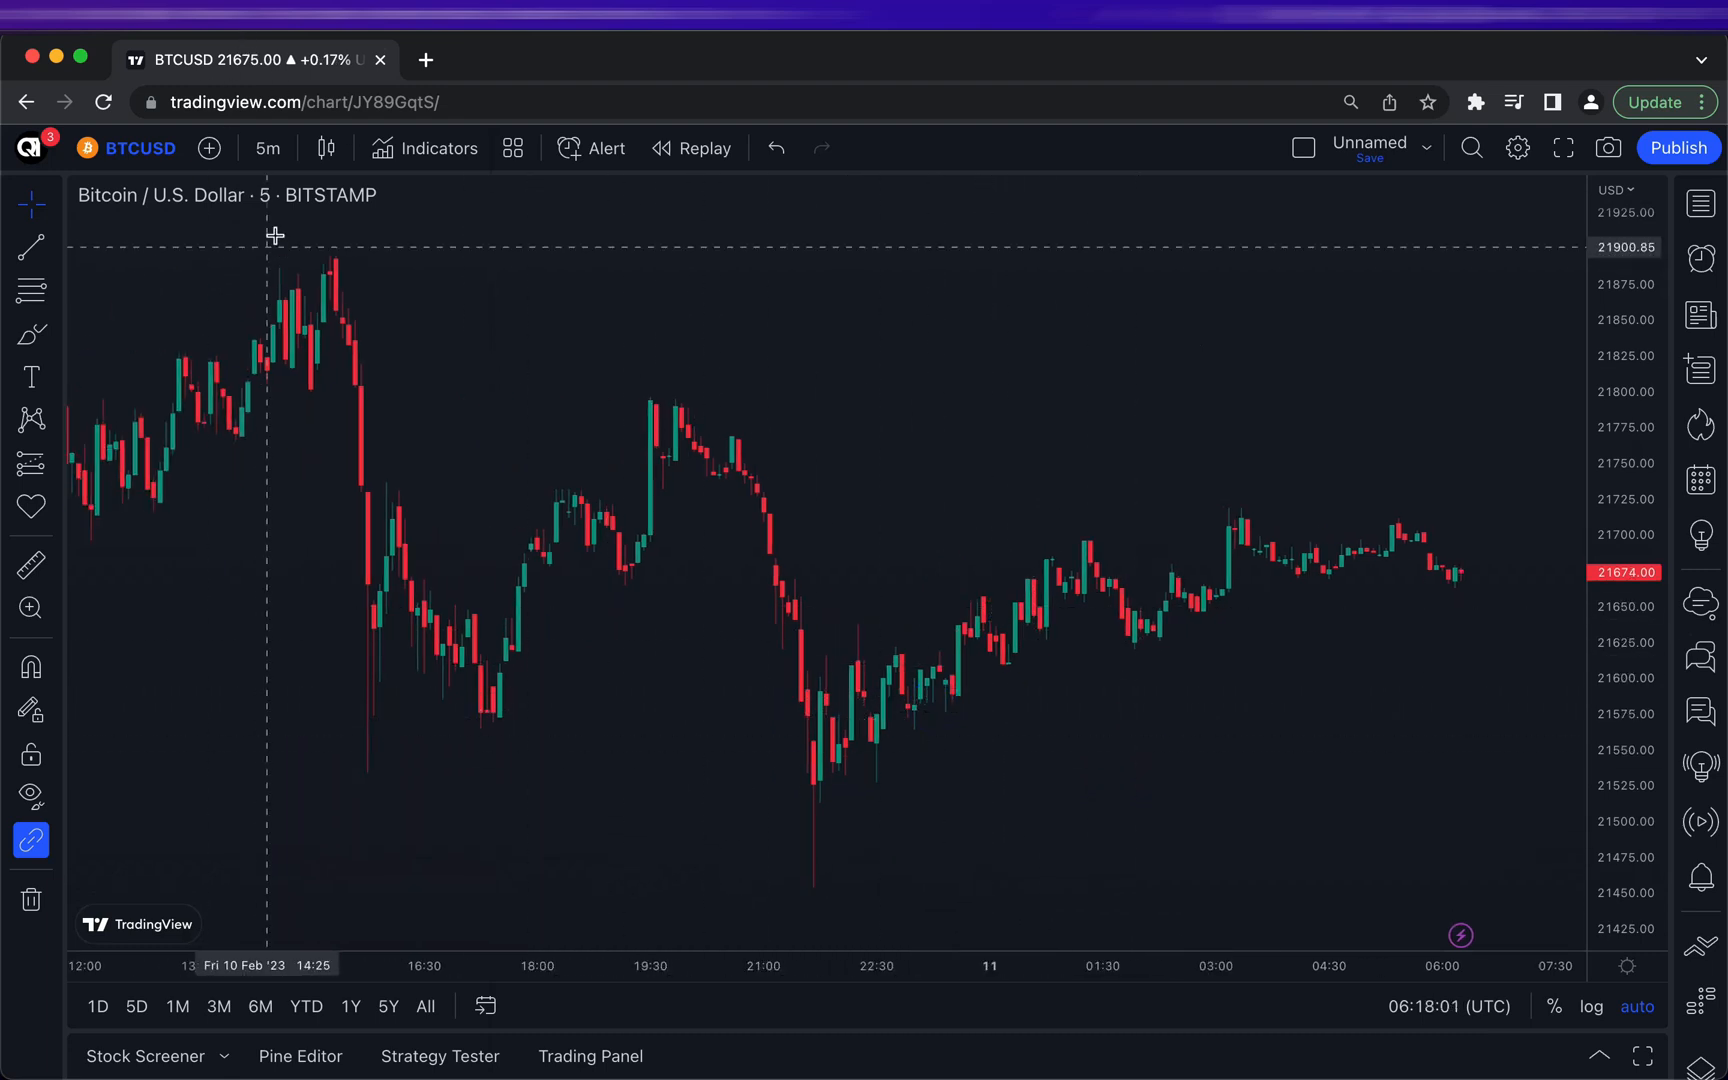
Search 'machi' and add the Machine Learning: Lorentzian Classification indicator to the chart
click(424, 148)
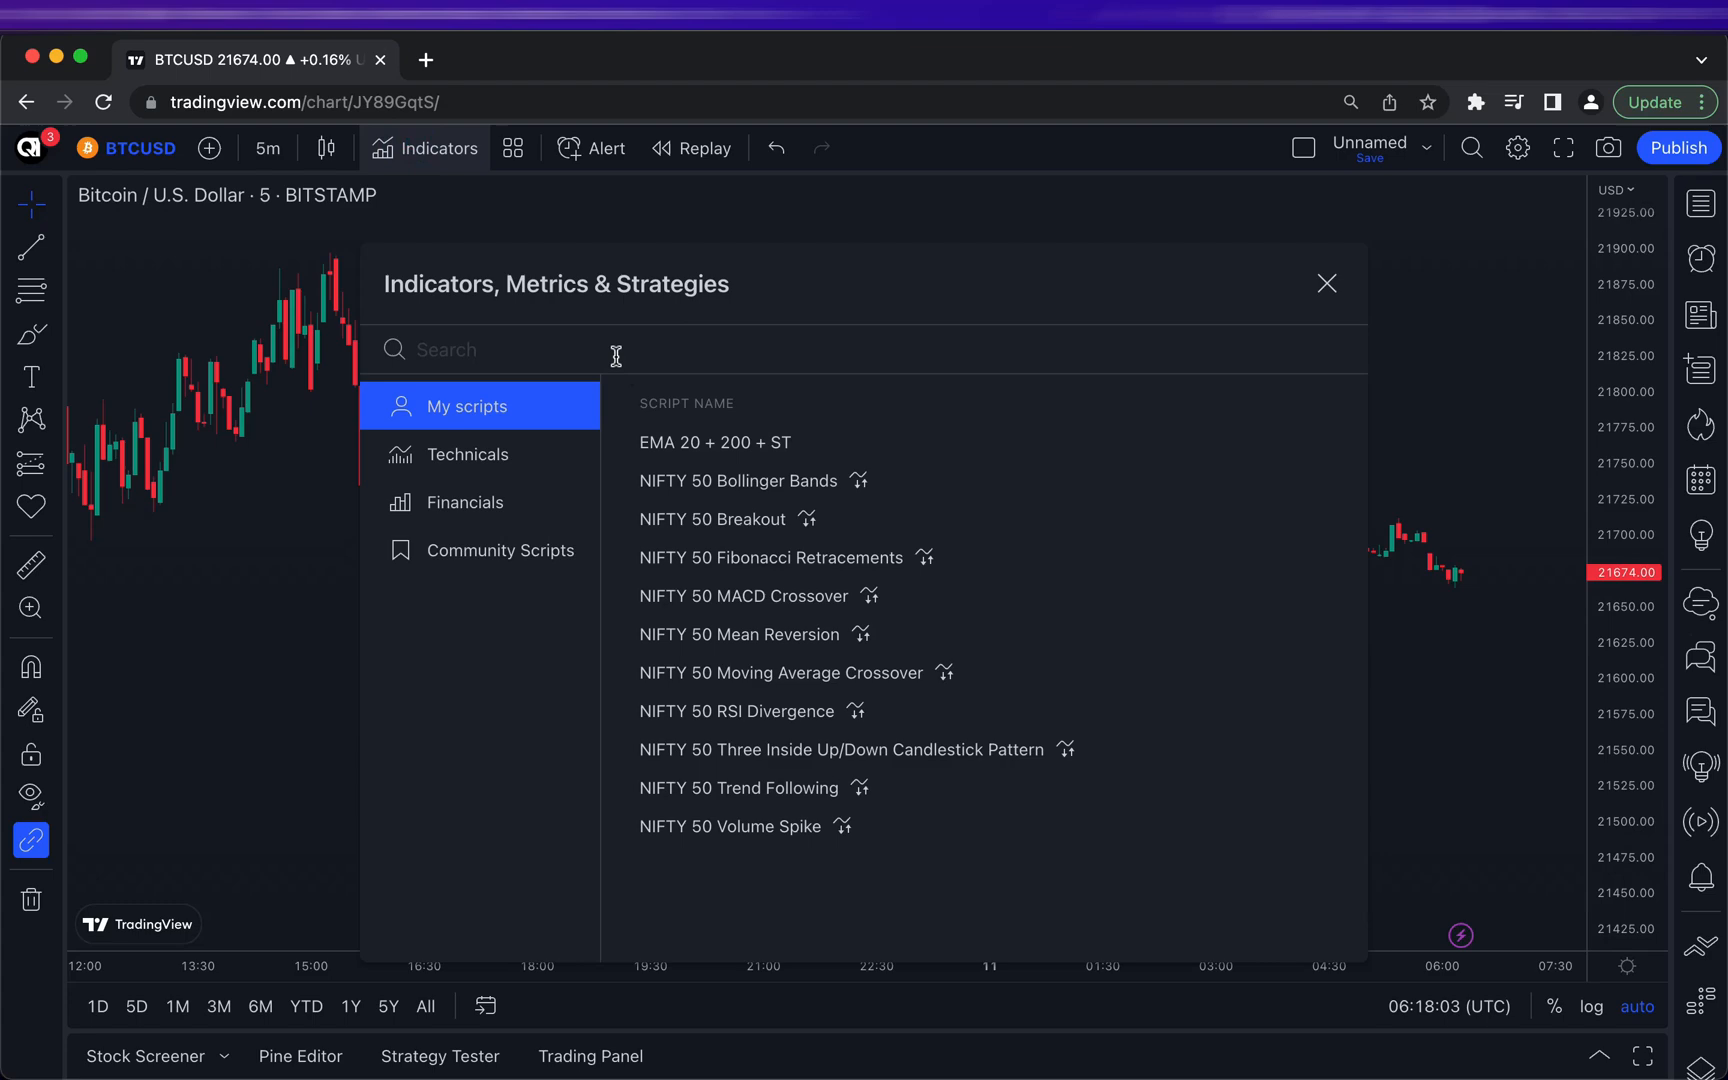
text(MACHINE LEA)
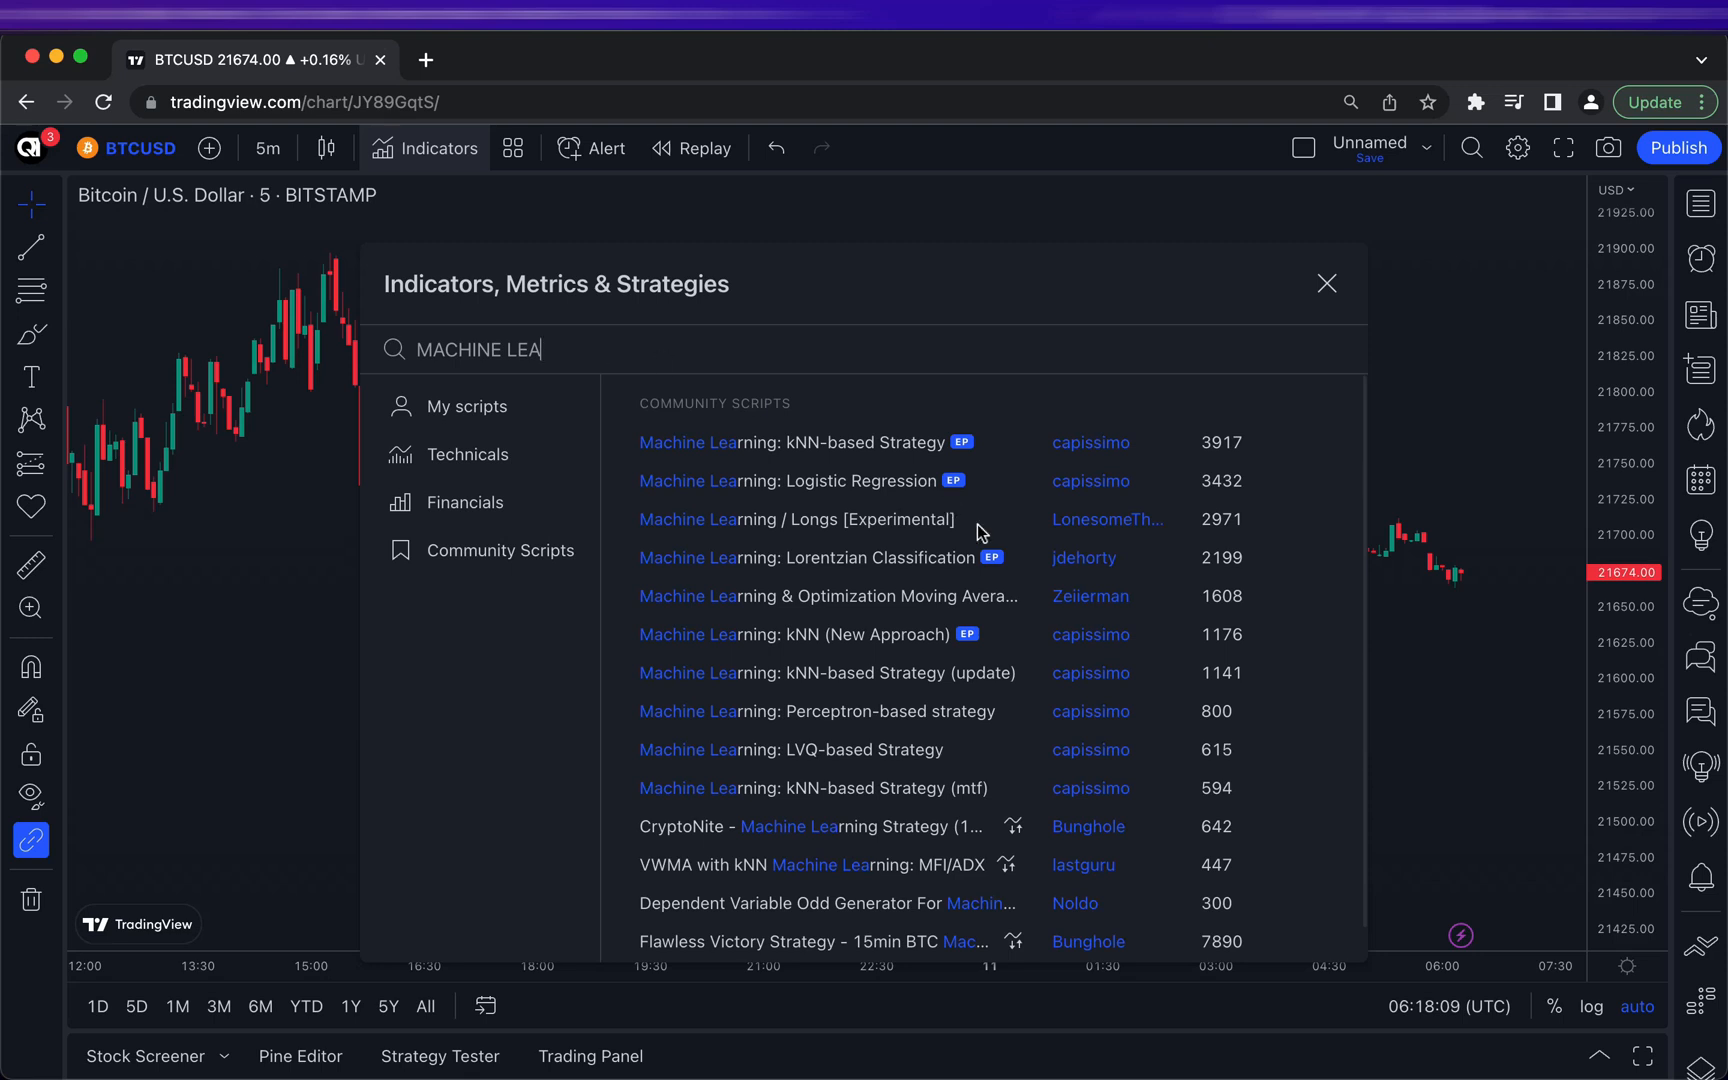
mouse_move(850, 576)
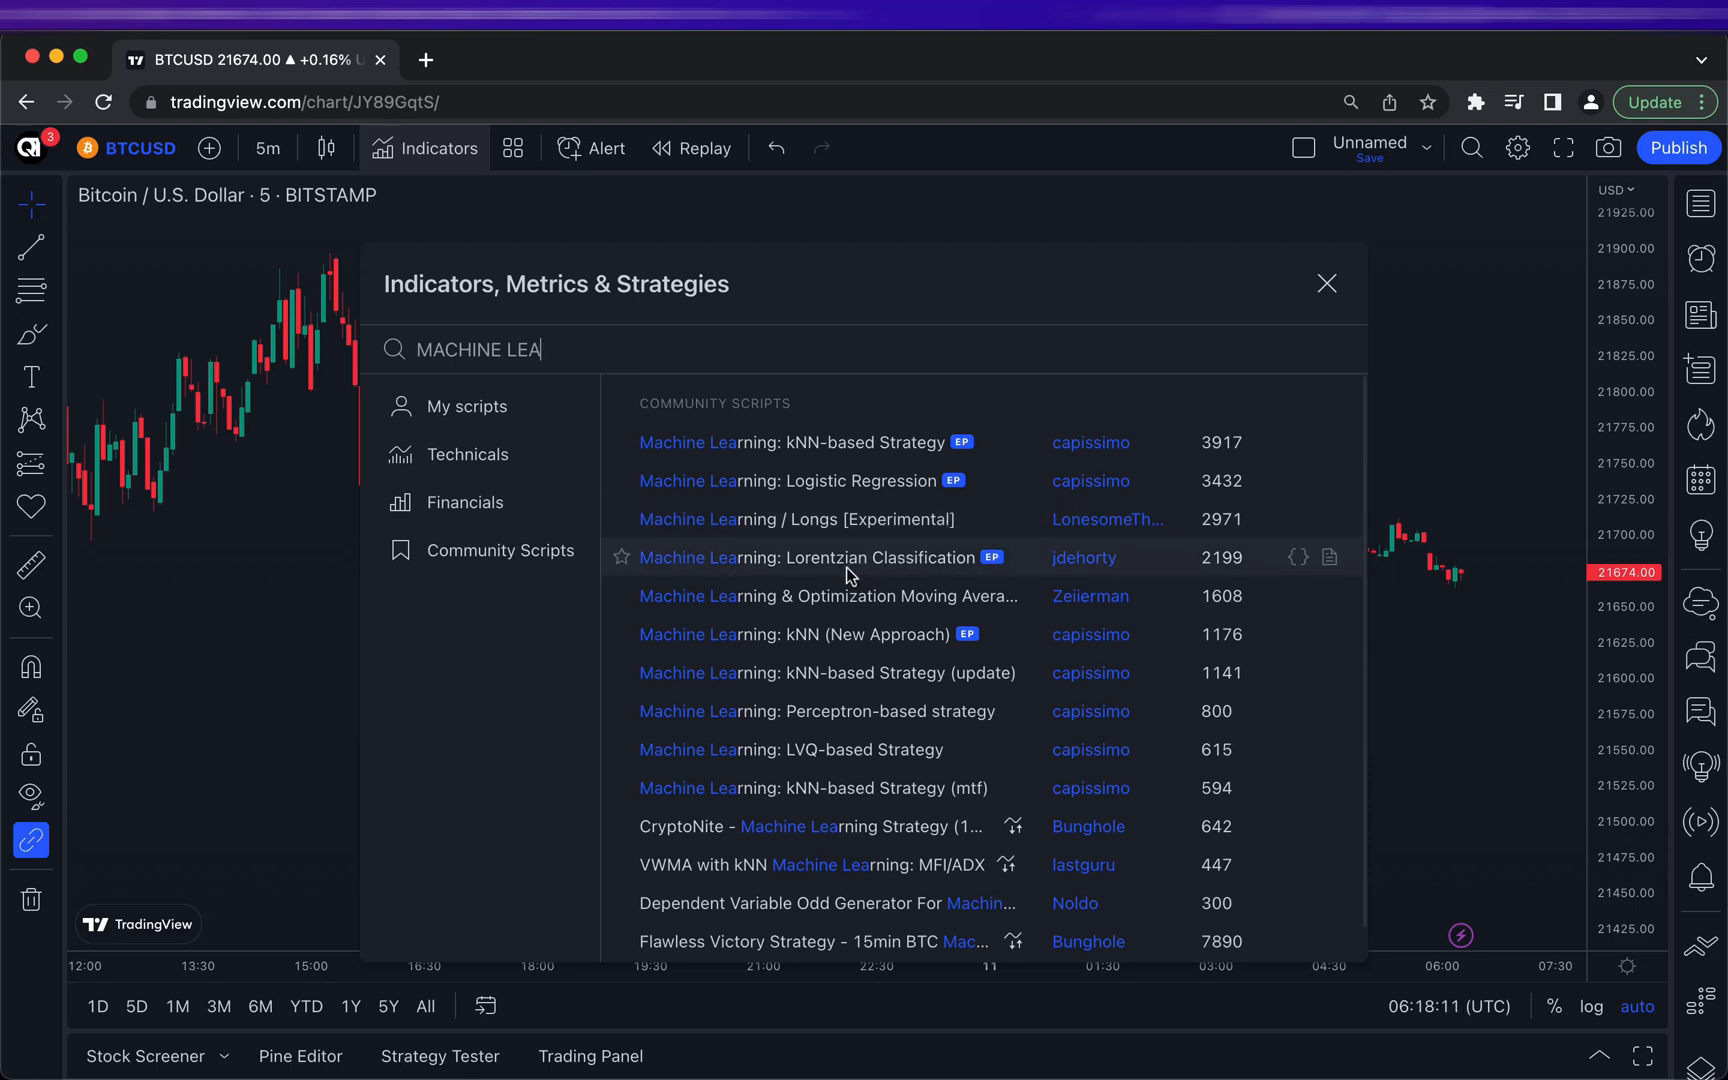
mouse_move(1092, 568)
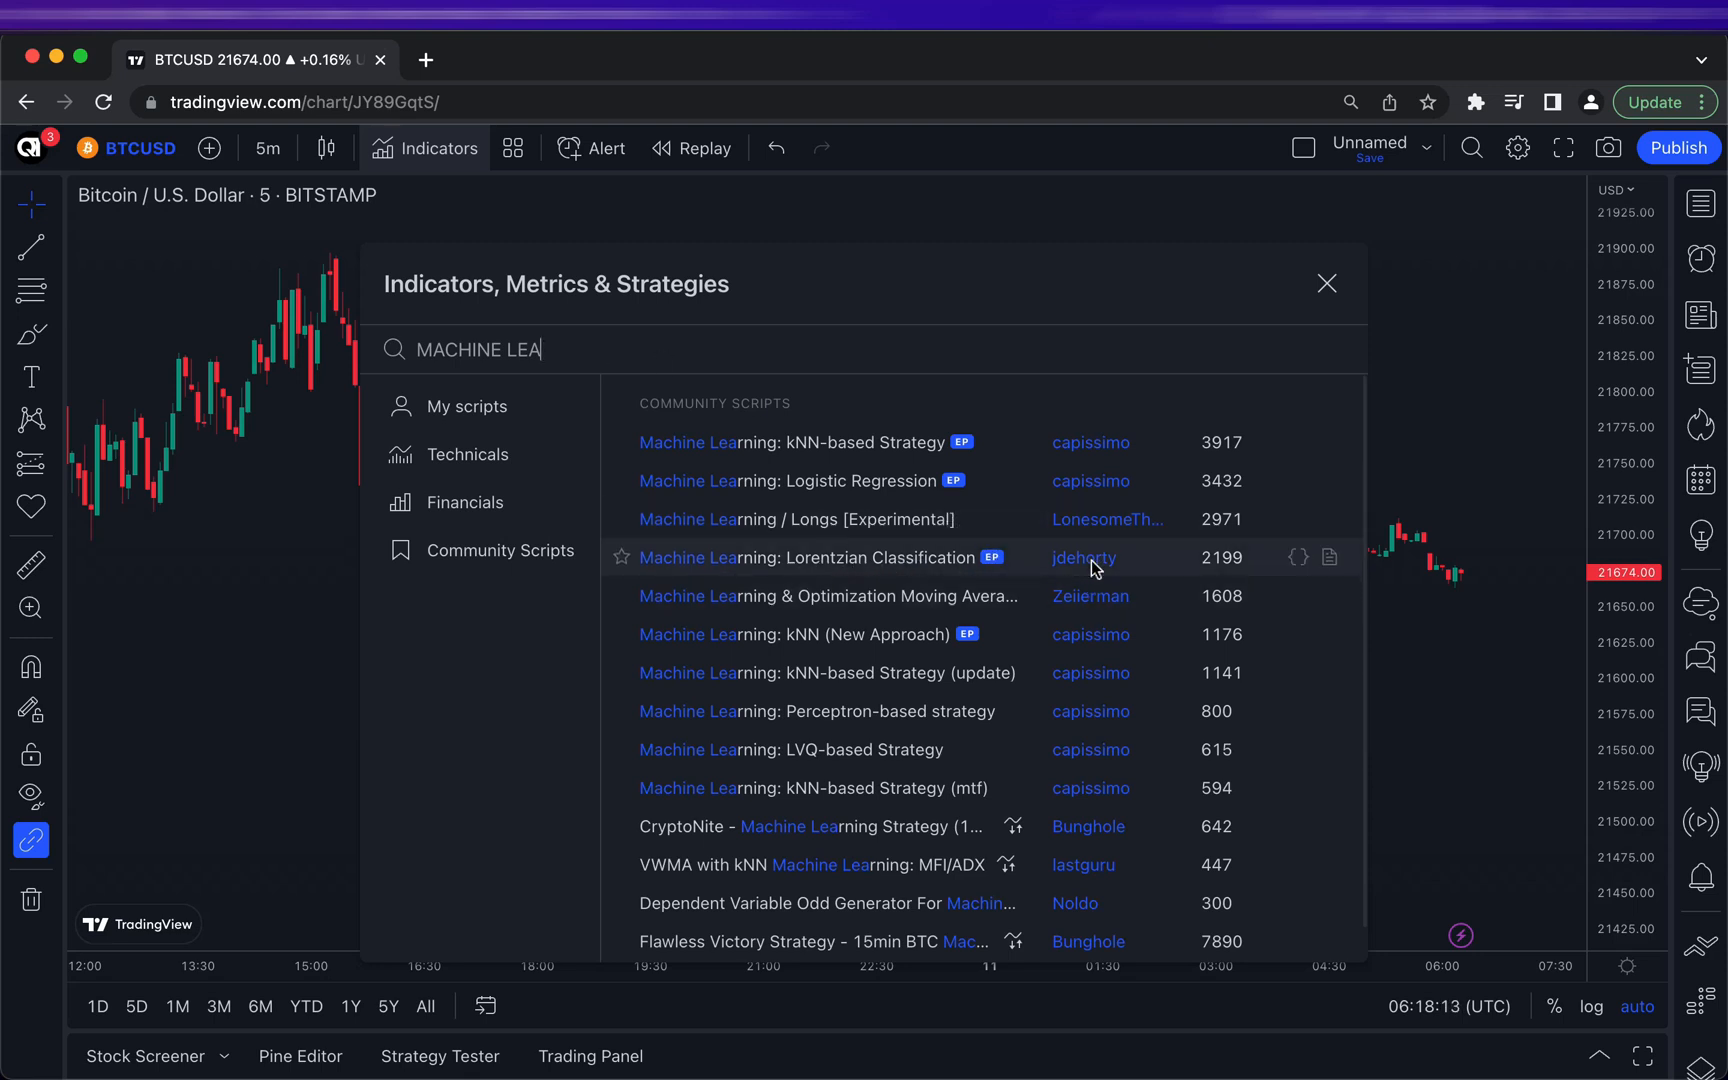
click(804, 558)
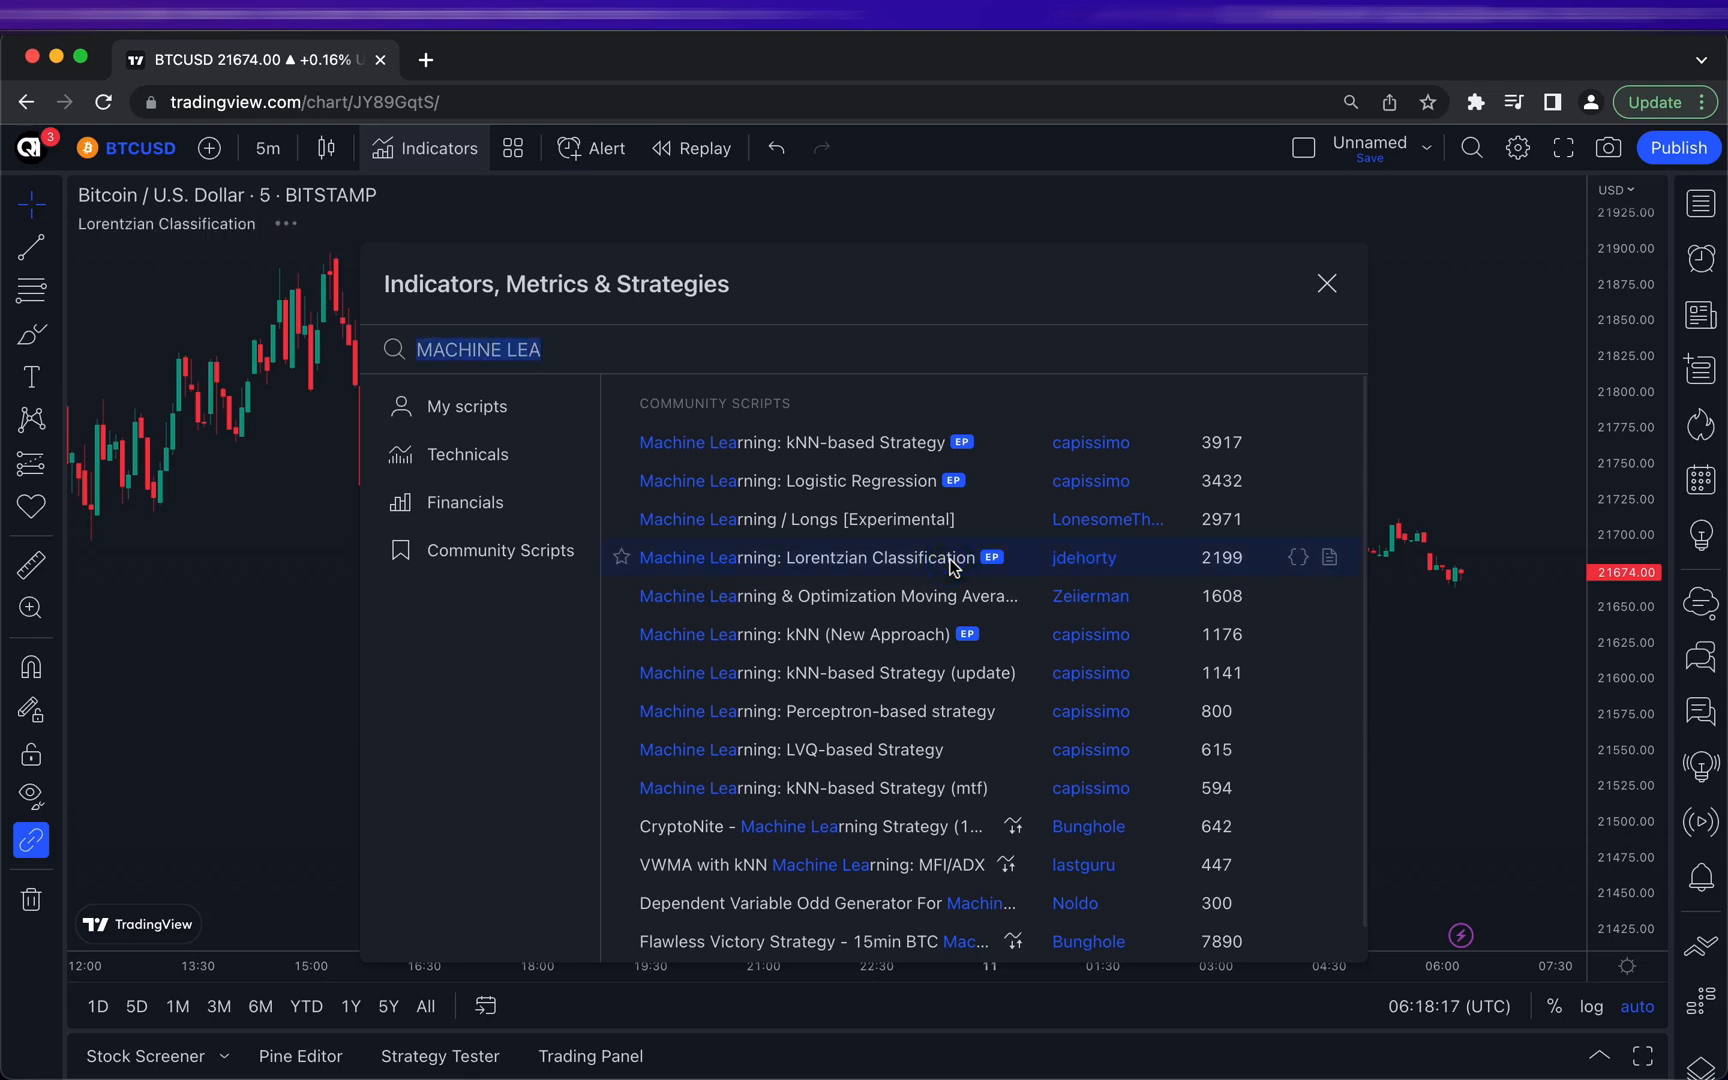
mouse_move(926, 570)
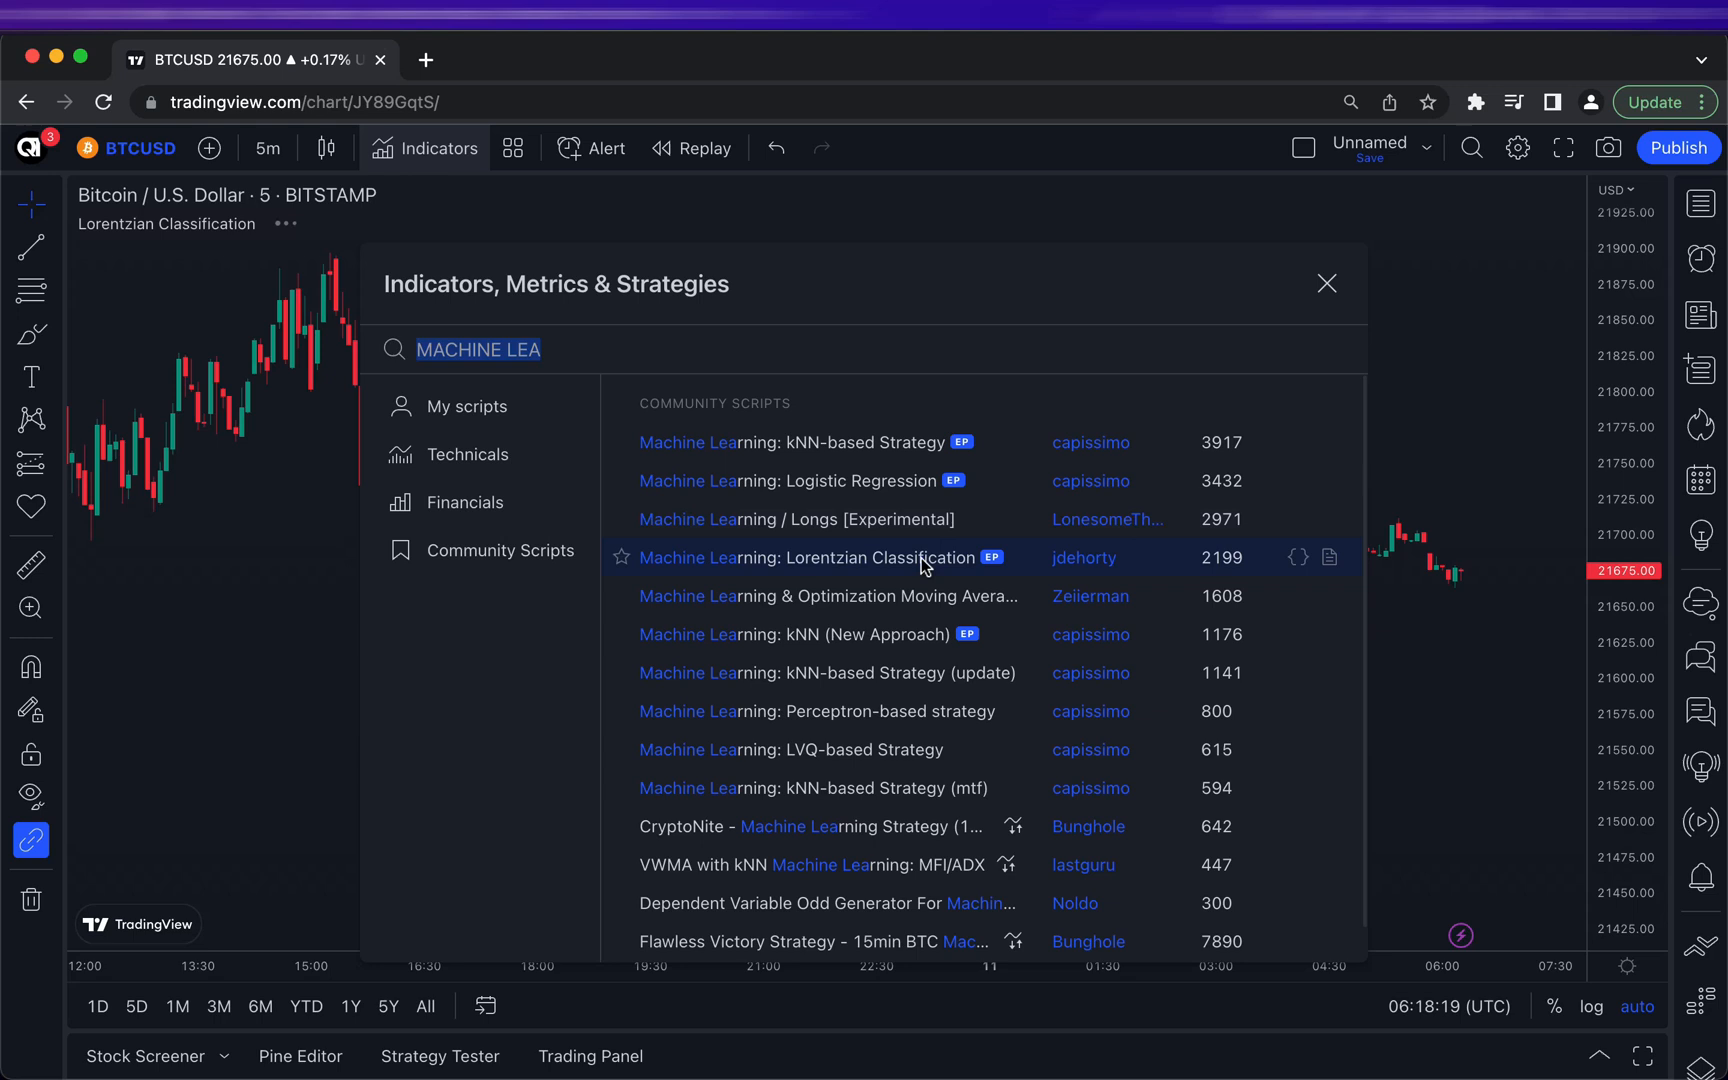
click(824, 558)
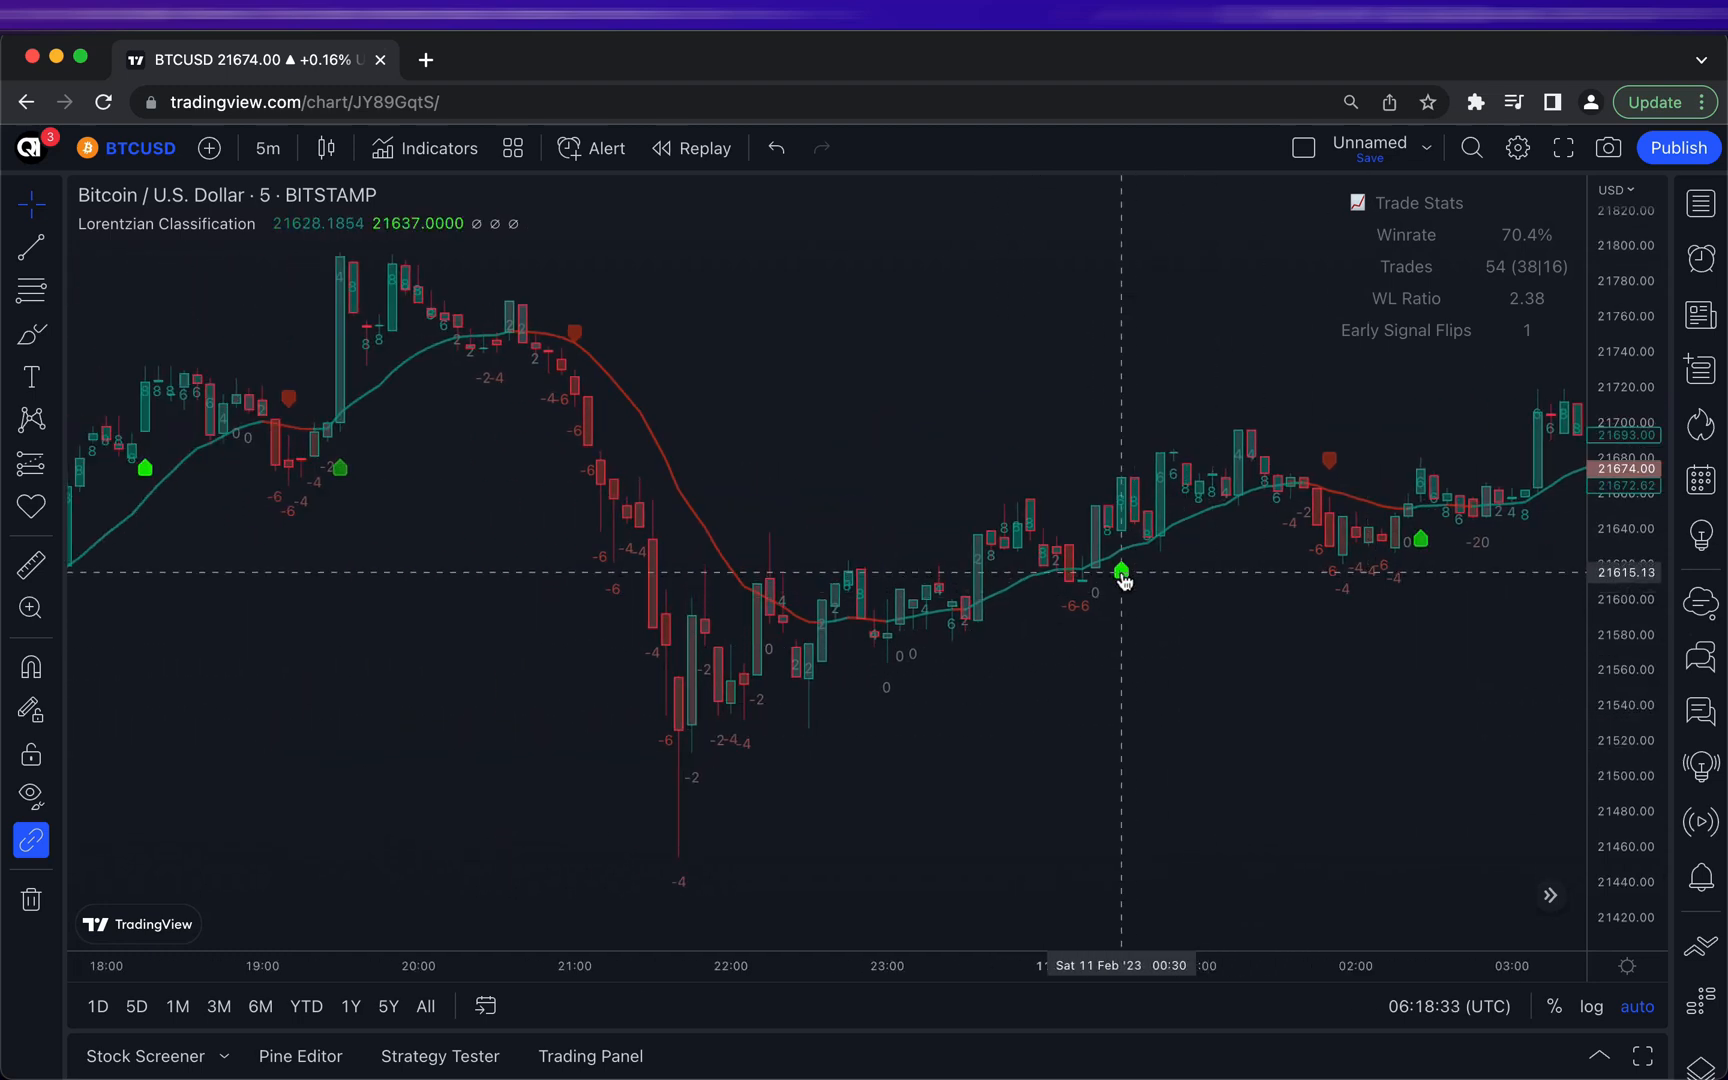
mouse_move(288, 574)
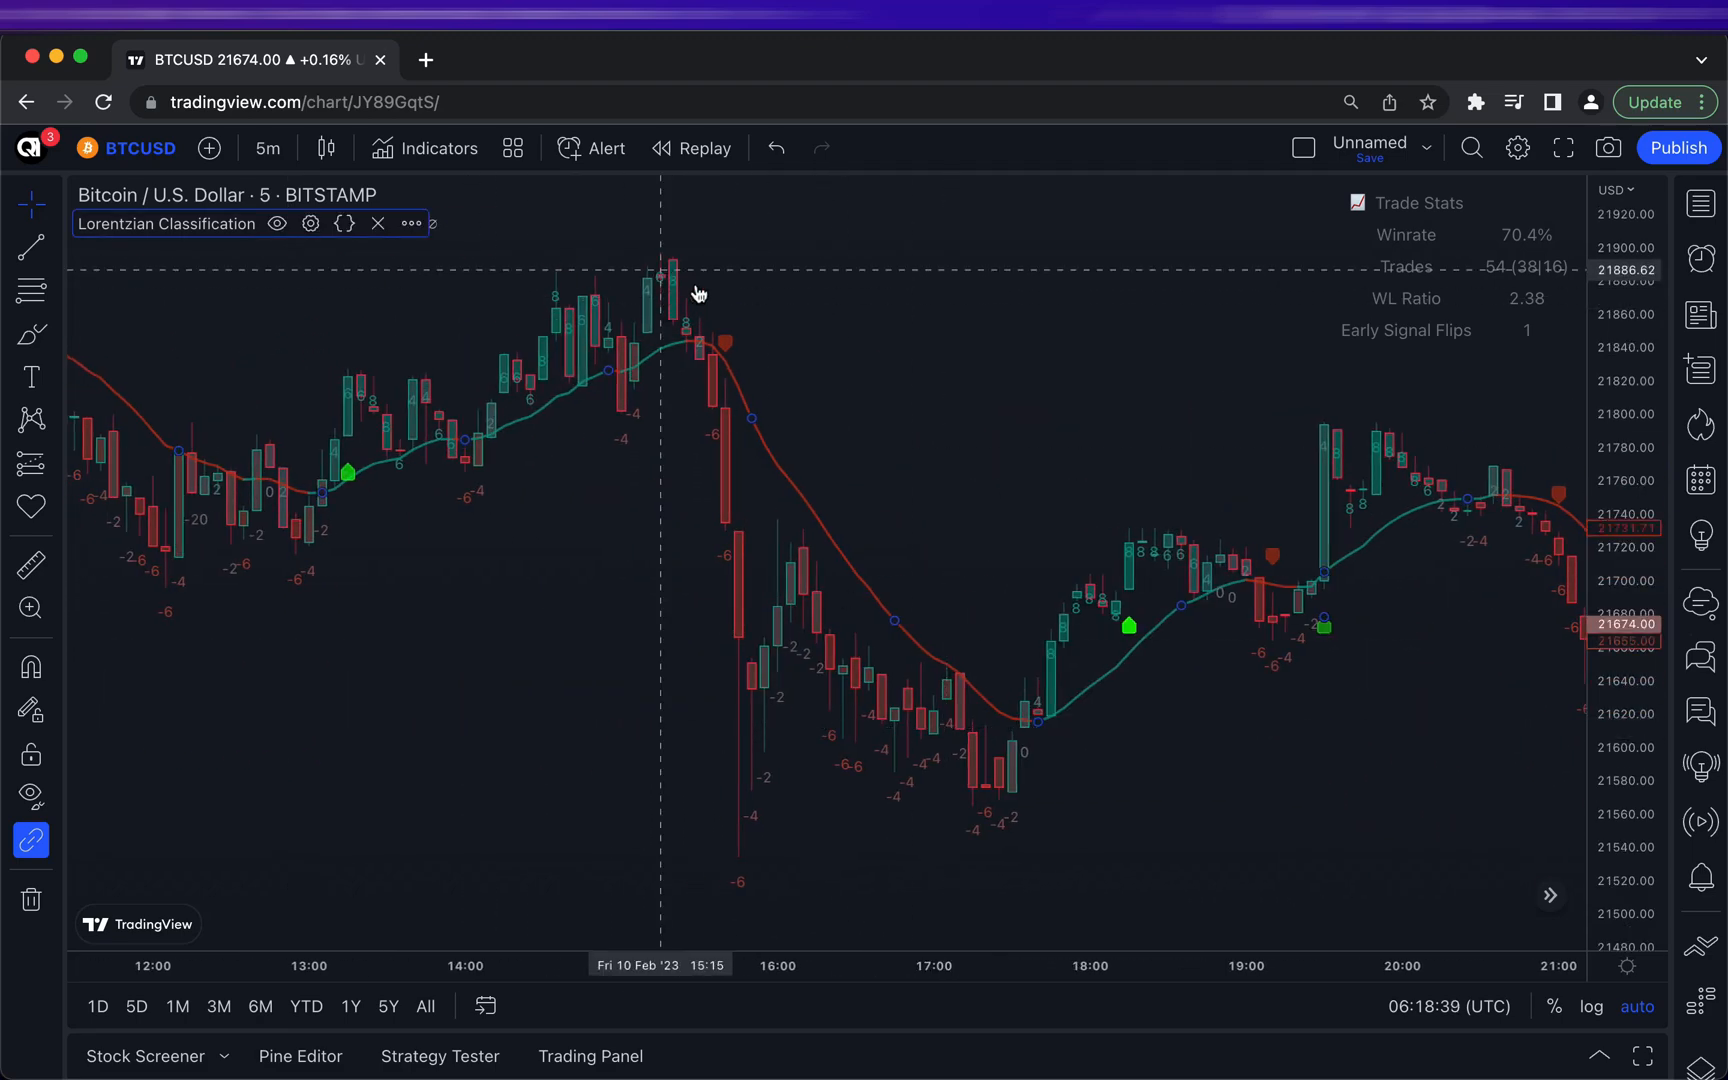
mouse_move(348, 478)
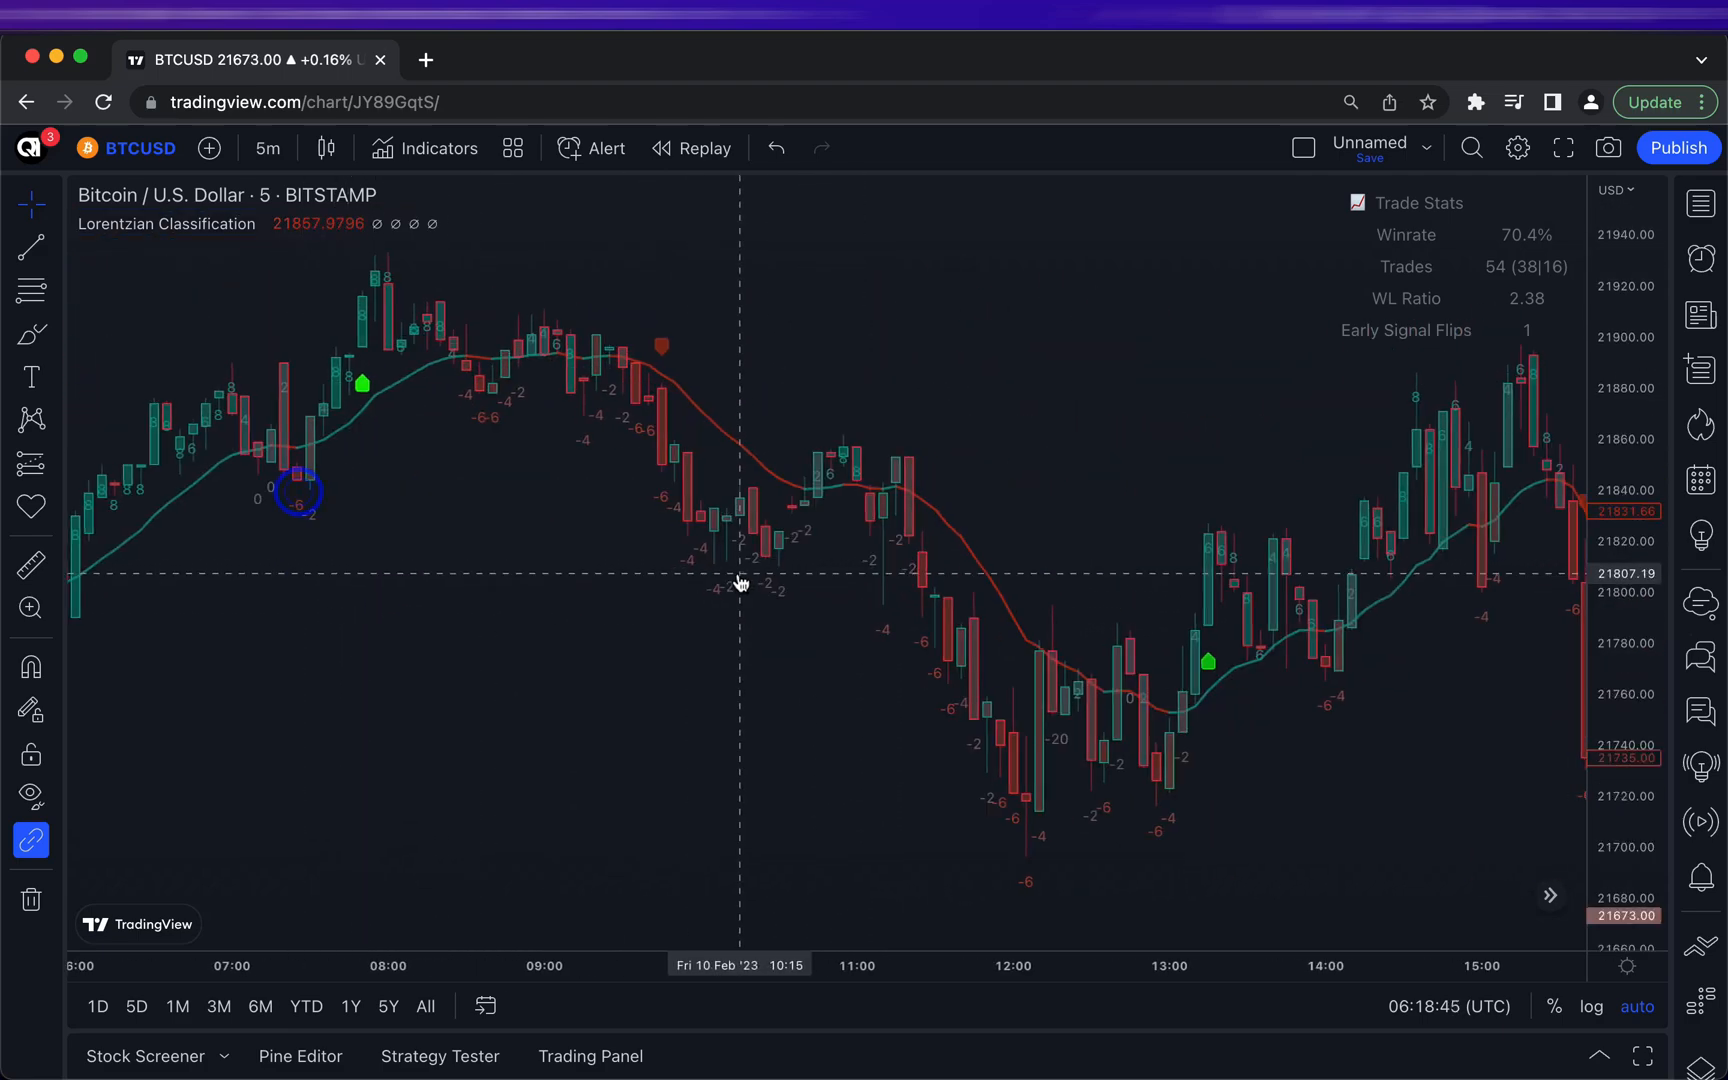
mouse_move(332, 622)
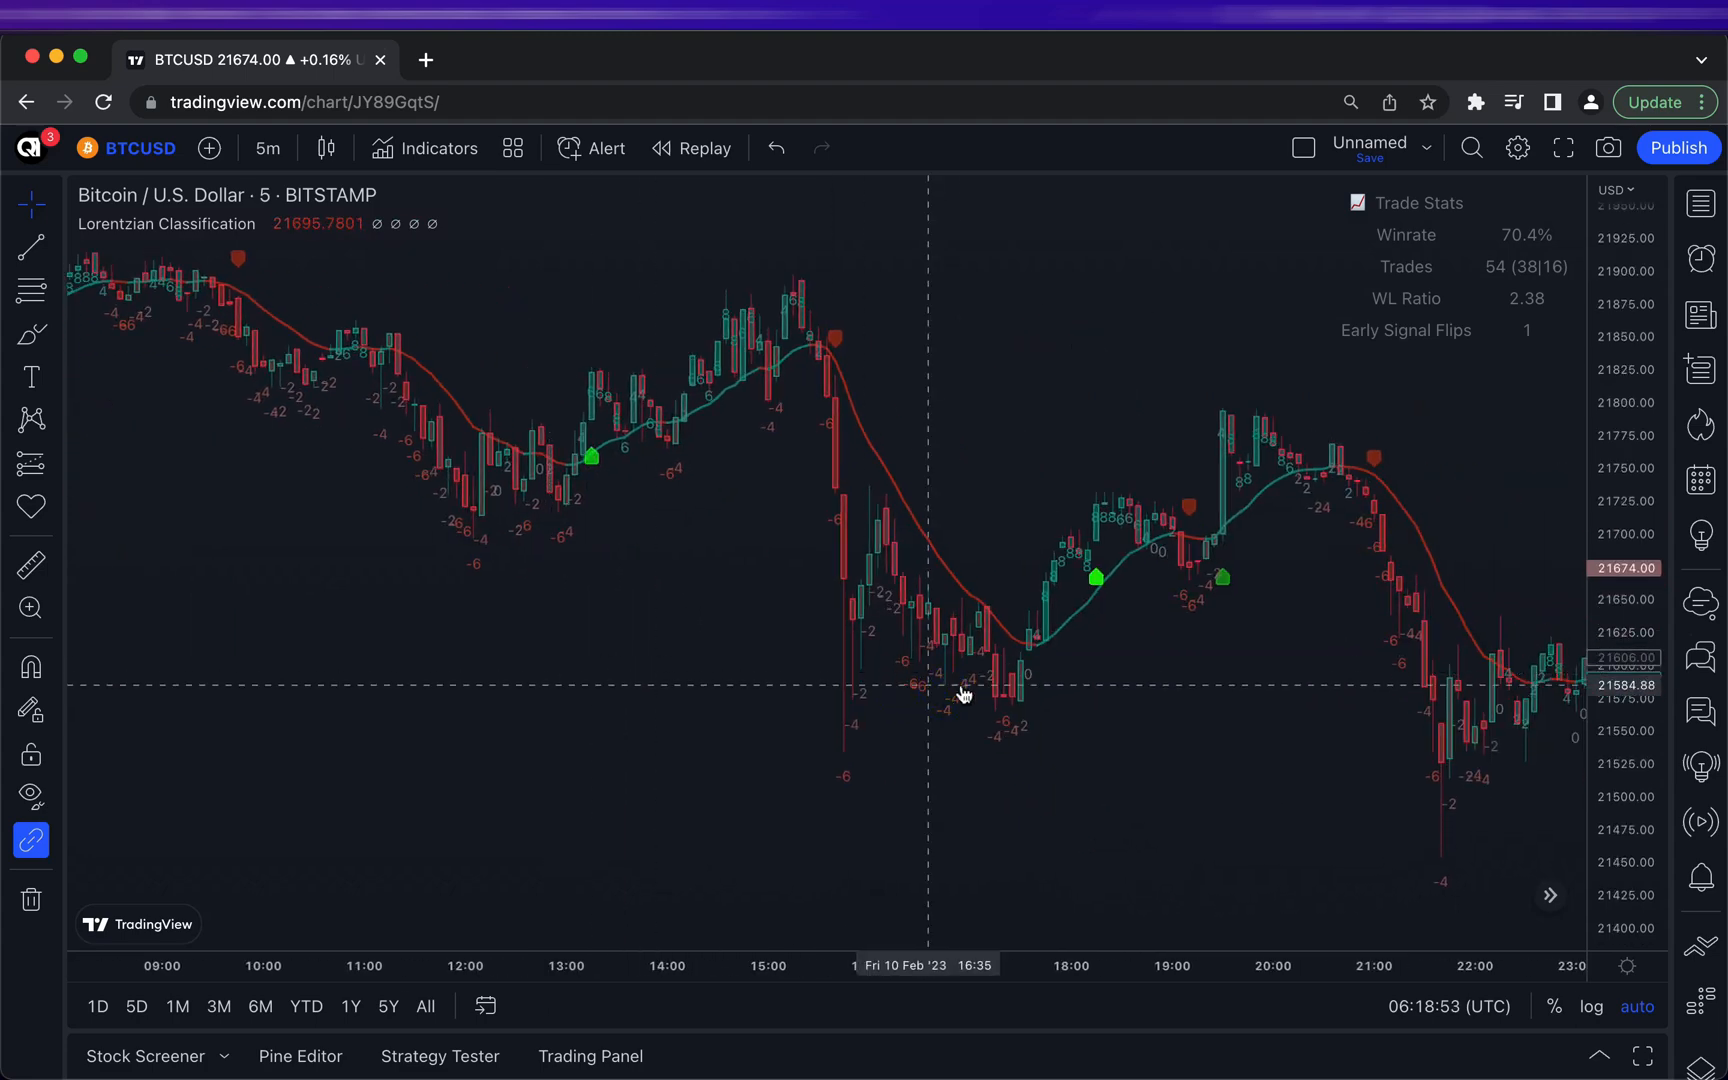
Add the Relative Strength Index indicator as a pane beneath the price chart
scroll(right, 3)
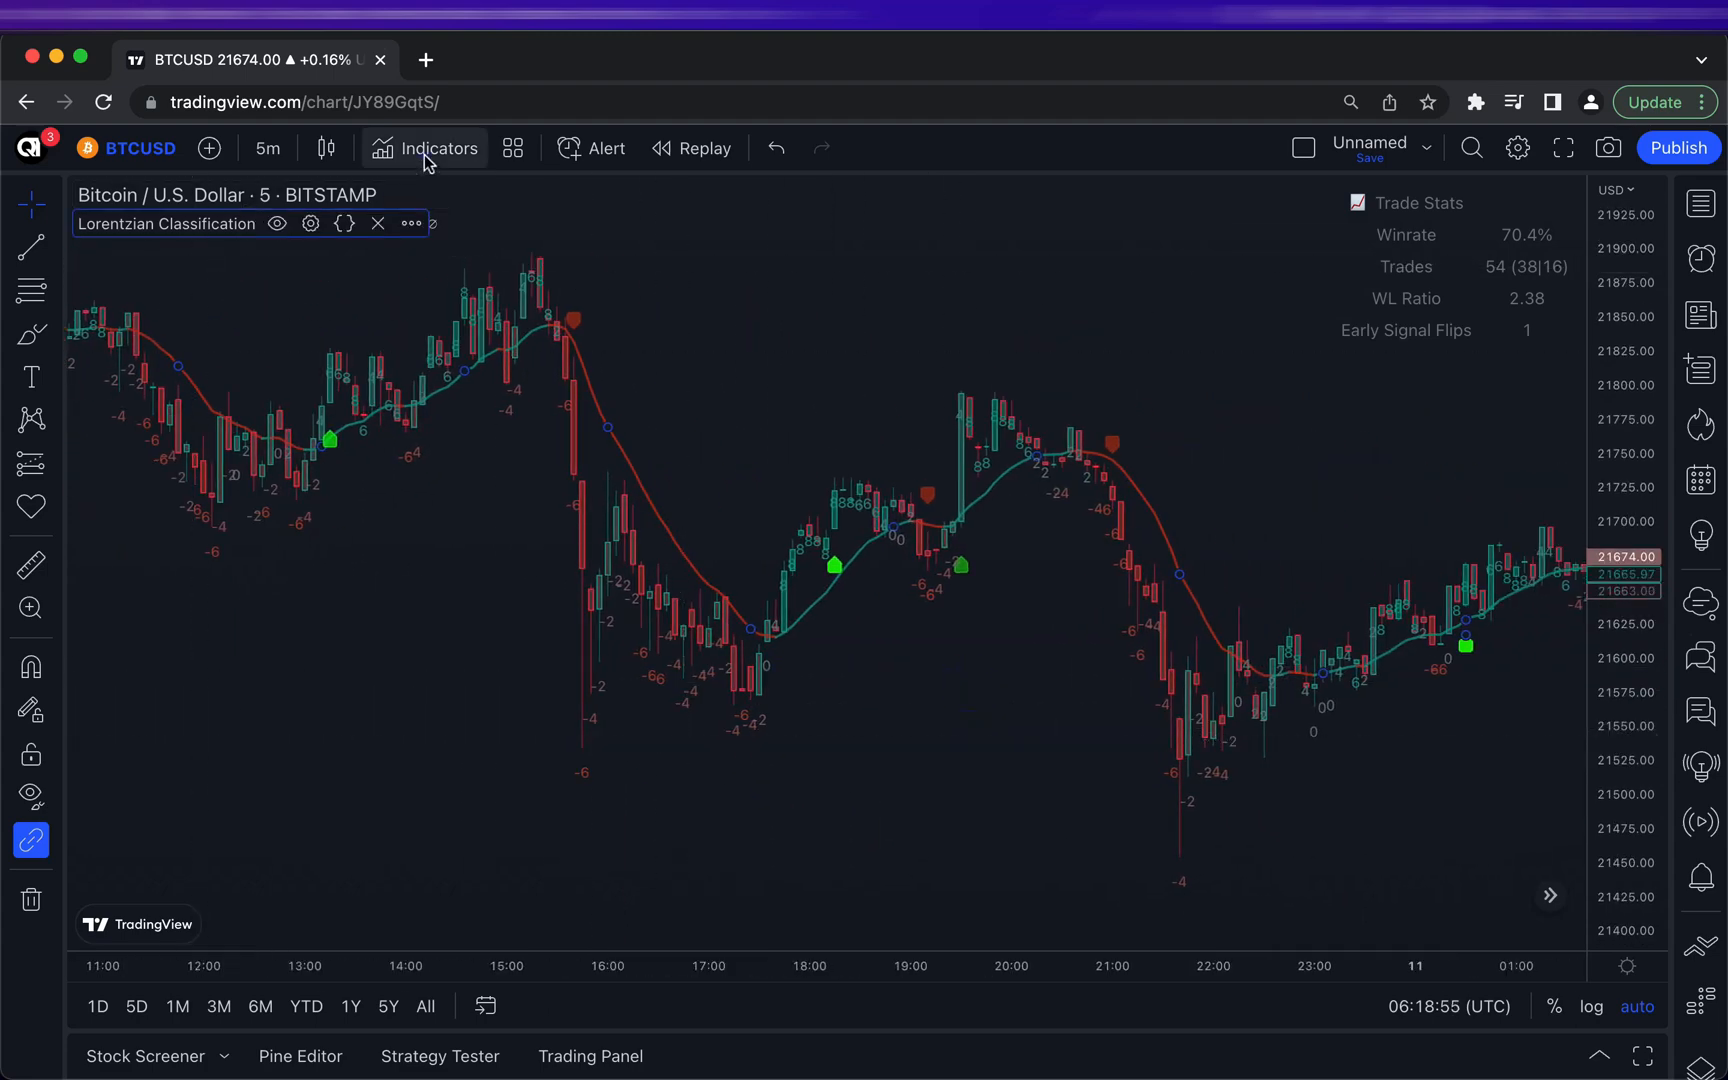
click(424, 148)
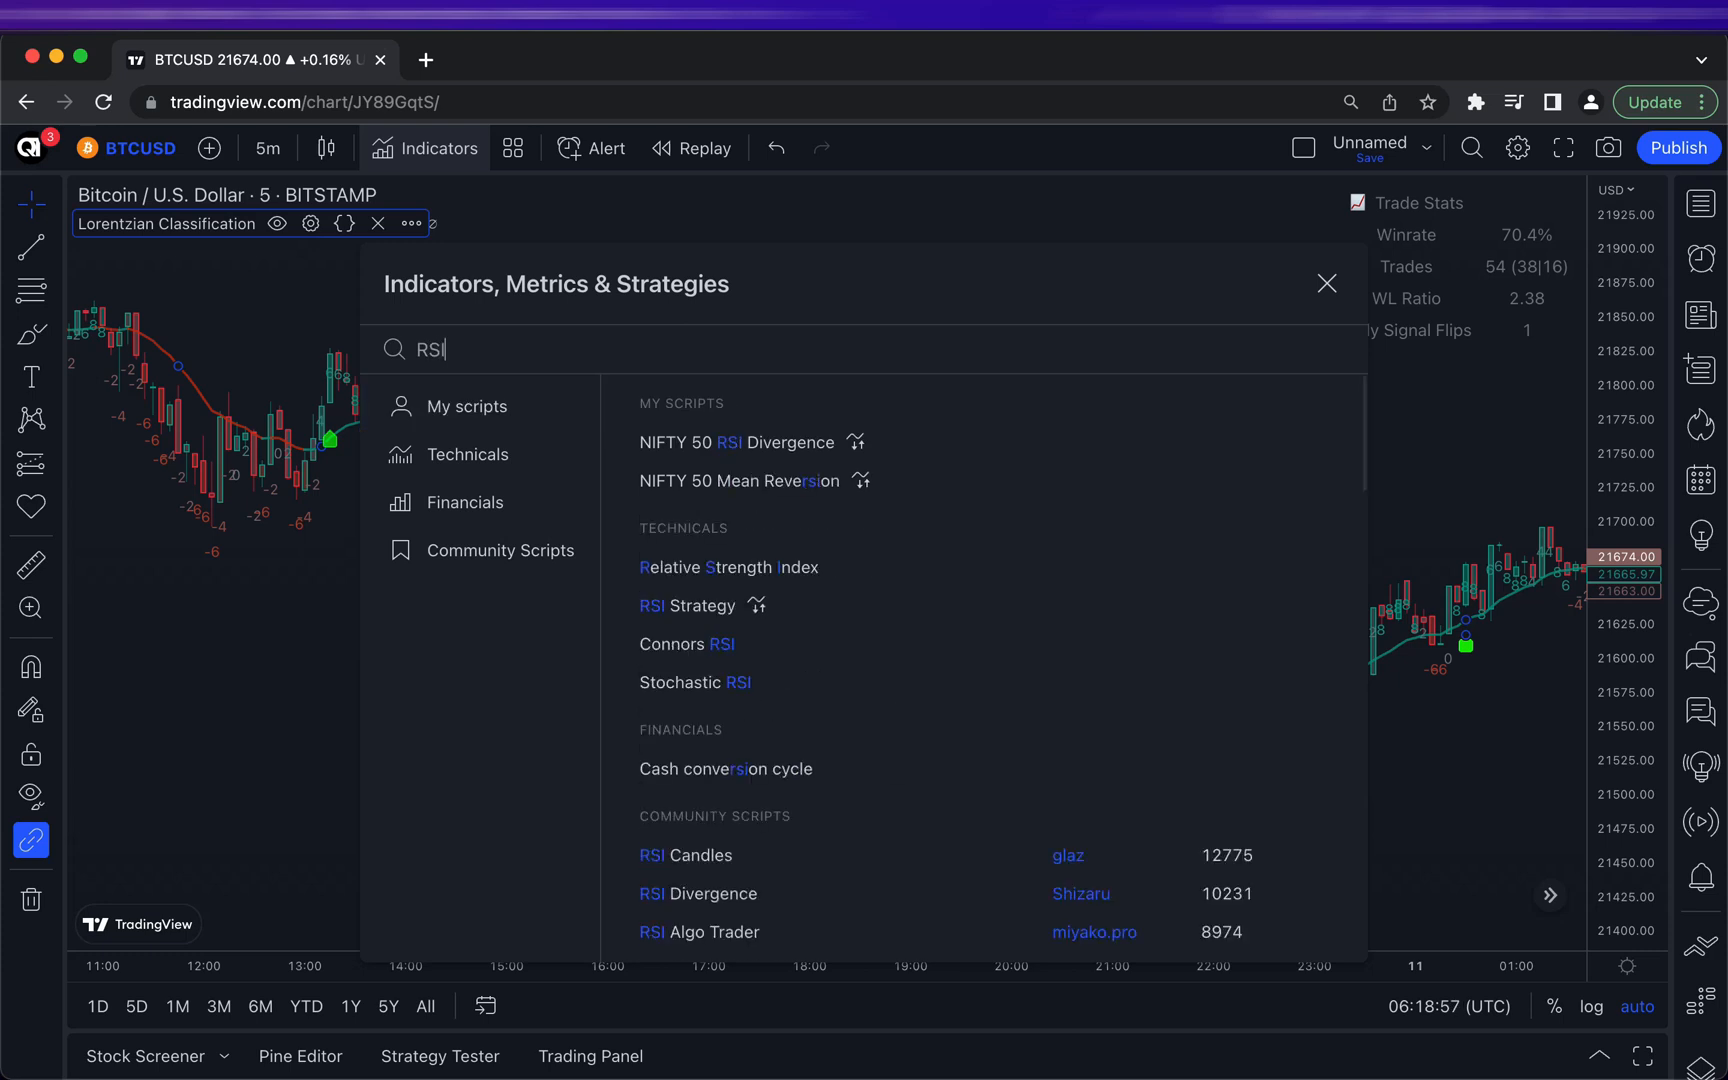
click(728, 566)
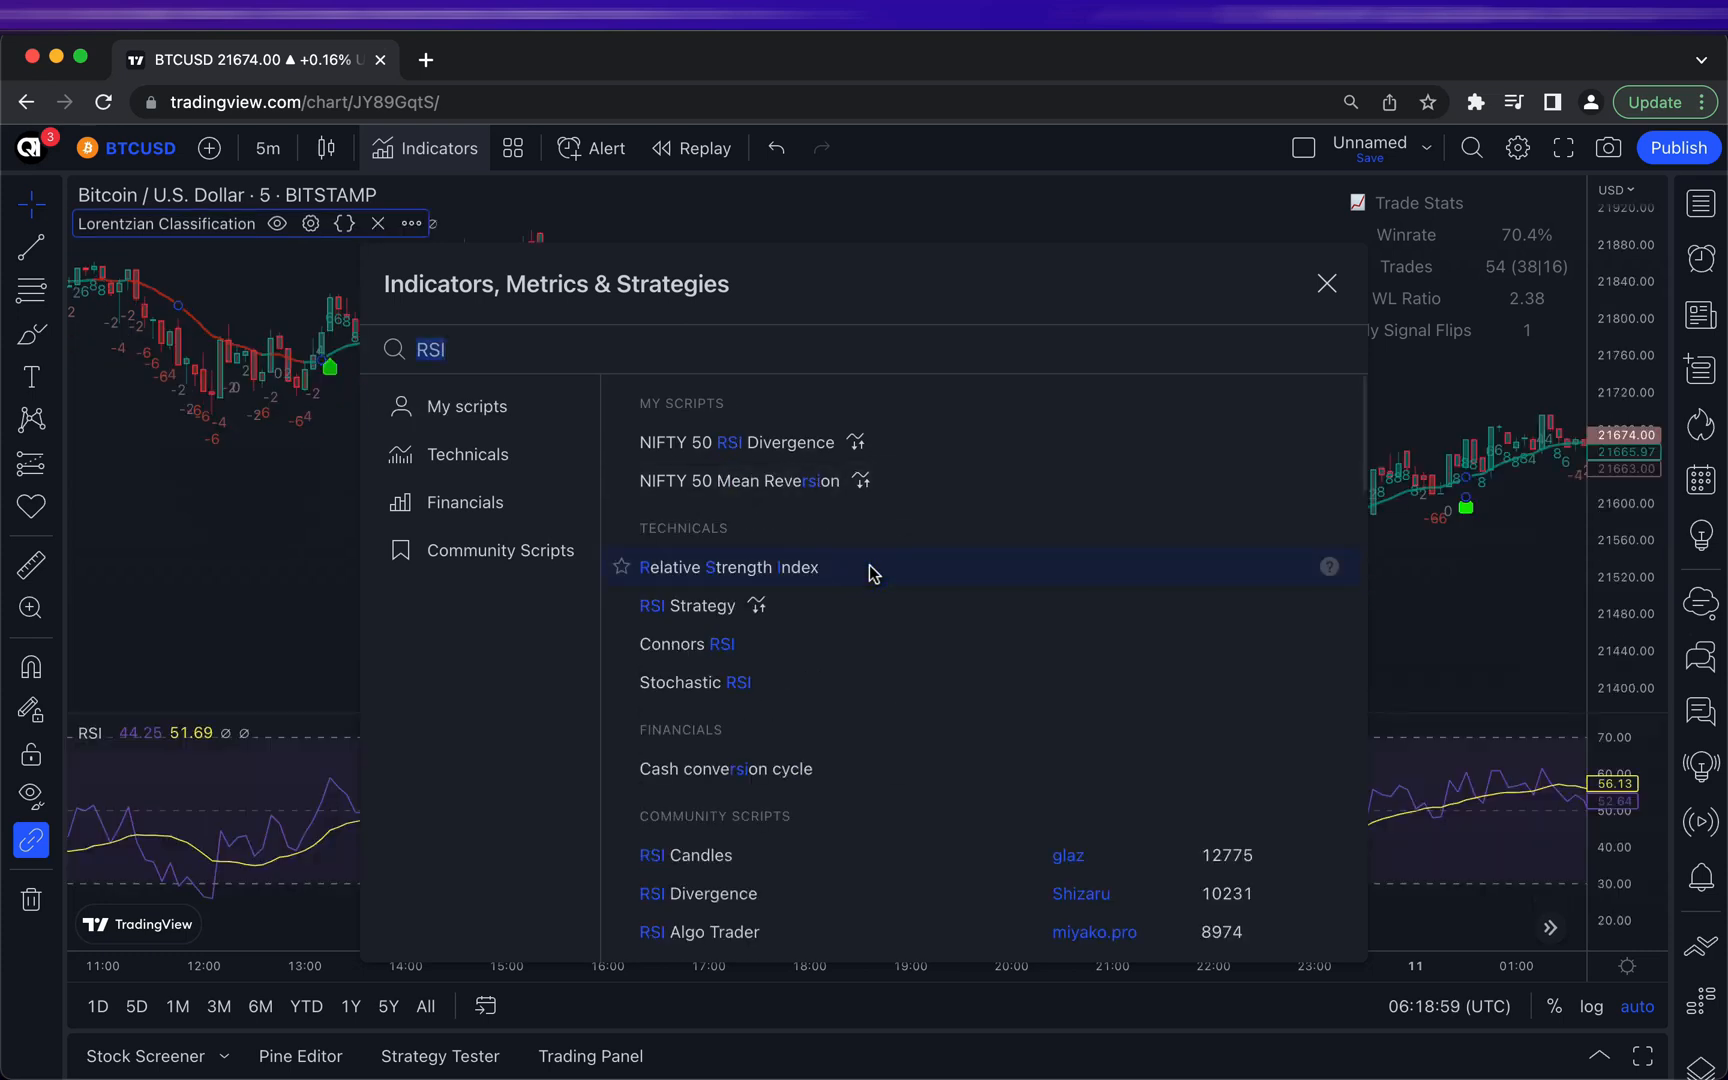
click(1326, 284)
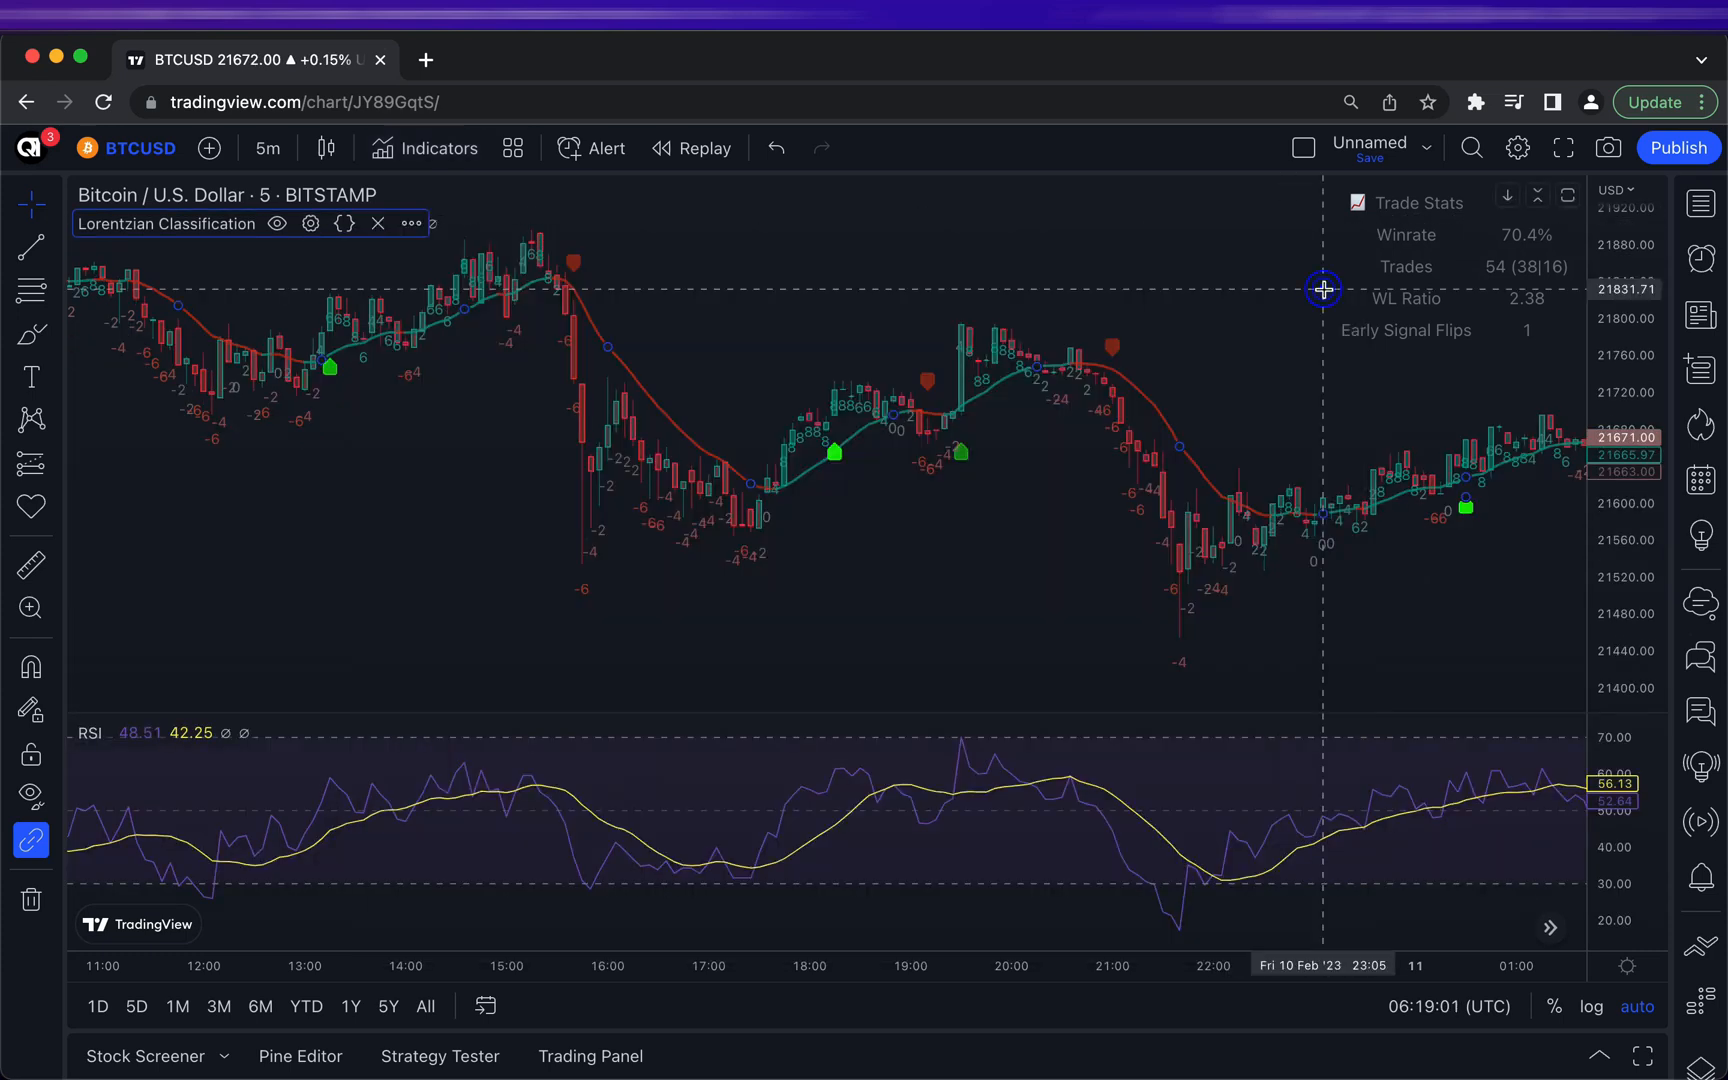
mouse_move(832, 504)
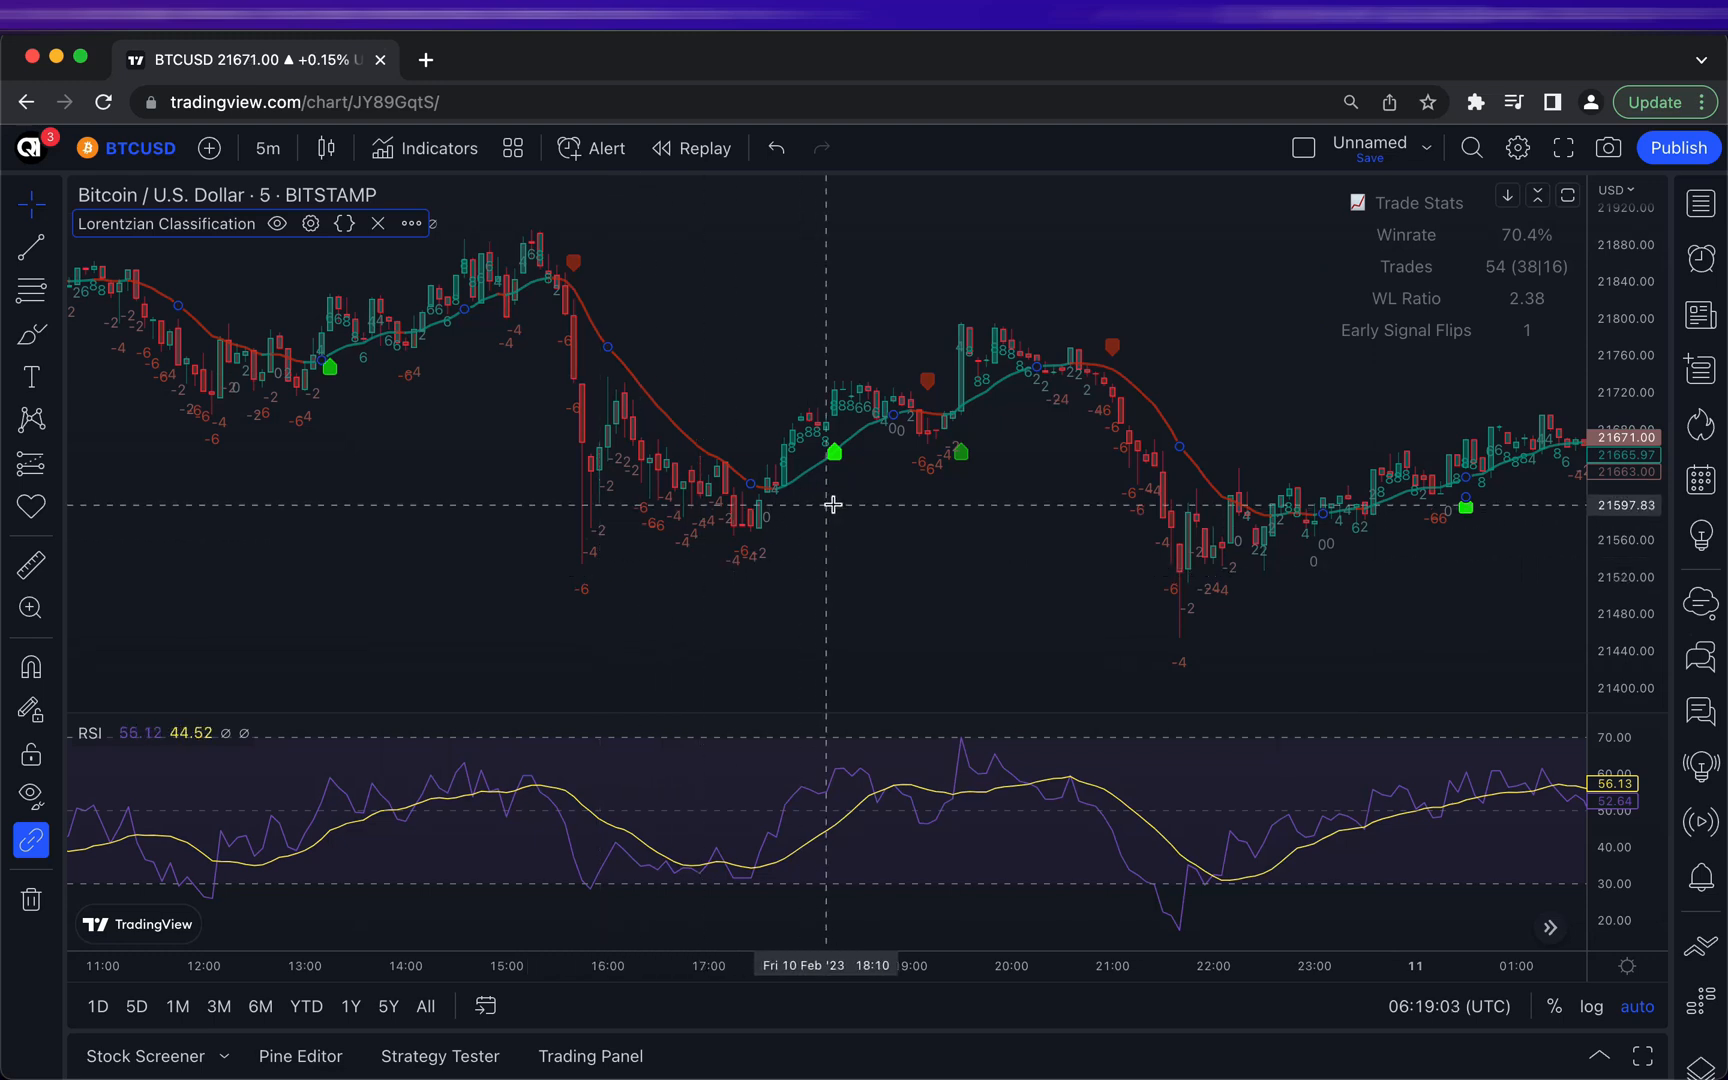
mouse_move(836, 832)
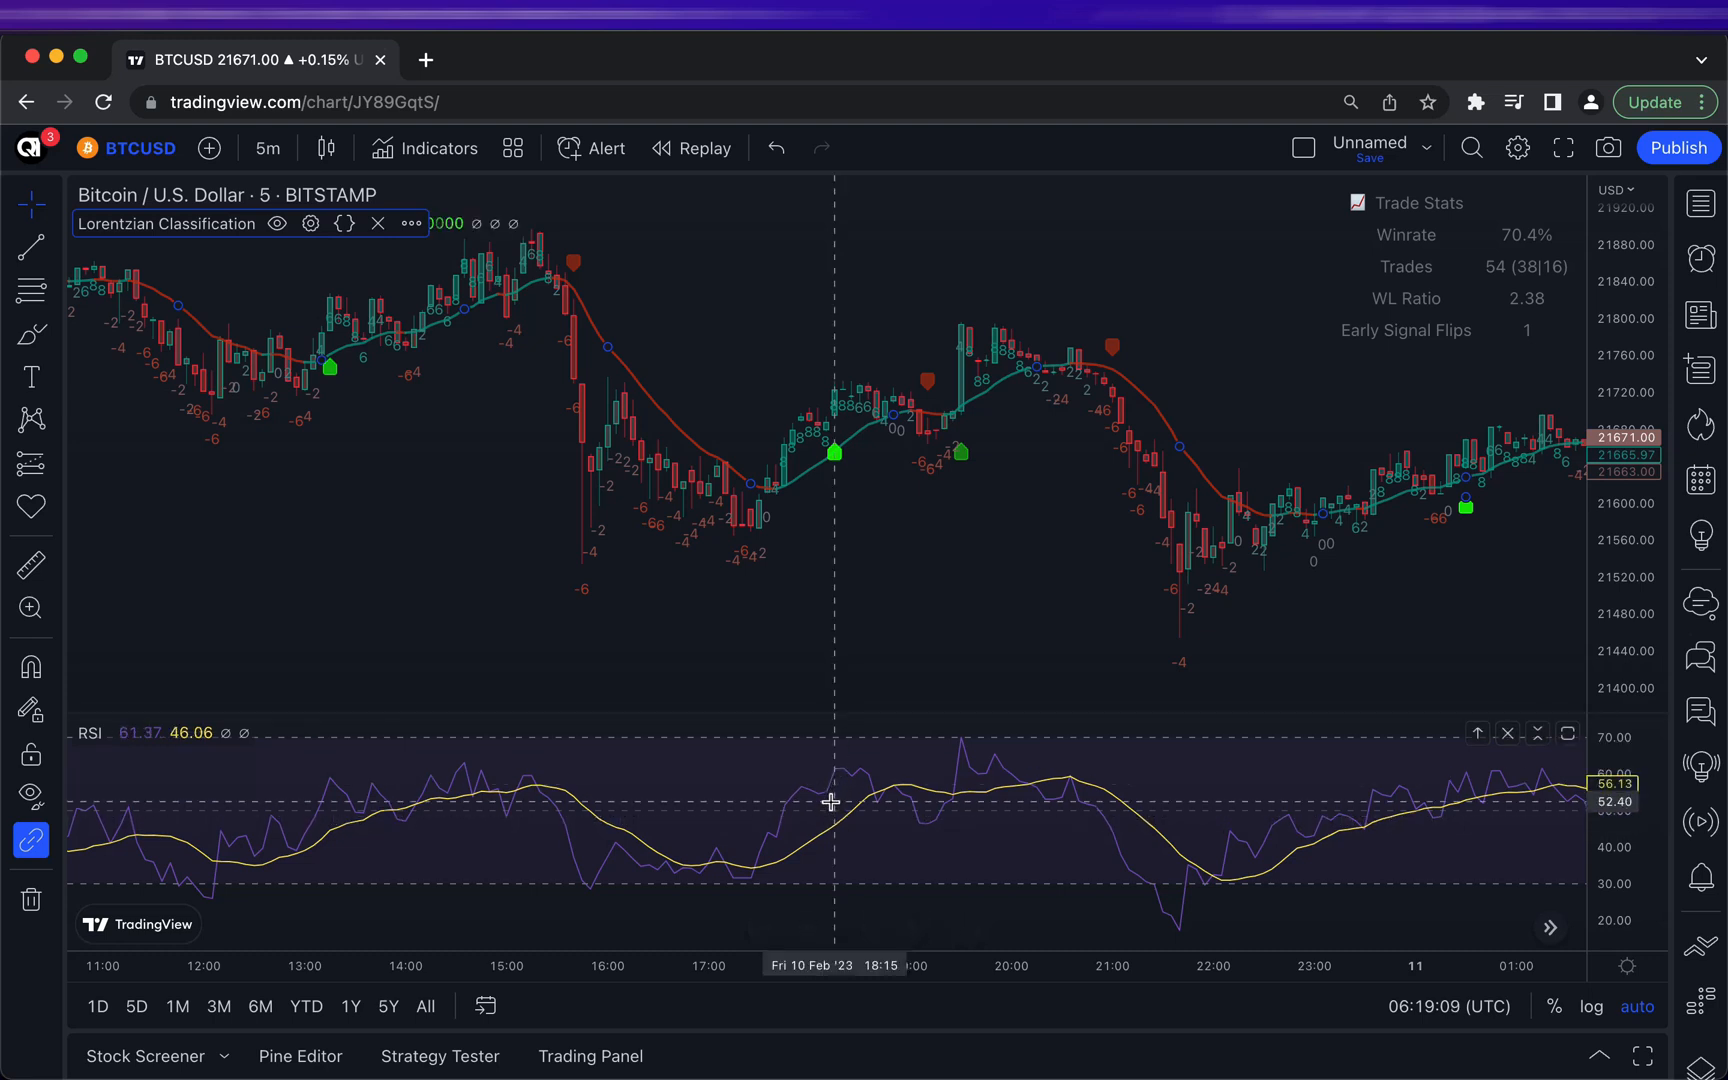
mouse_move(946, 750)
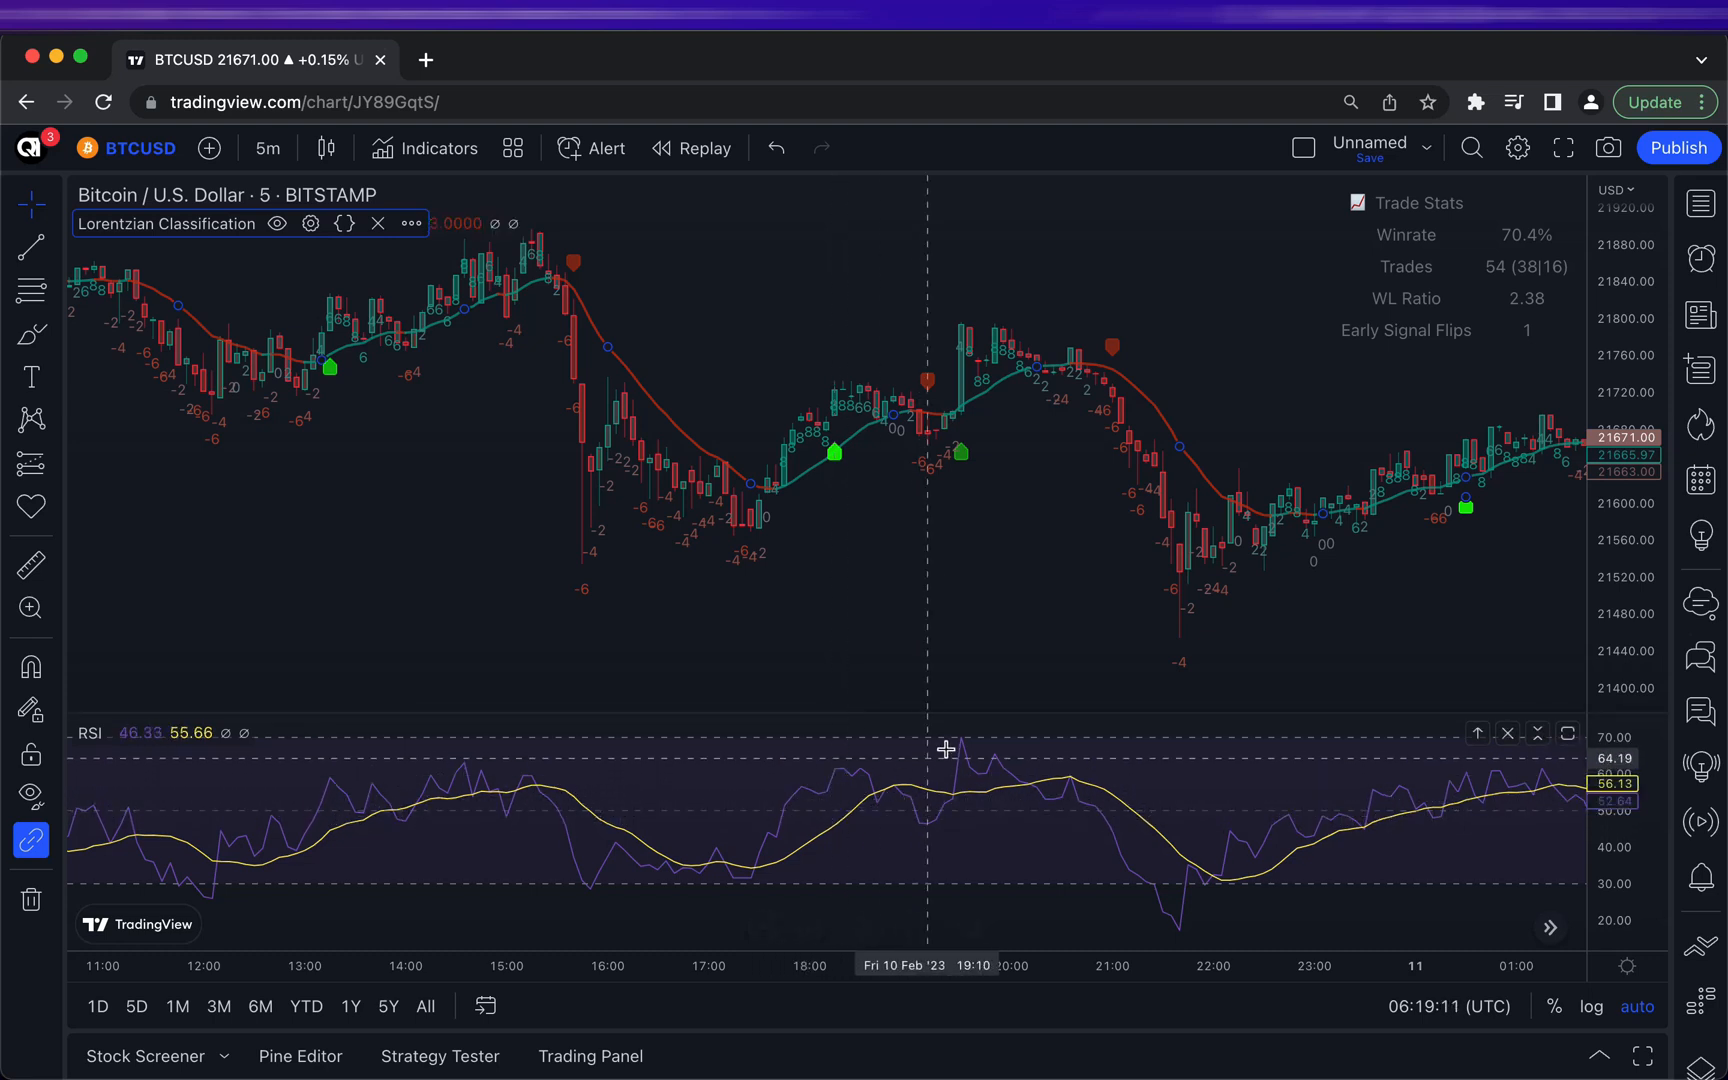
mouse_move(958, 754)
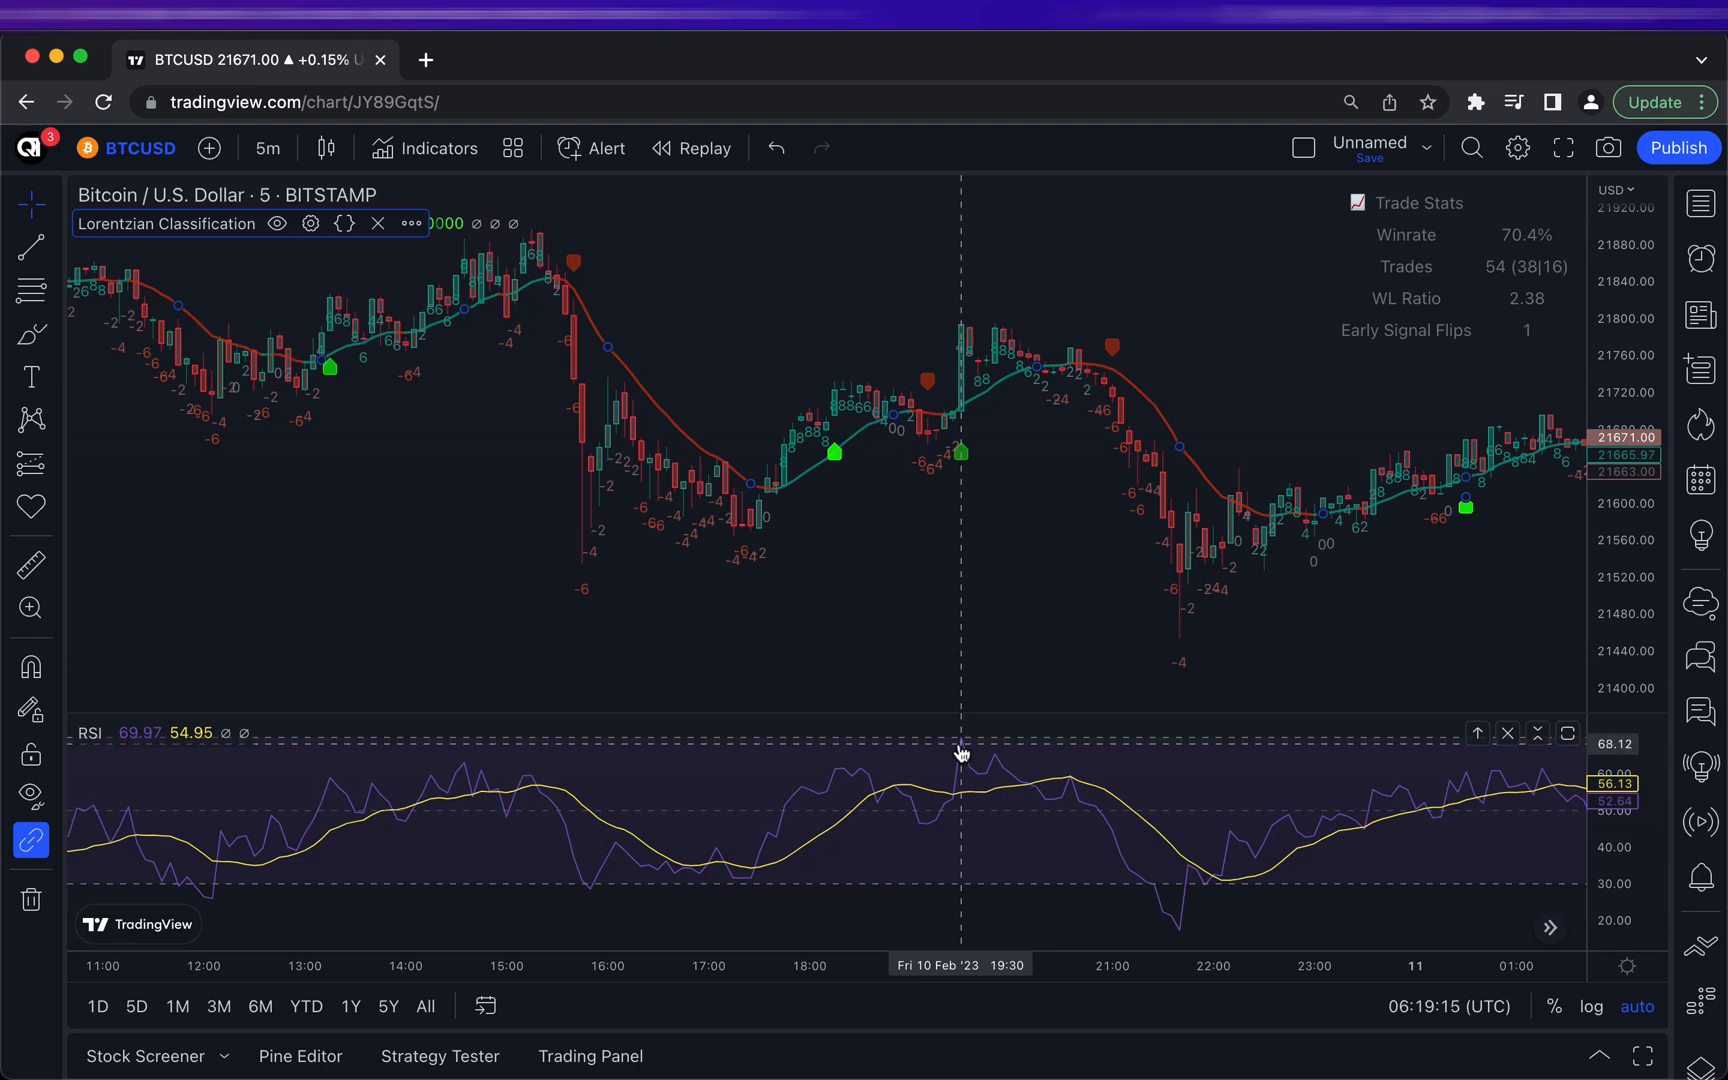
mouse_move(1036, 698)
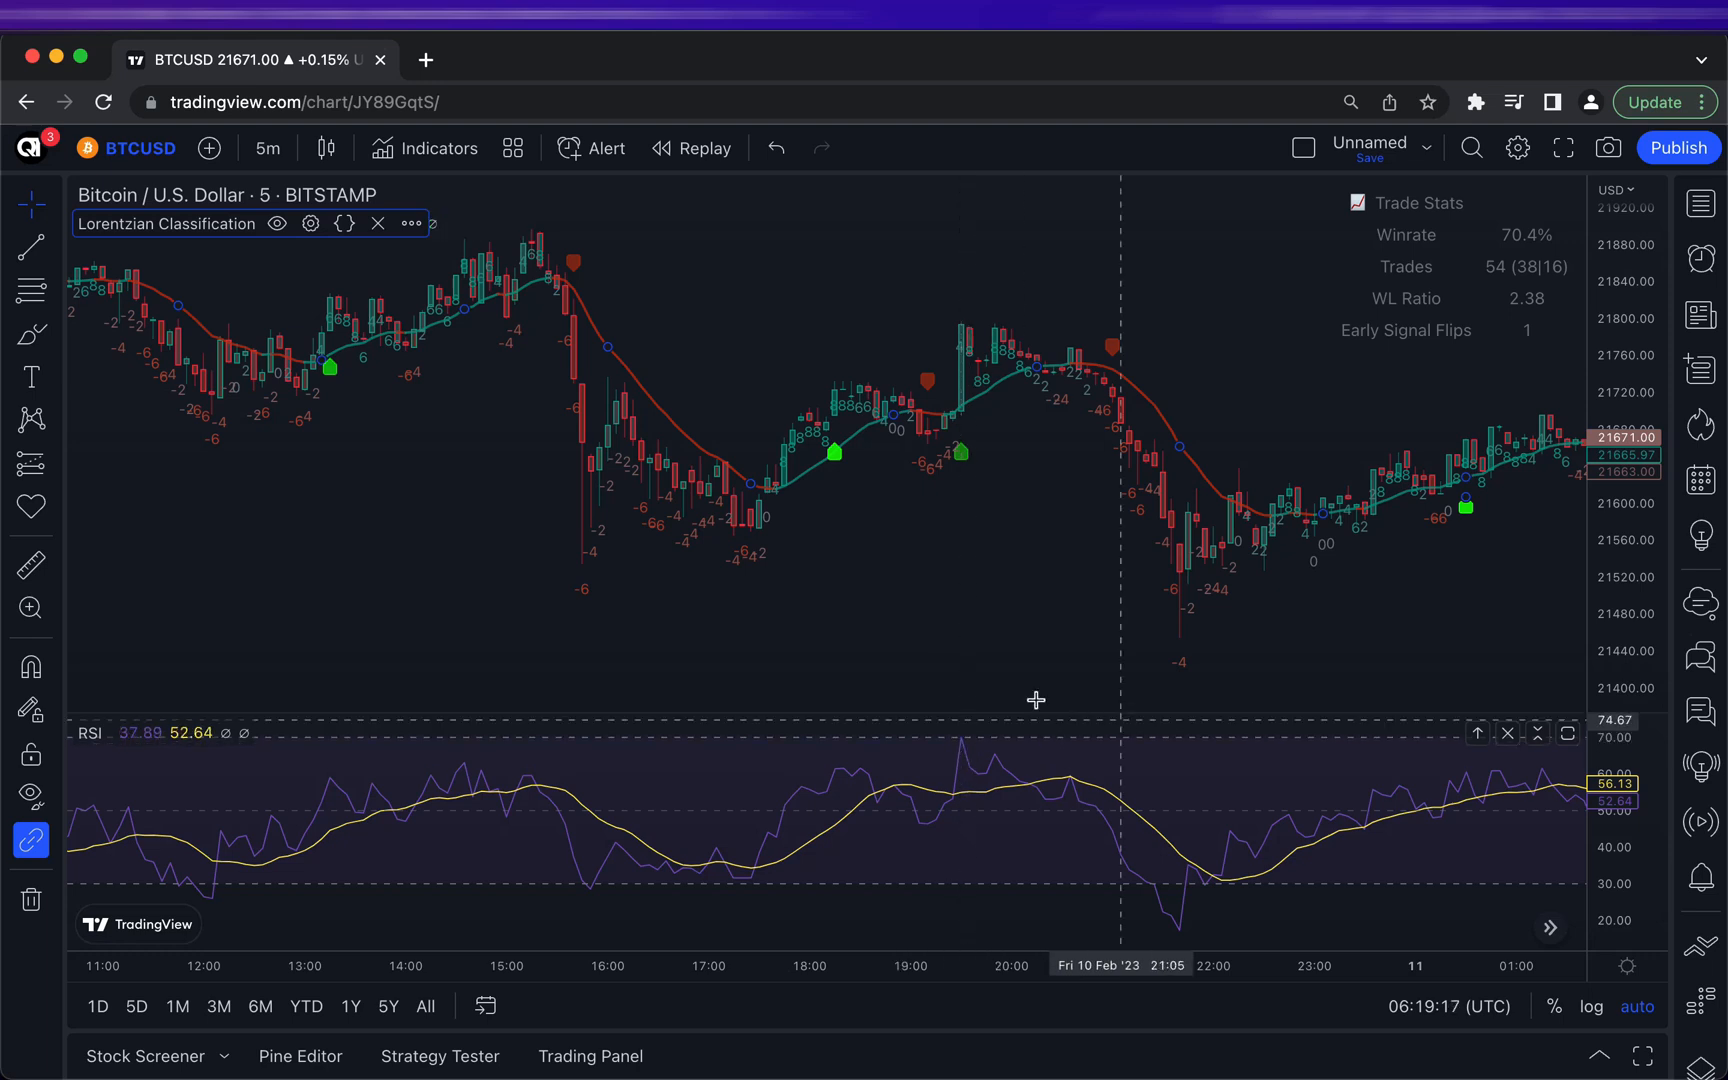
mouse_move(1114, 794)
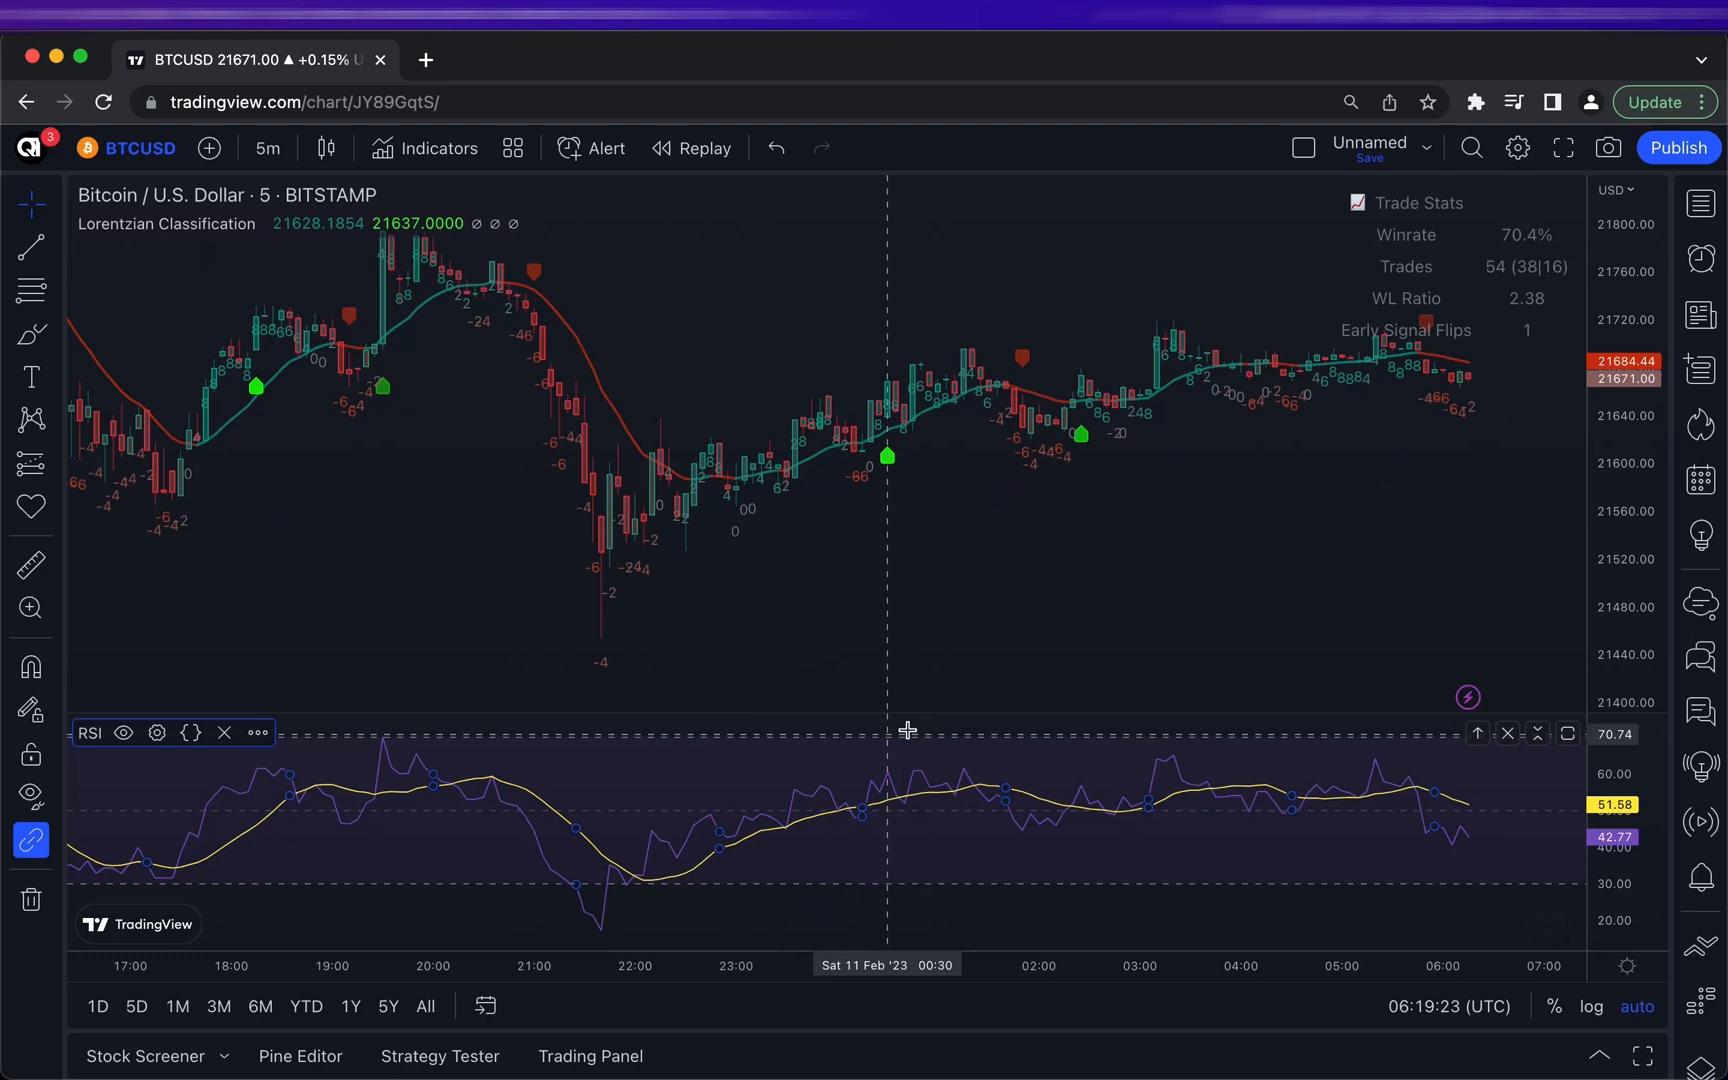
mouse_move(894, 816)
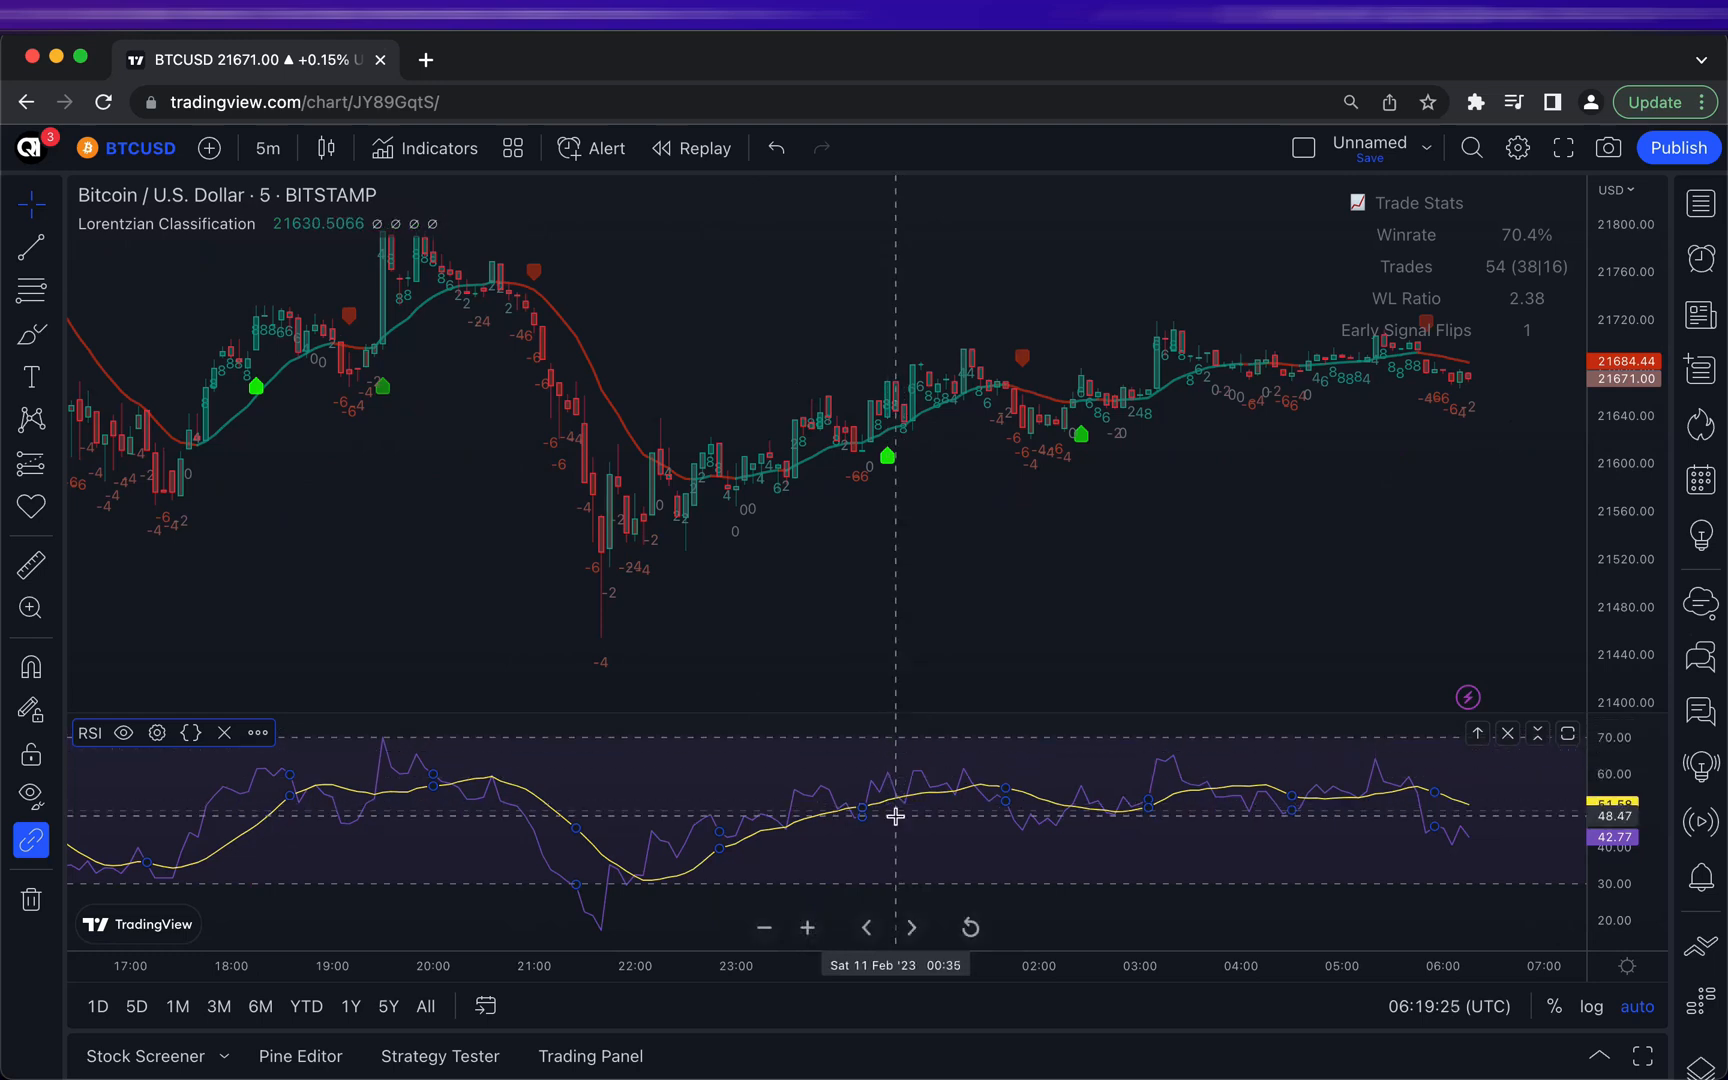
mouse_move(1030, 730)
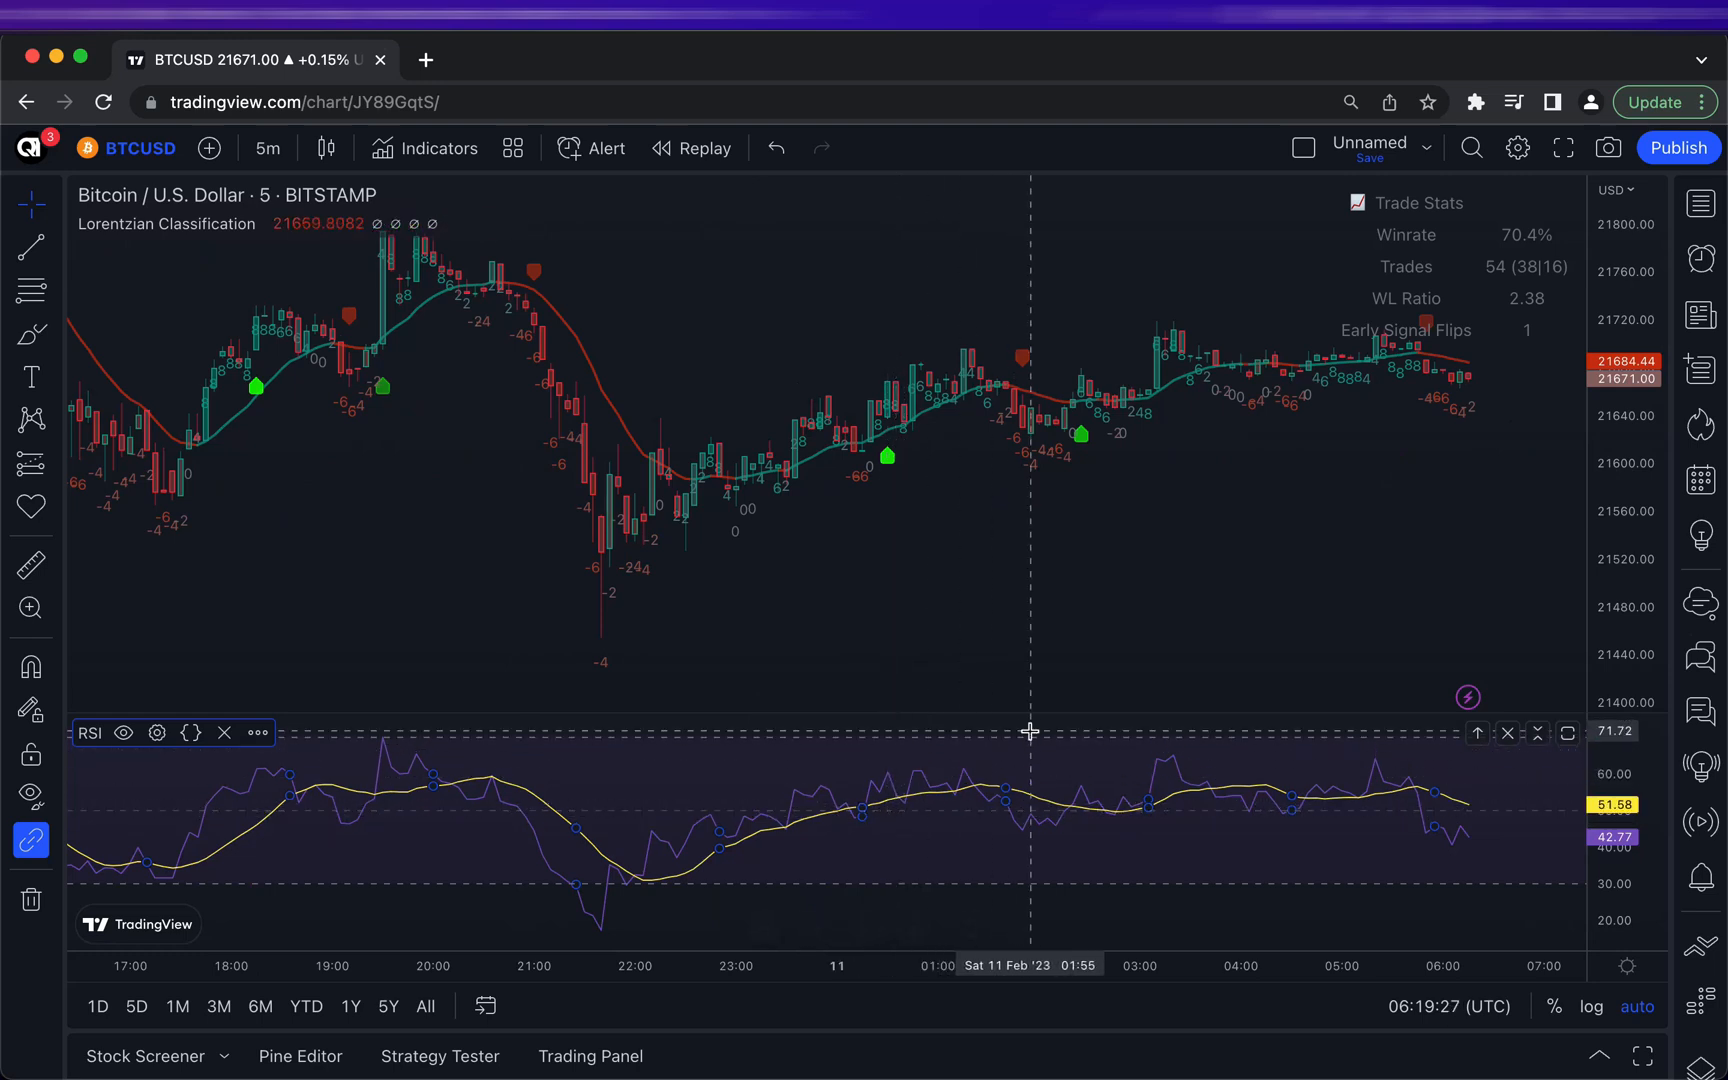
mouse_move(1020, 730)
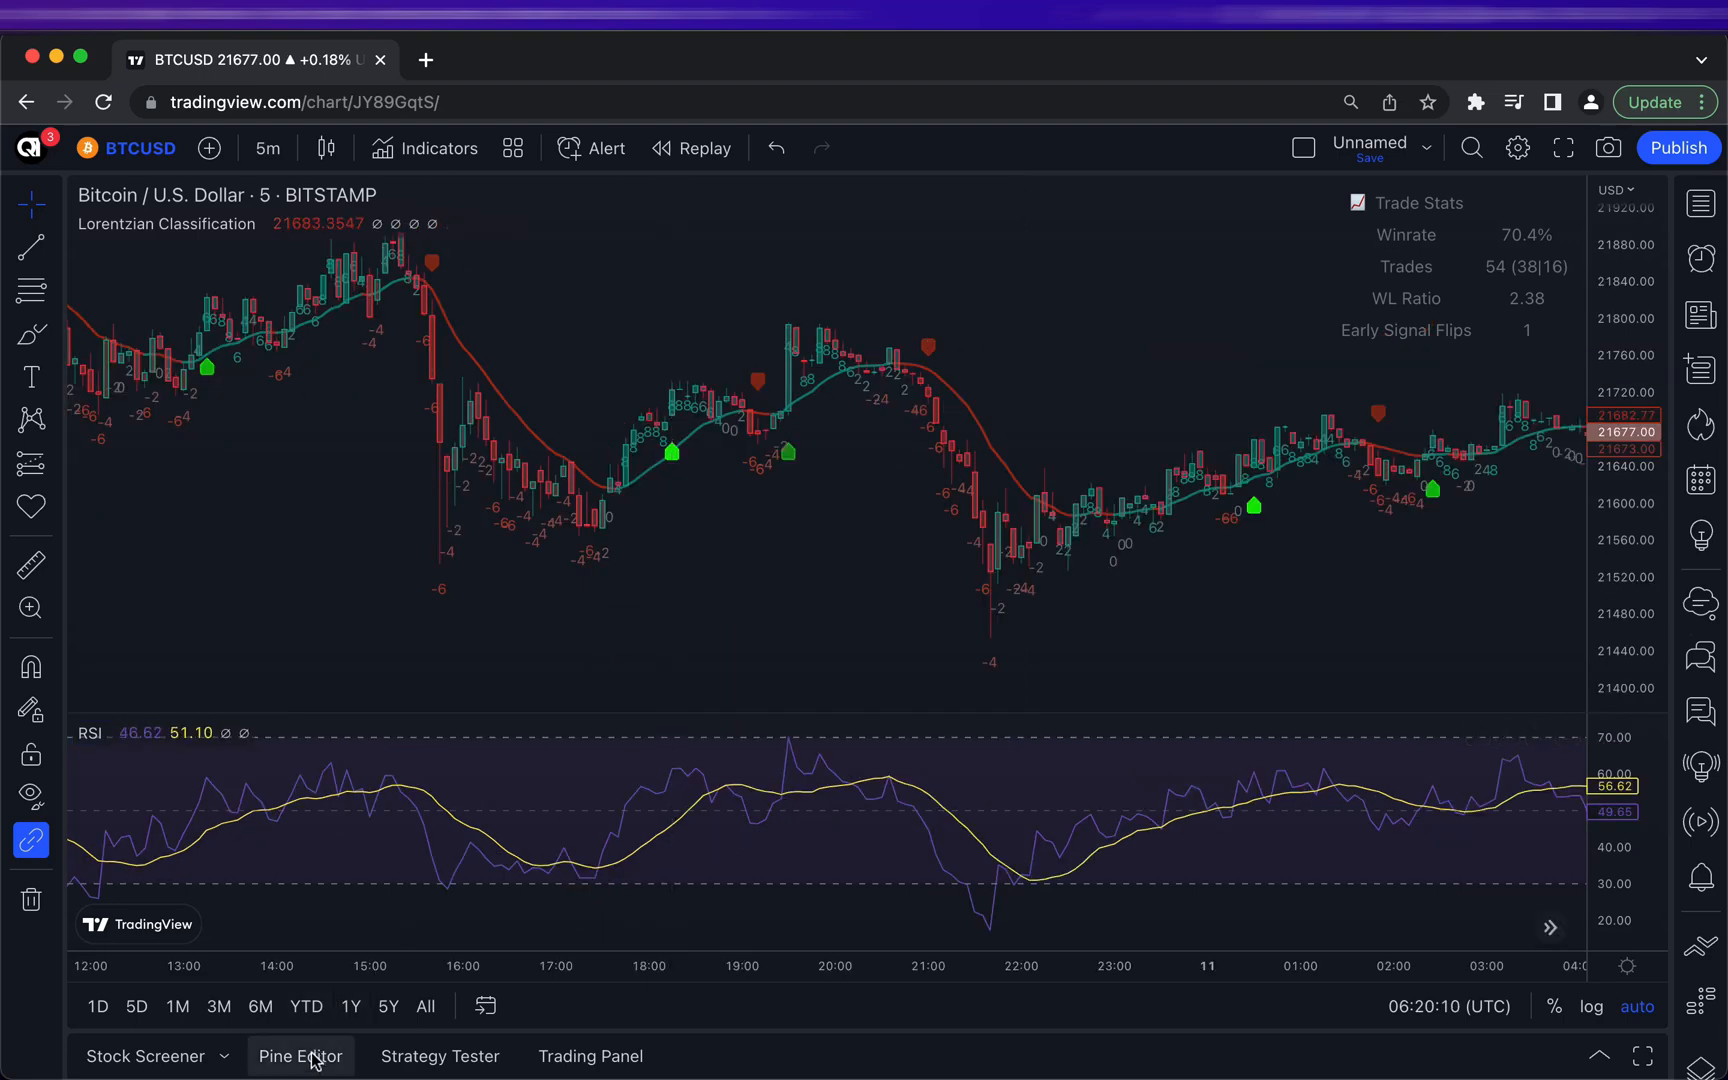
mouse_move(300, 1056)
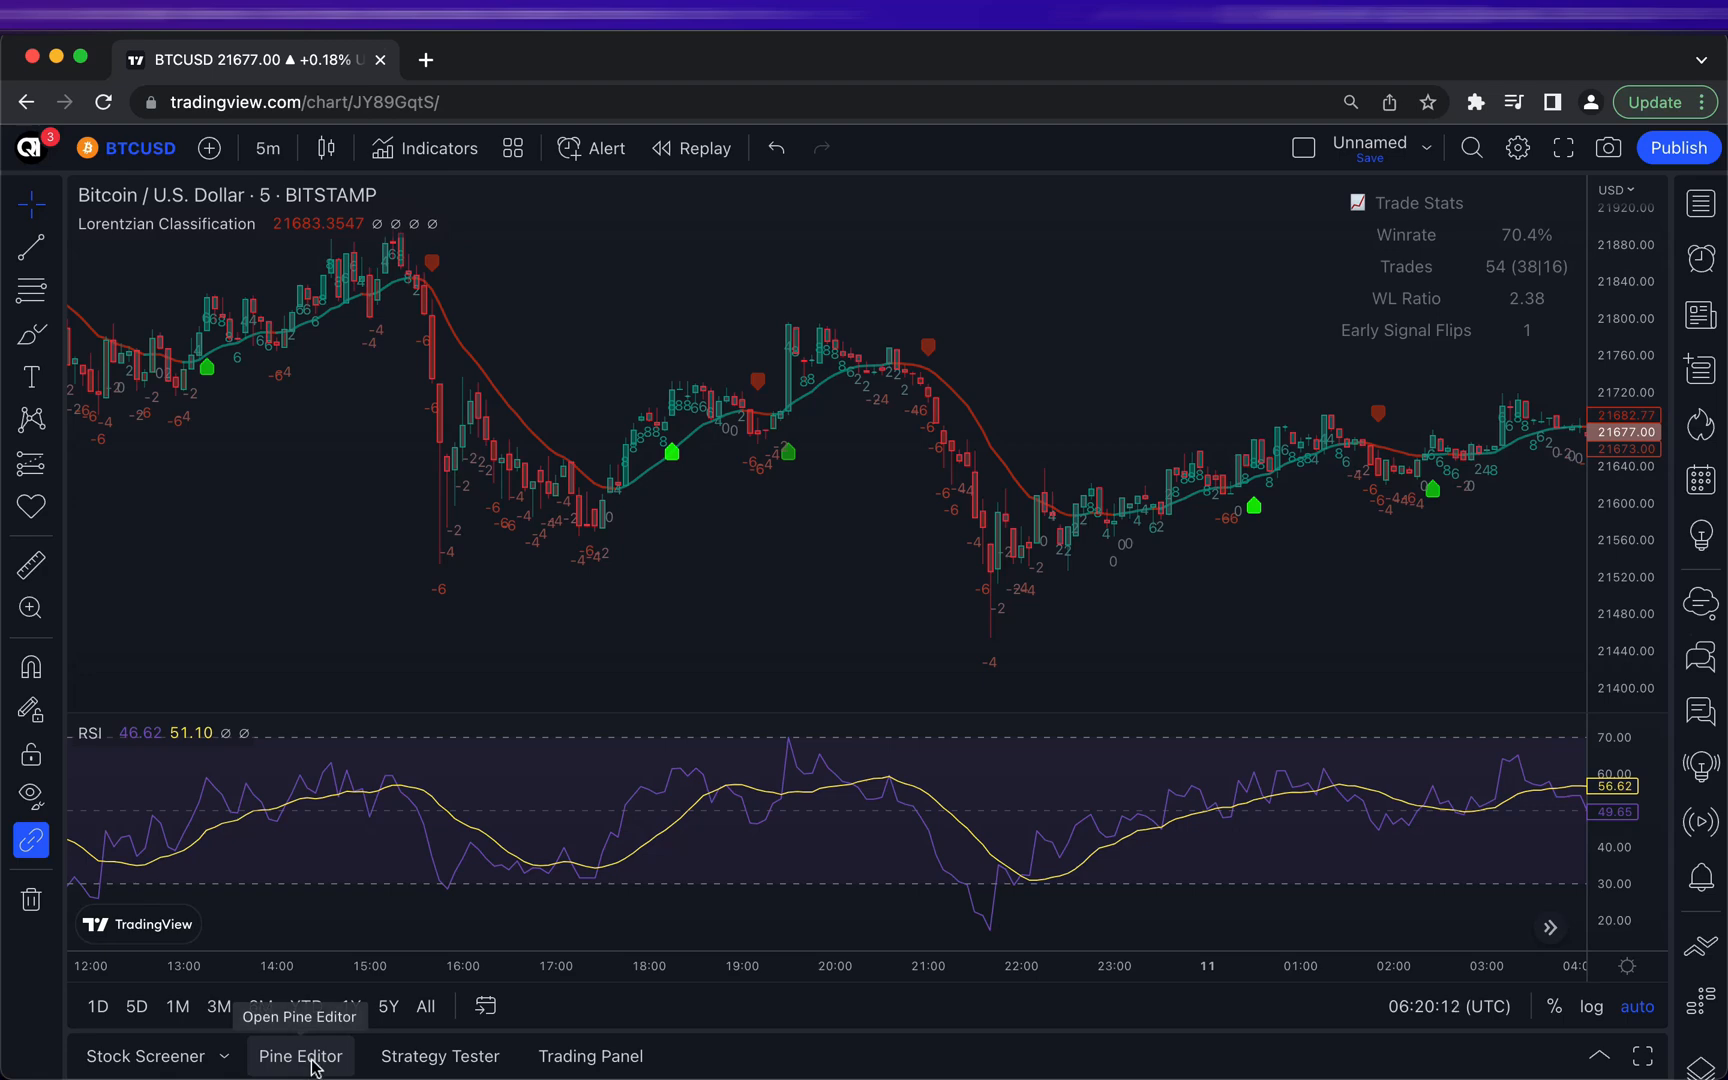
Create a new blank indicator script in the Pine Editor
click(300, 1056)
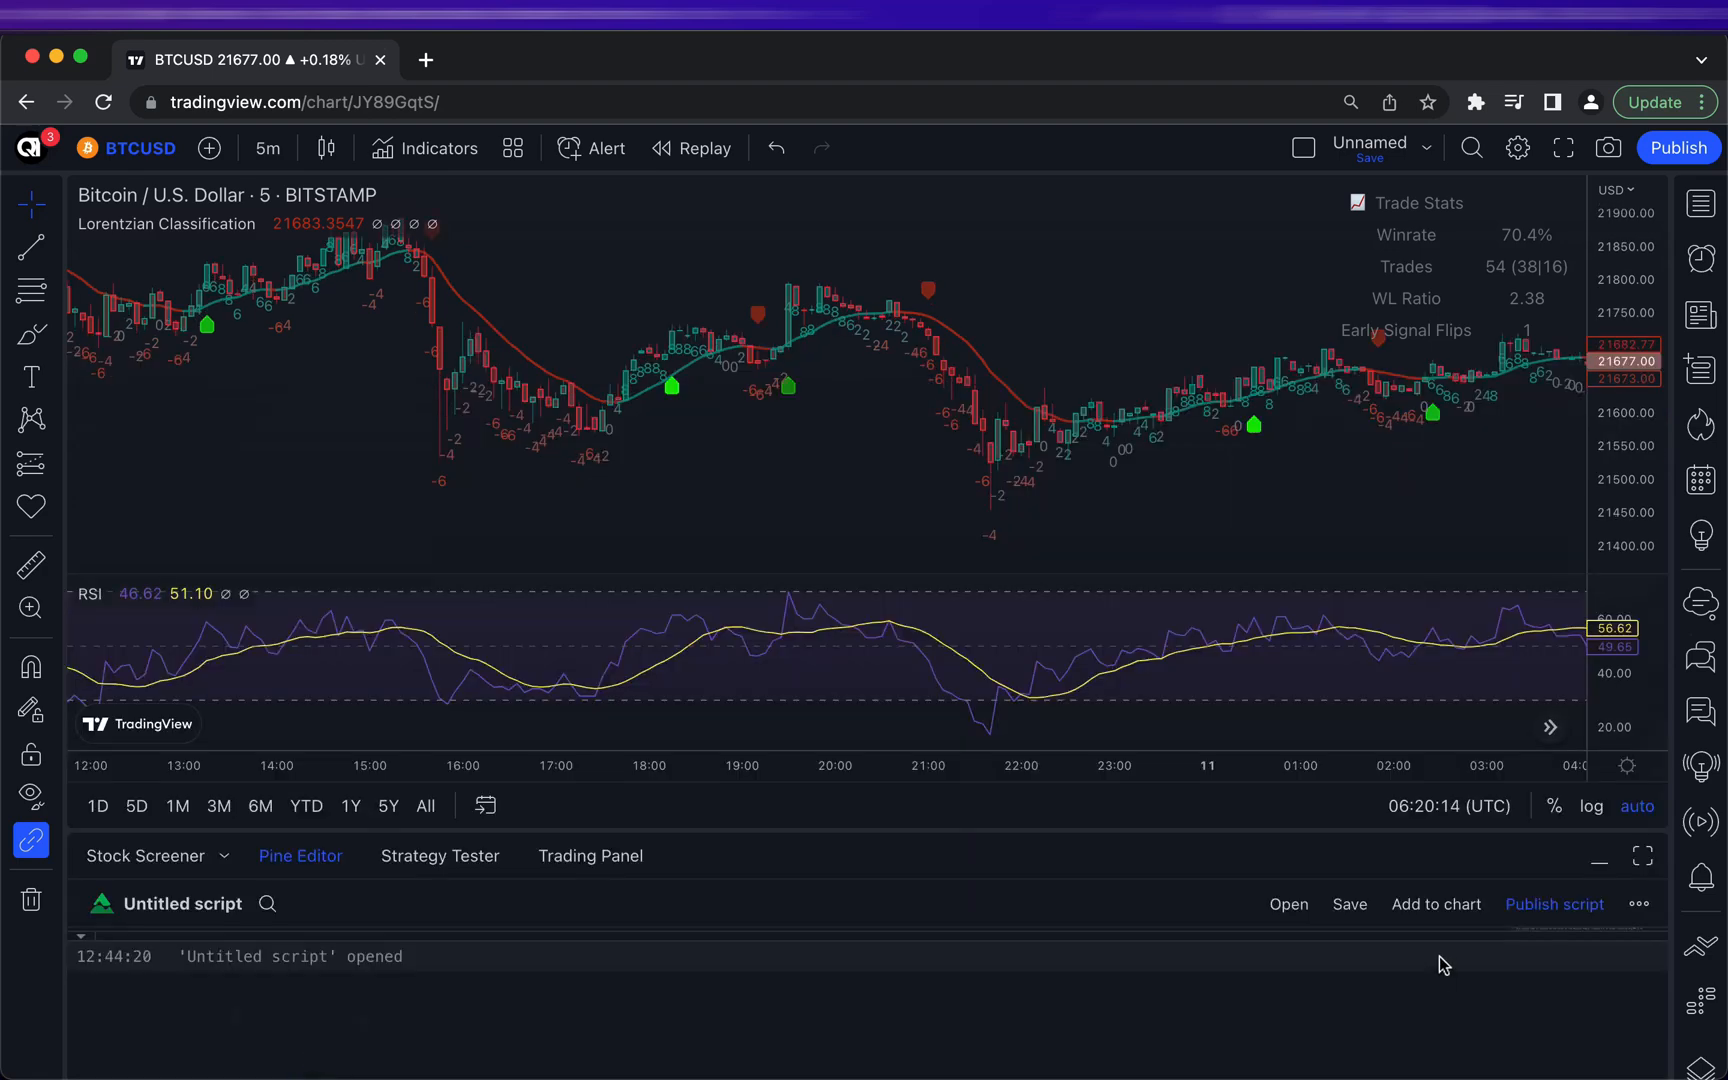
click(1288, 904)
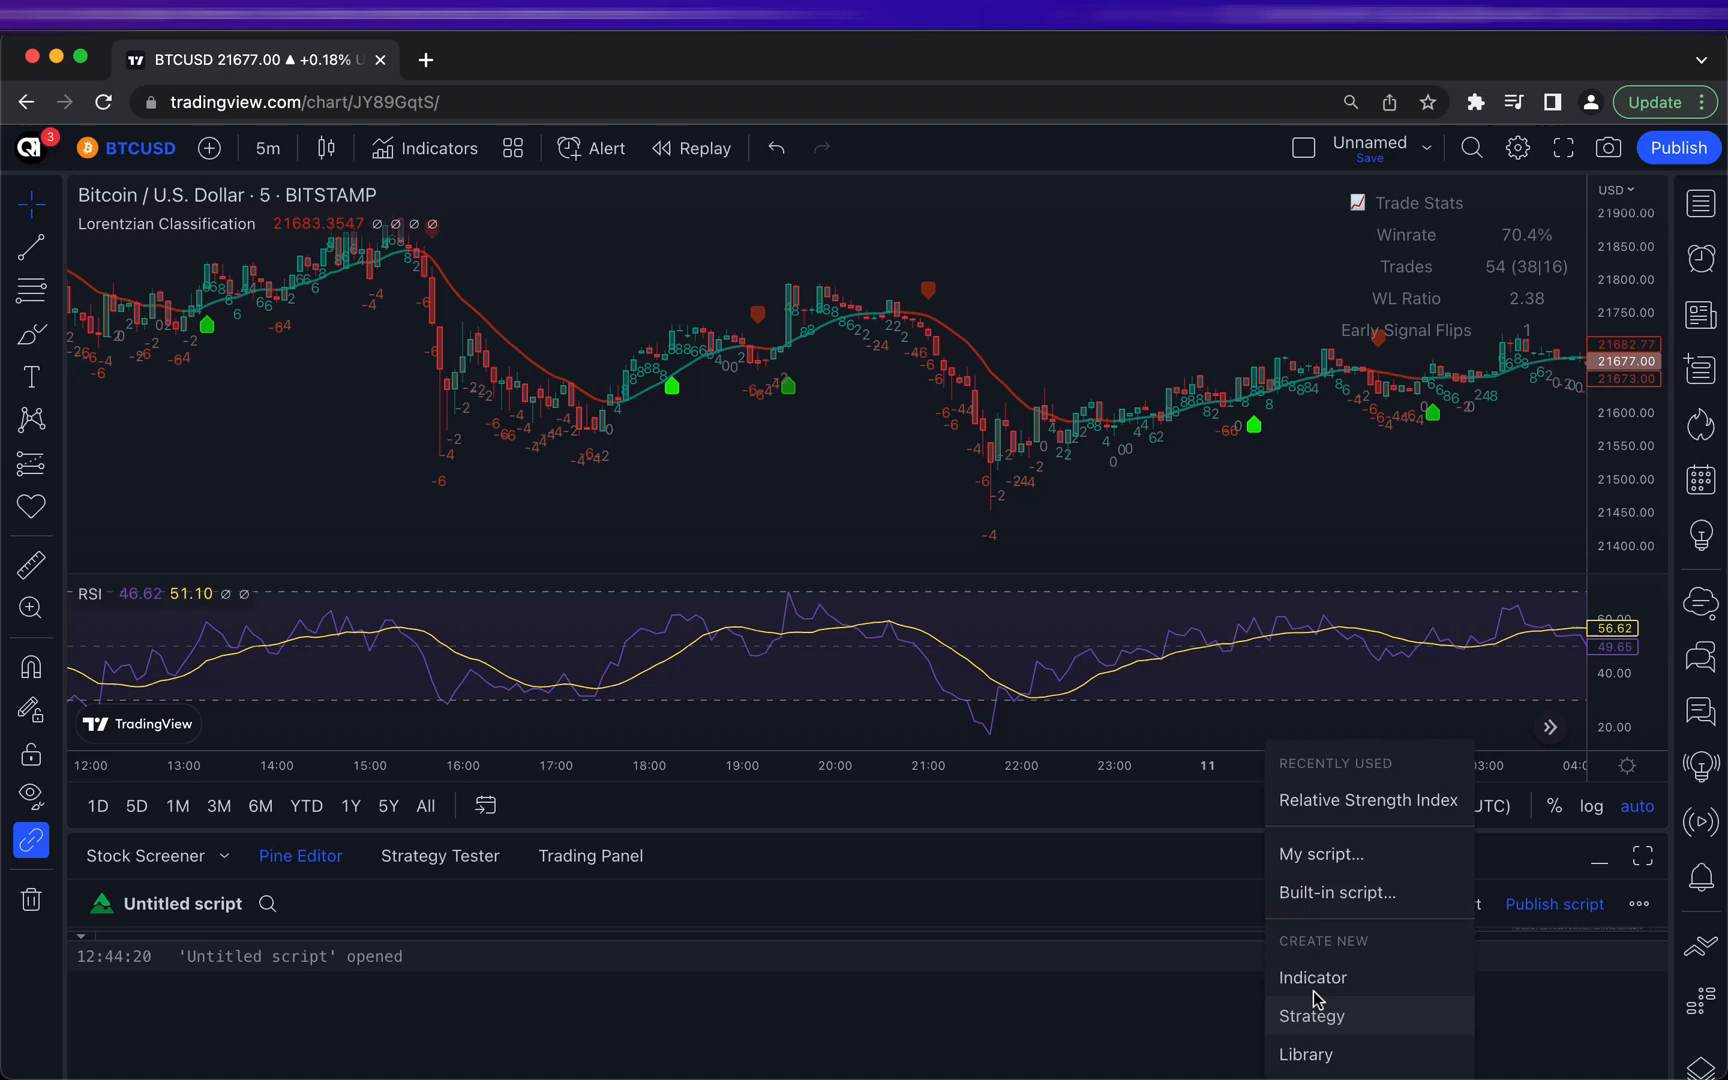
click(818, 952)
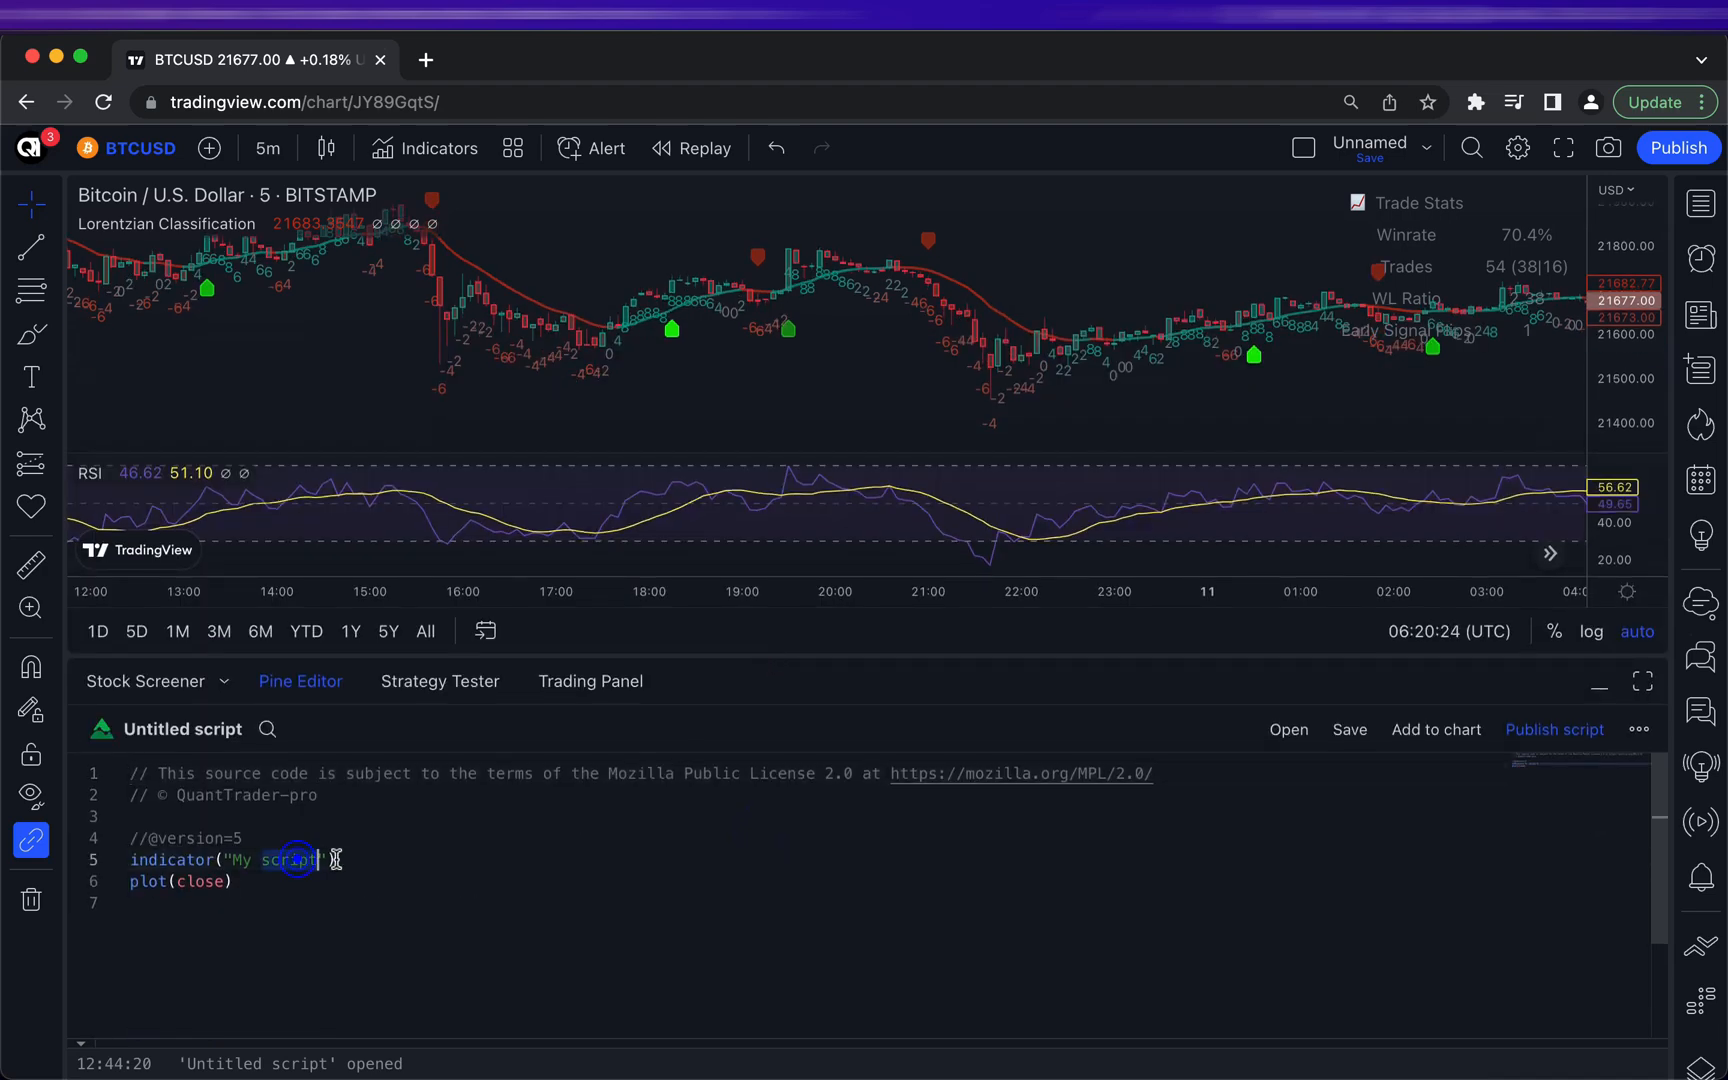
Write the Pine script named 'RSI with BUY/SELL zones' defining the RSI buy and sell zones
text(RSI)
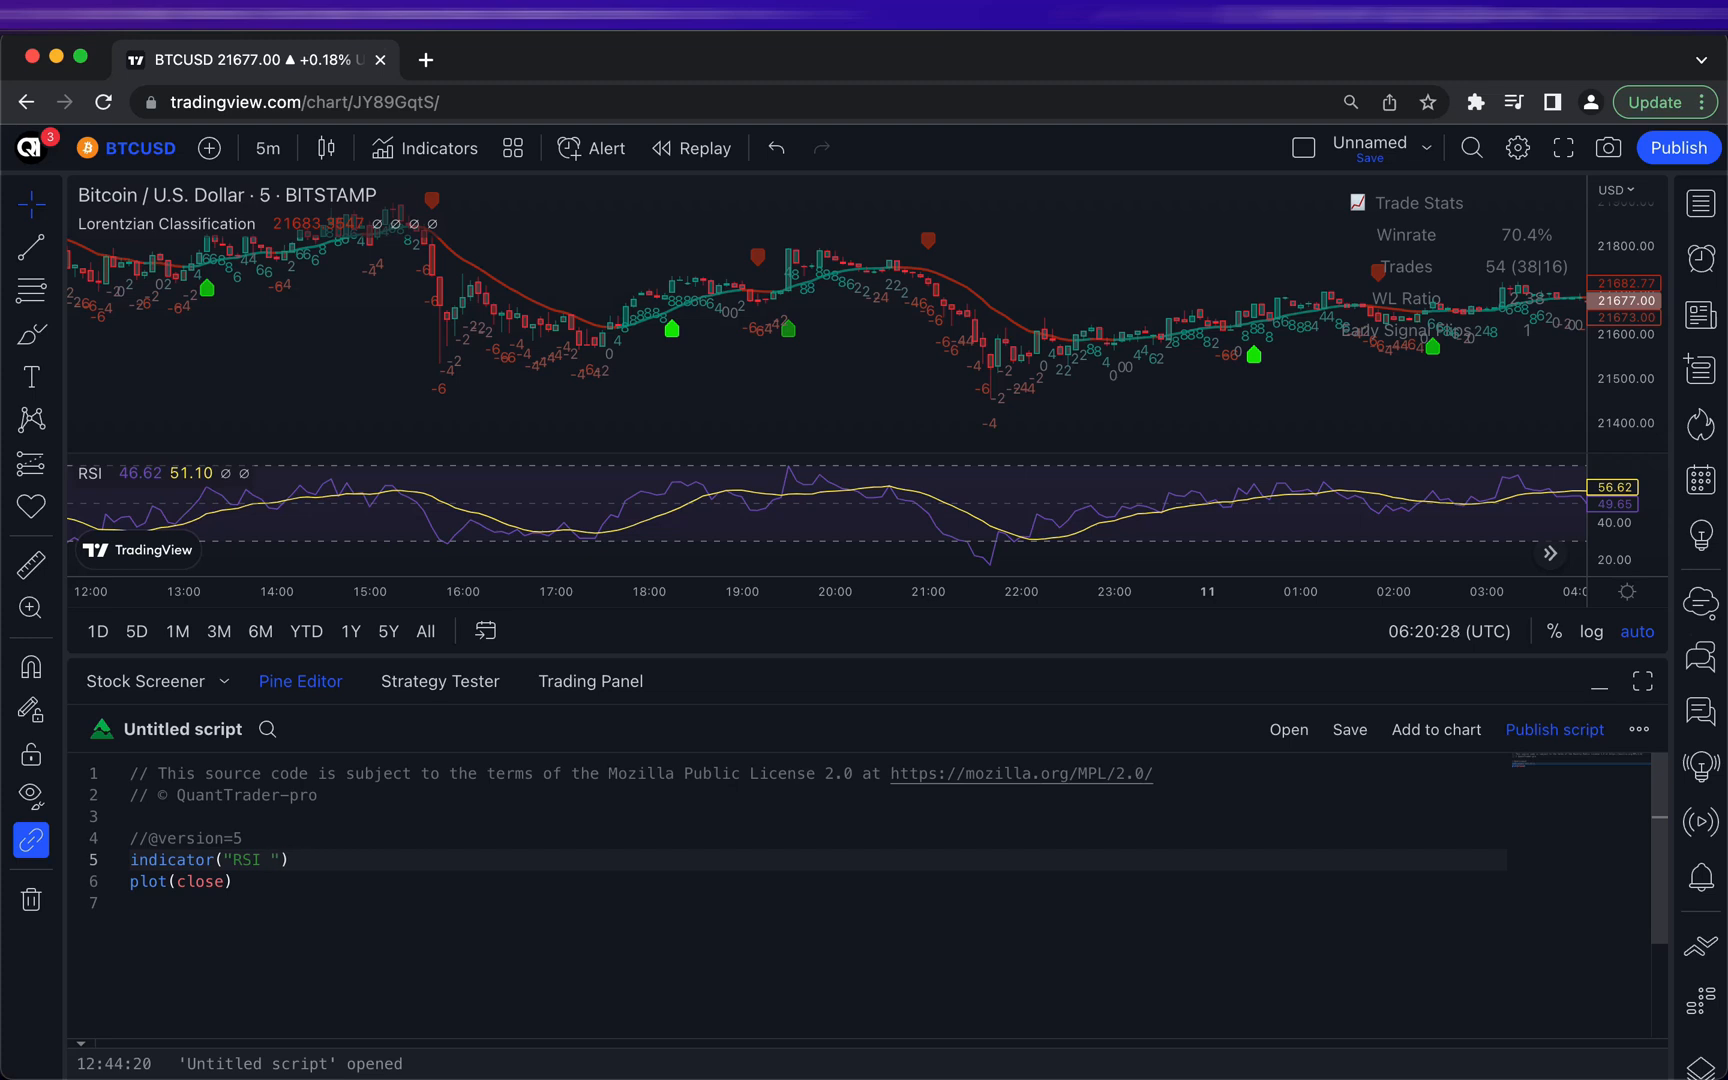
text(with BUY)
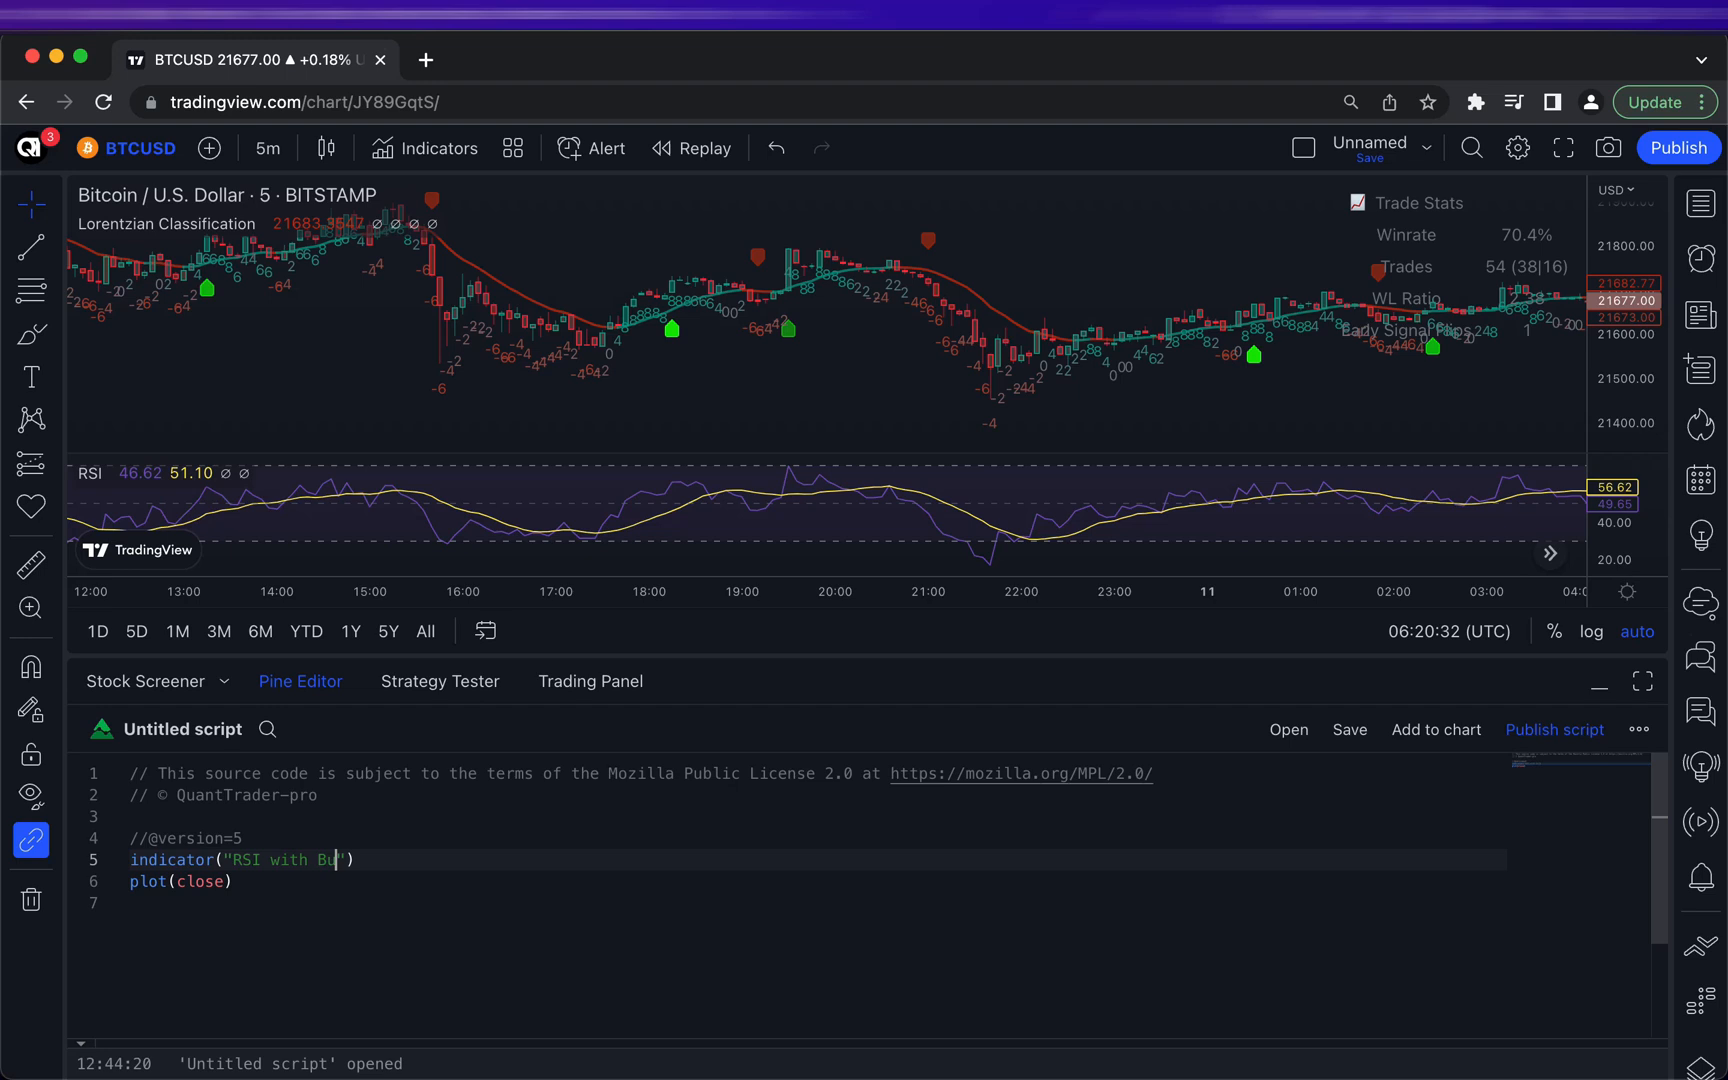
text(y.S)
text(buy_zone = rsi_uptrend and rsi_sma < 50)
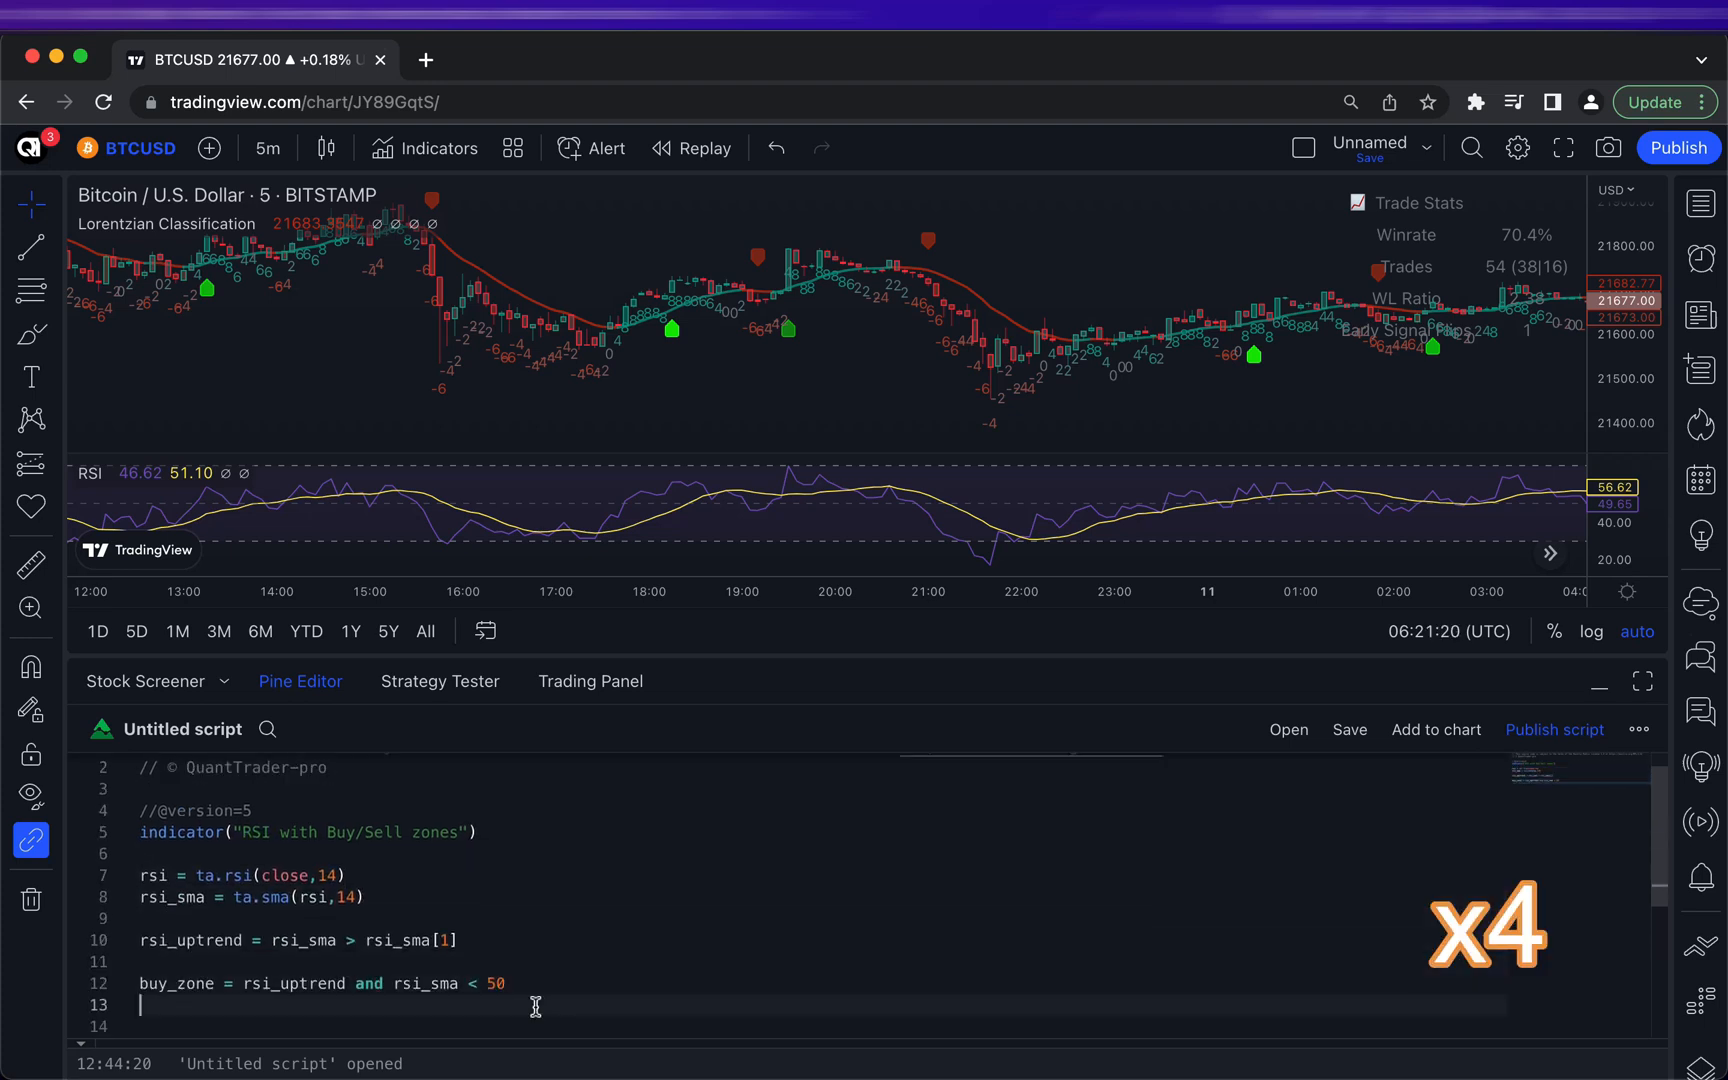
scroll(down, 3)
text(sell_zone = not rsi_uptrend and rsi_sma > 50)
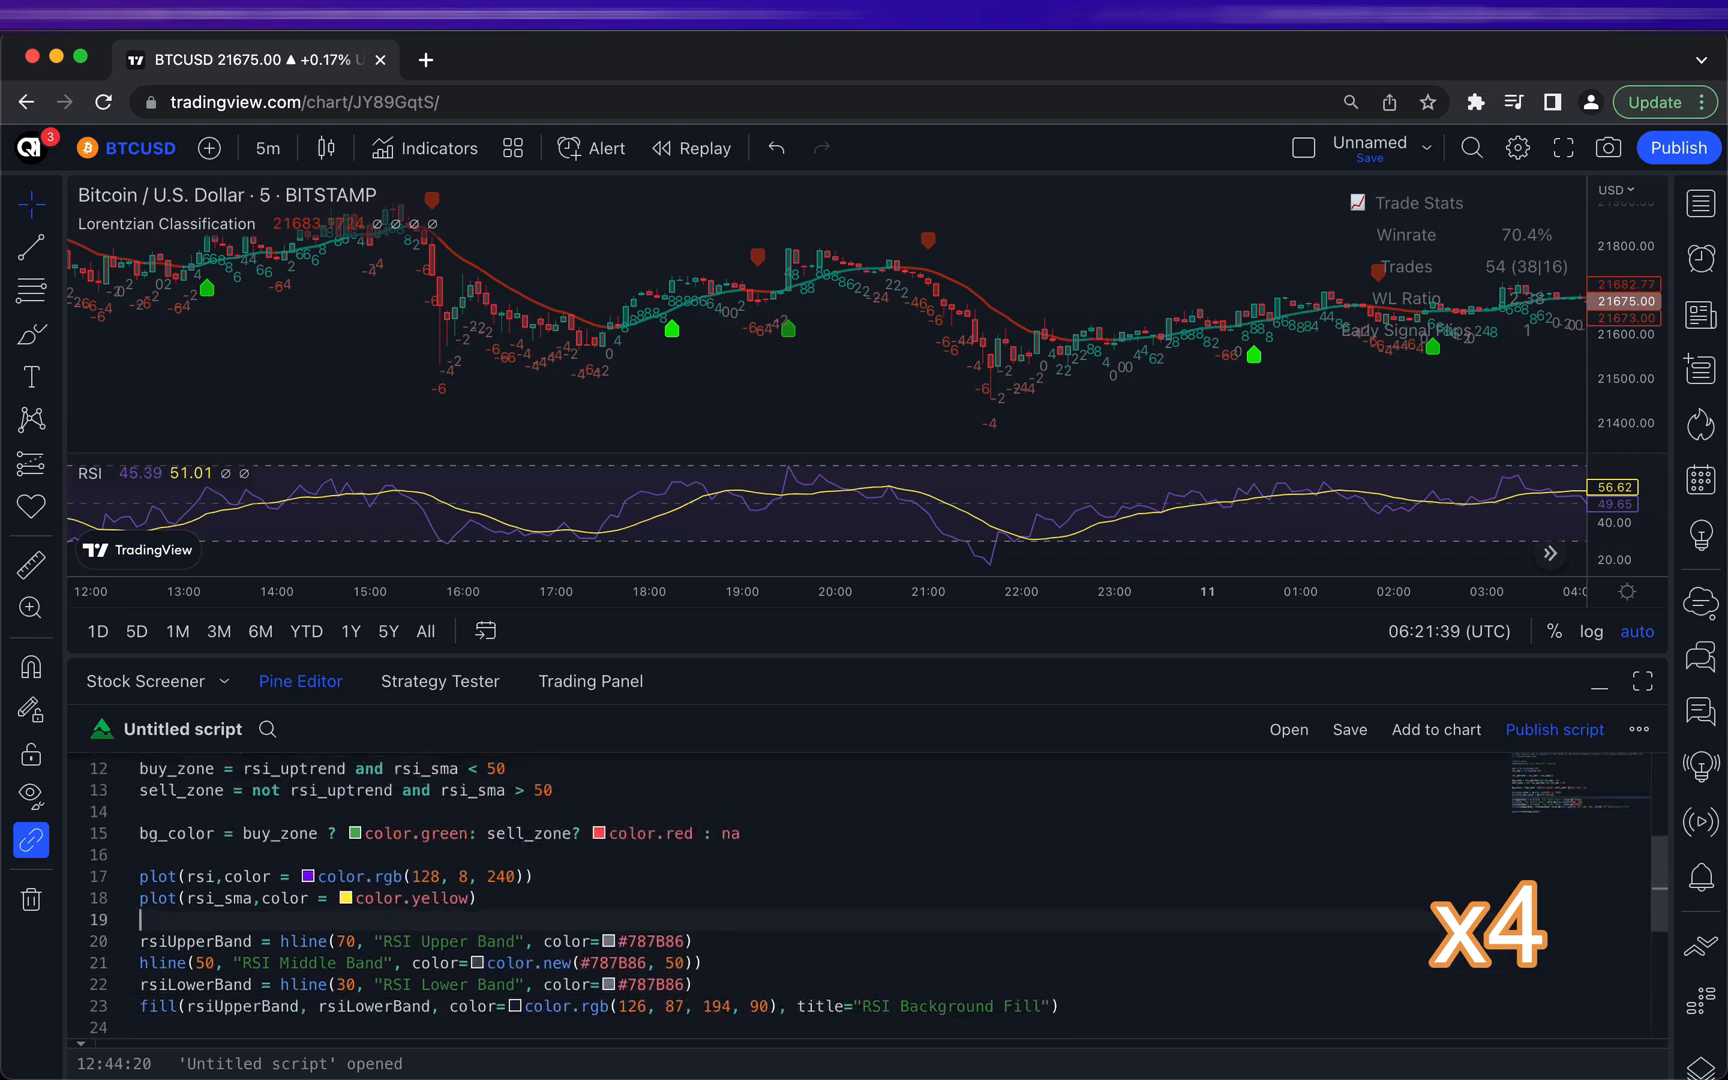
scroll(up, 3)
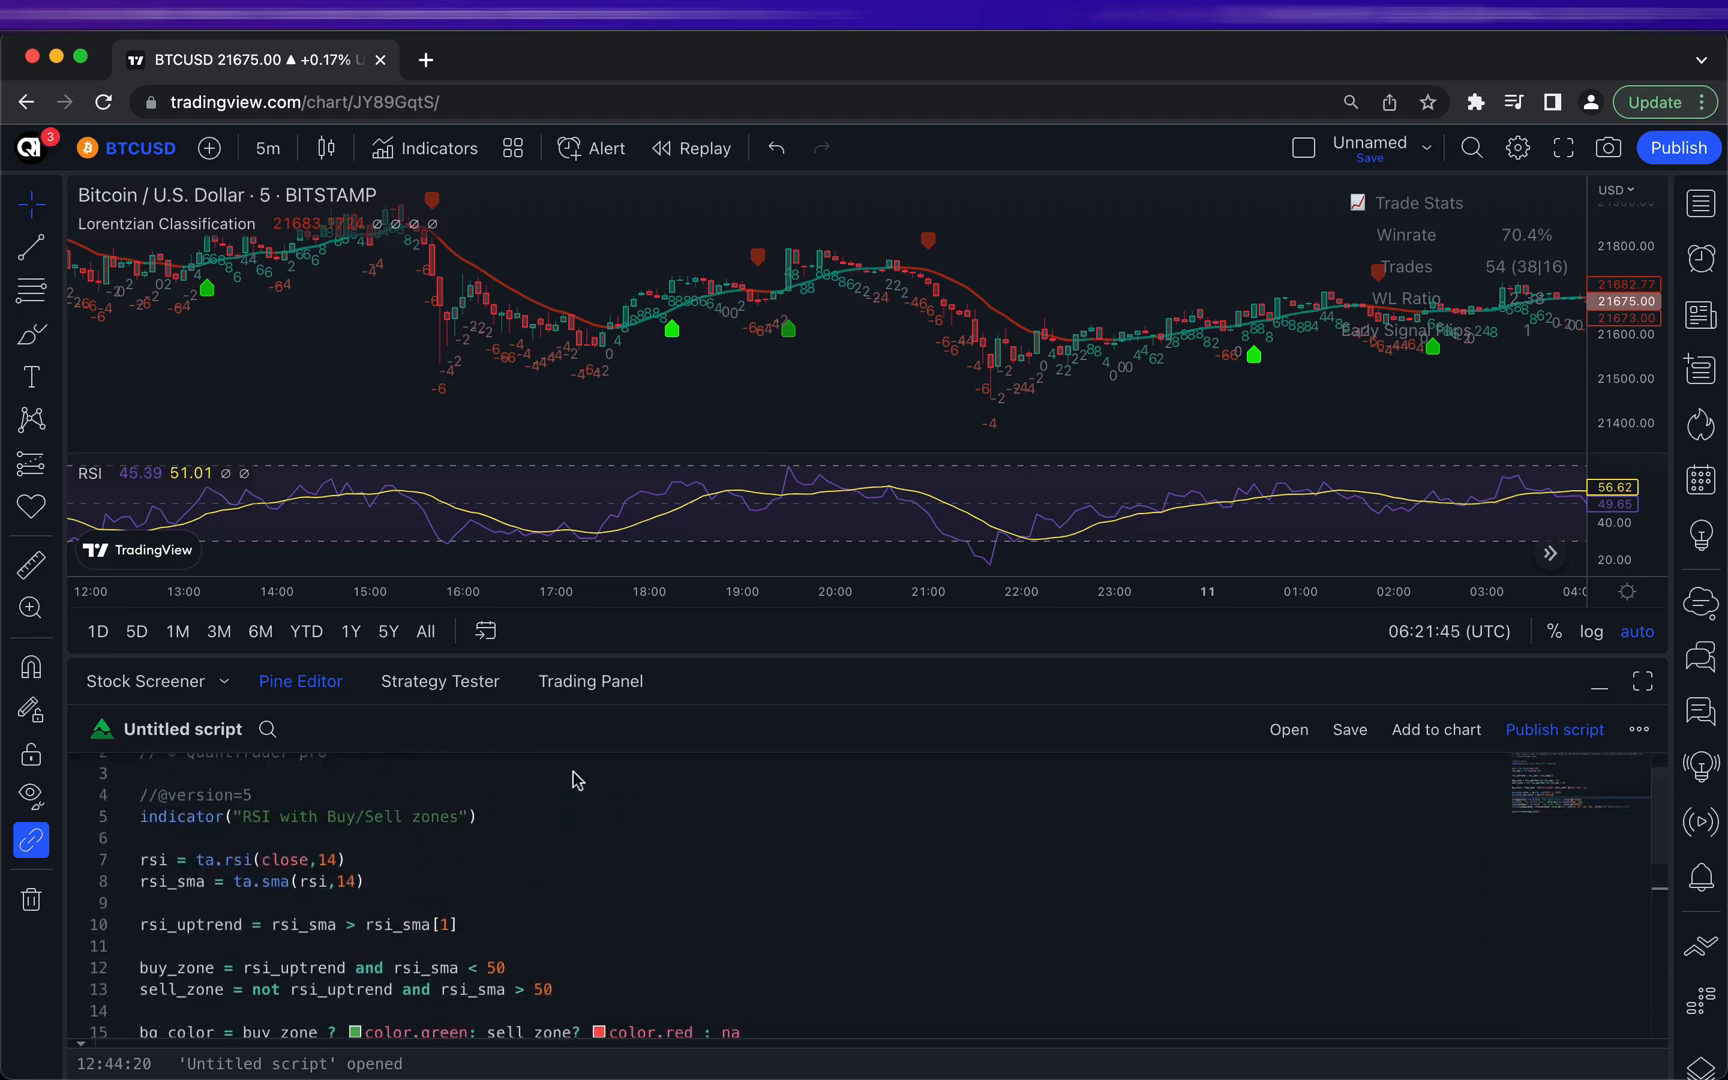
Save the script as 'RSI with Buy/Sell zones' and add it to the chart as a new pane
click(1348, 728)
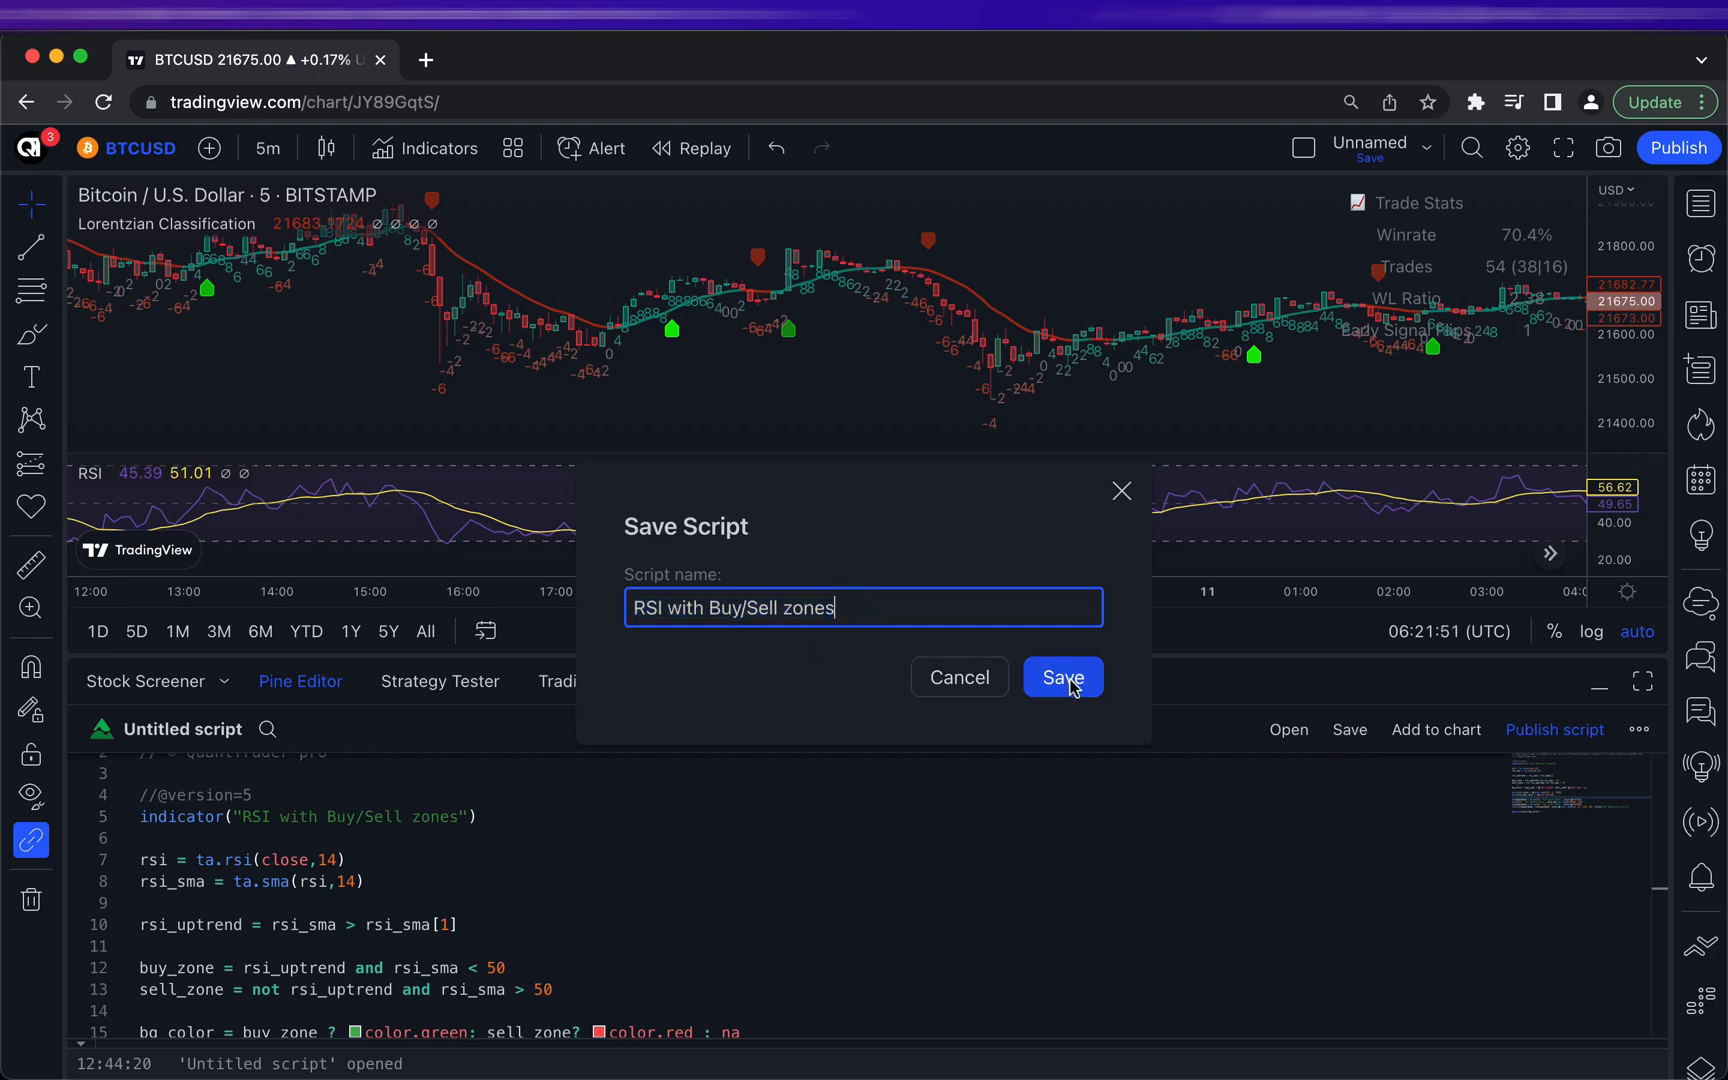
click(1062, 676)
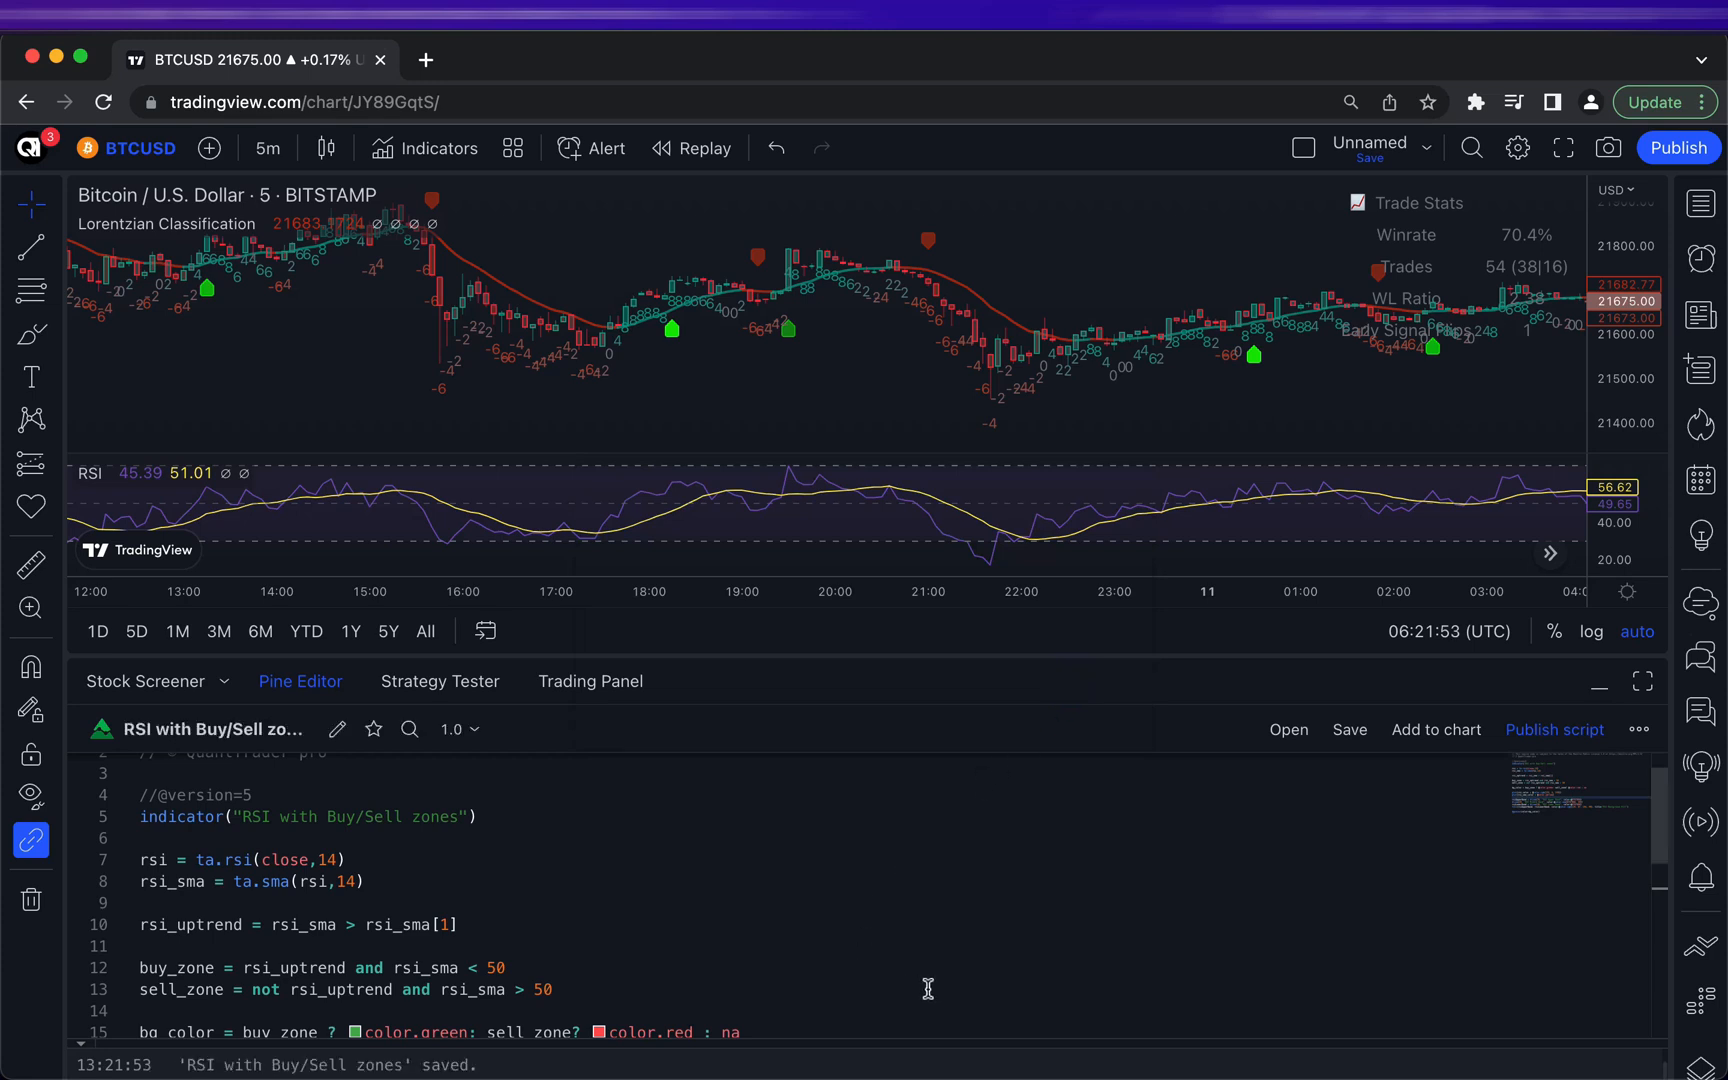
click(1434, 730)
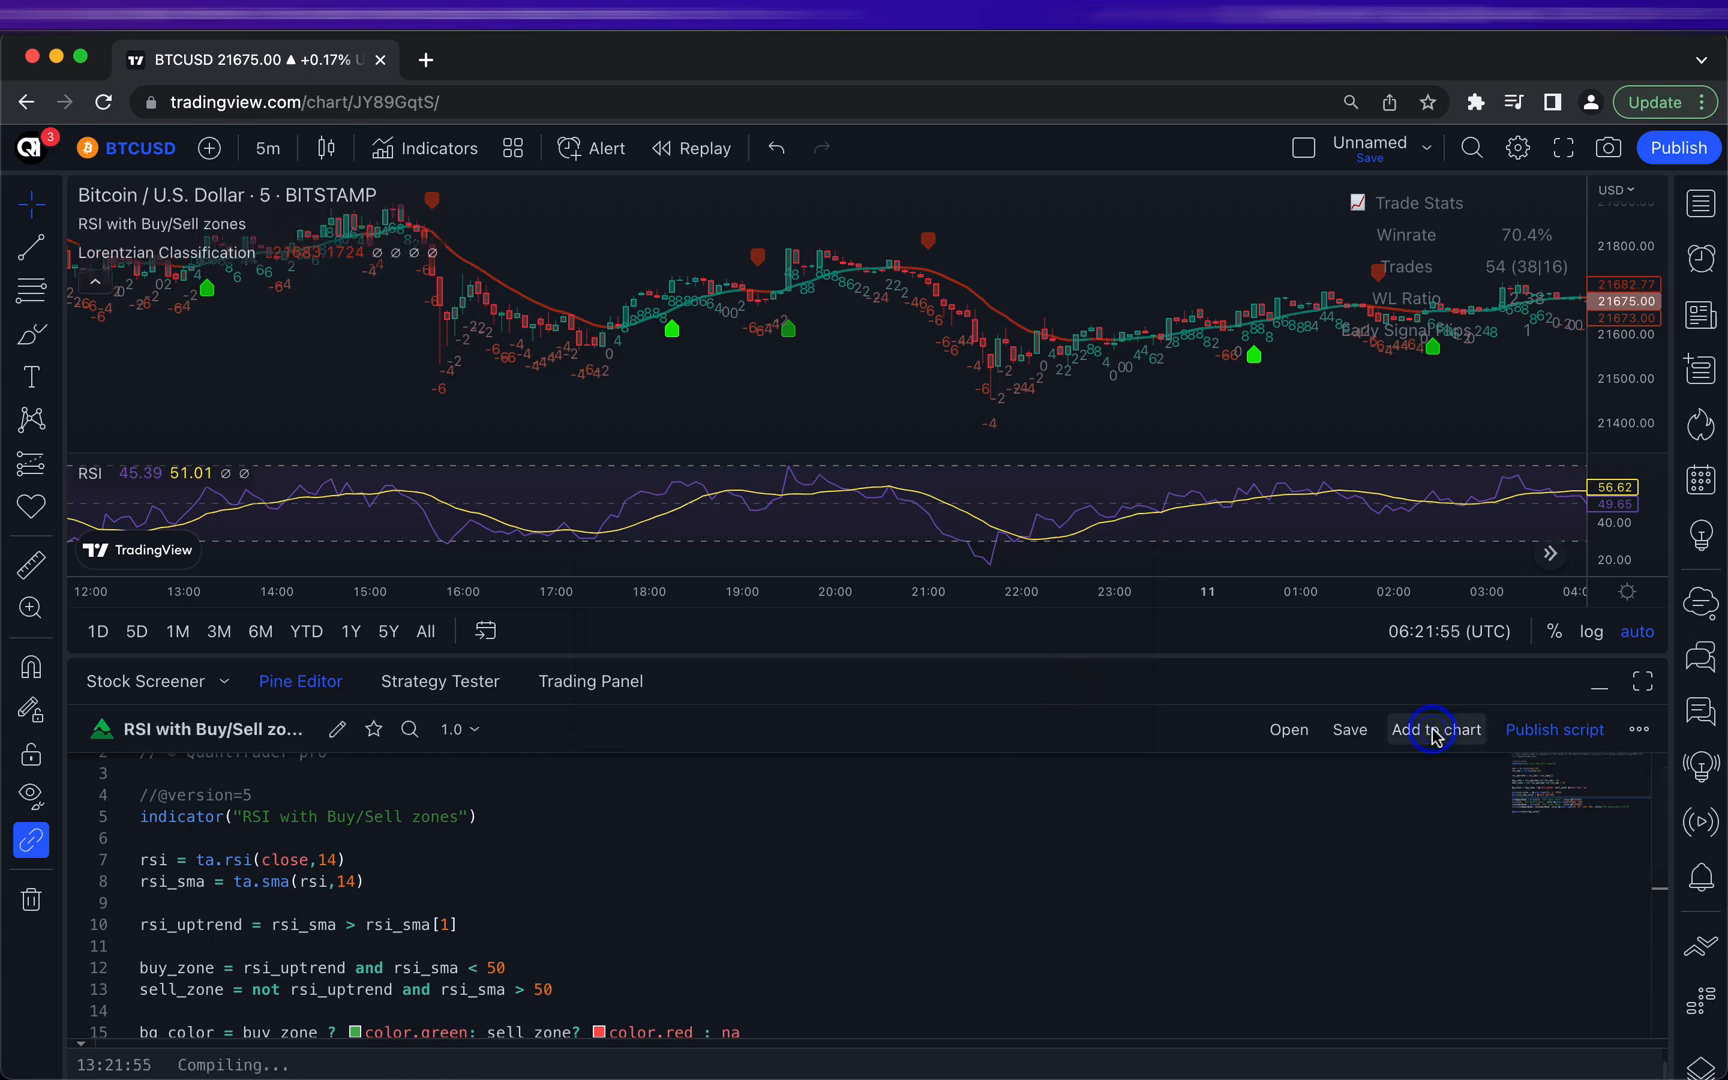
click(1434, 728)
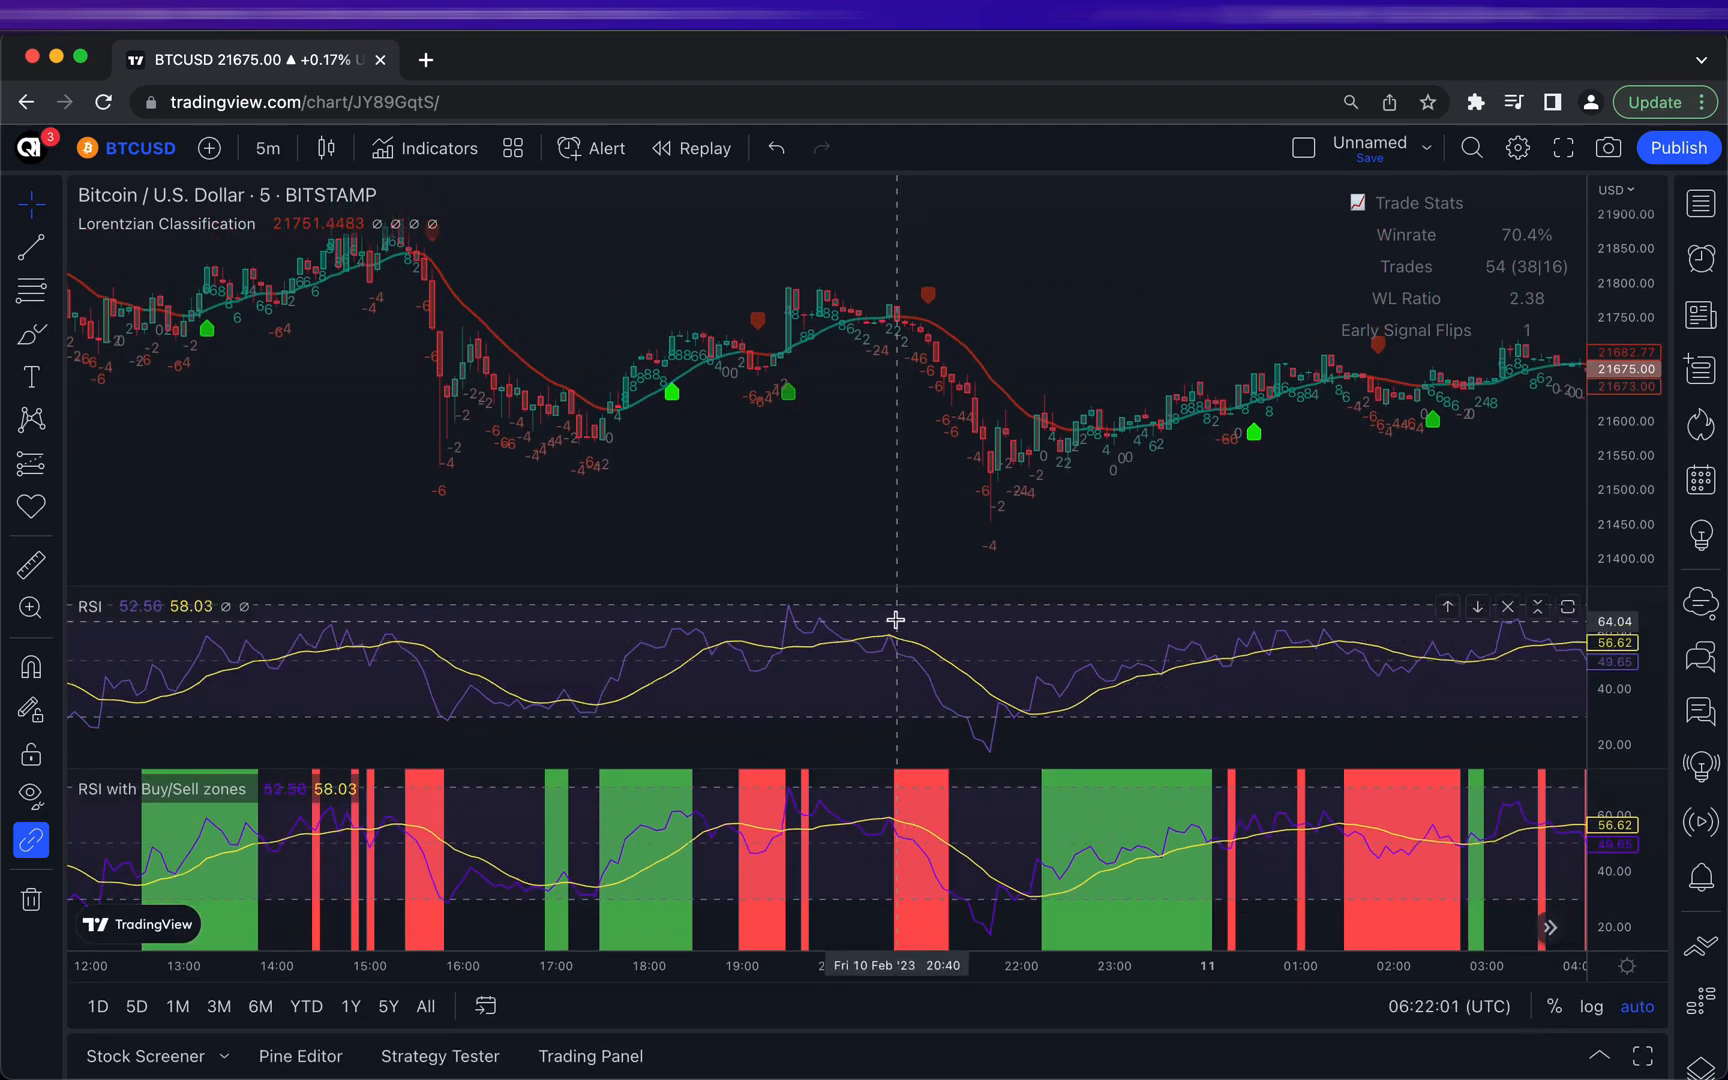
mouse_move(916, 612)
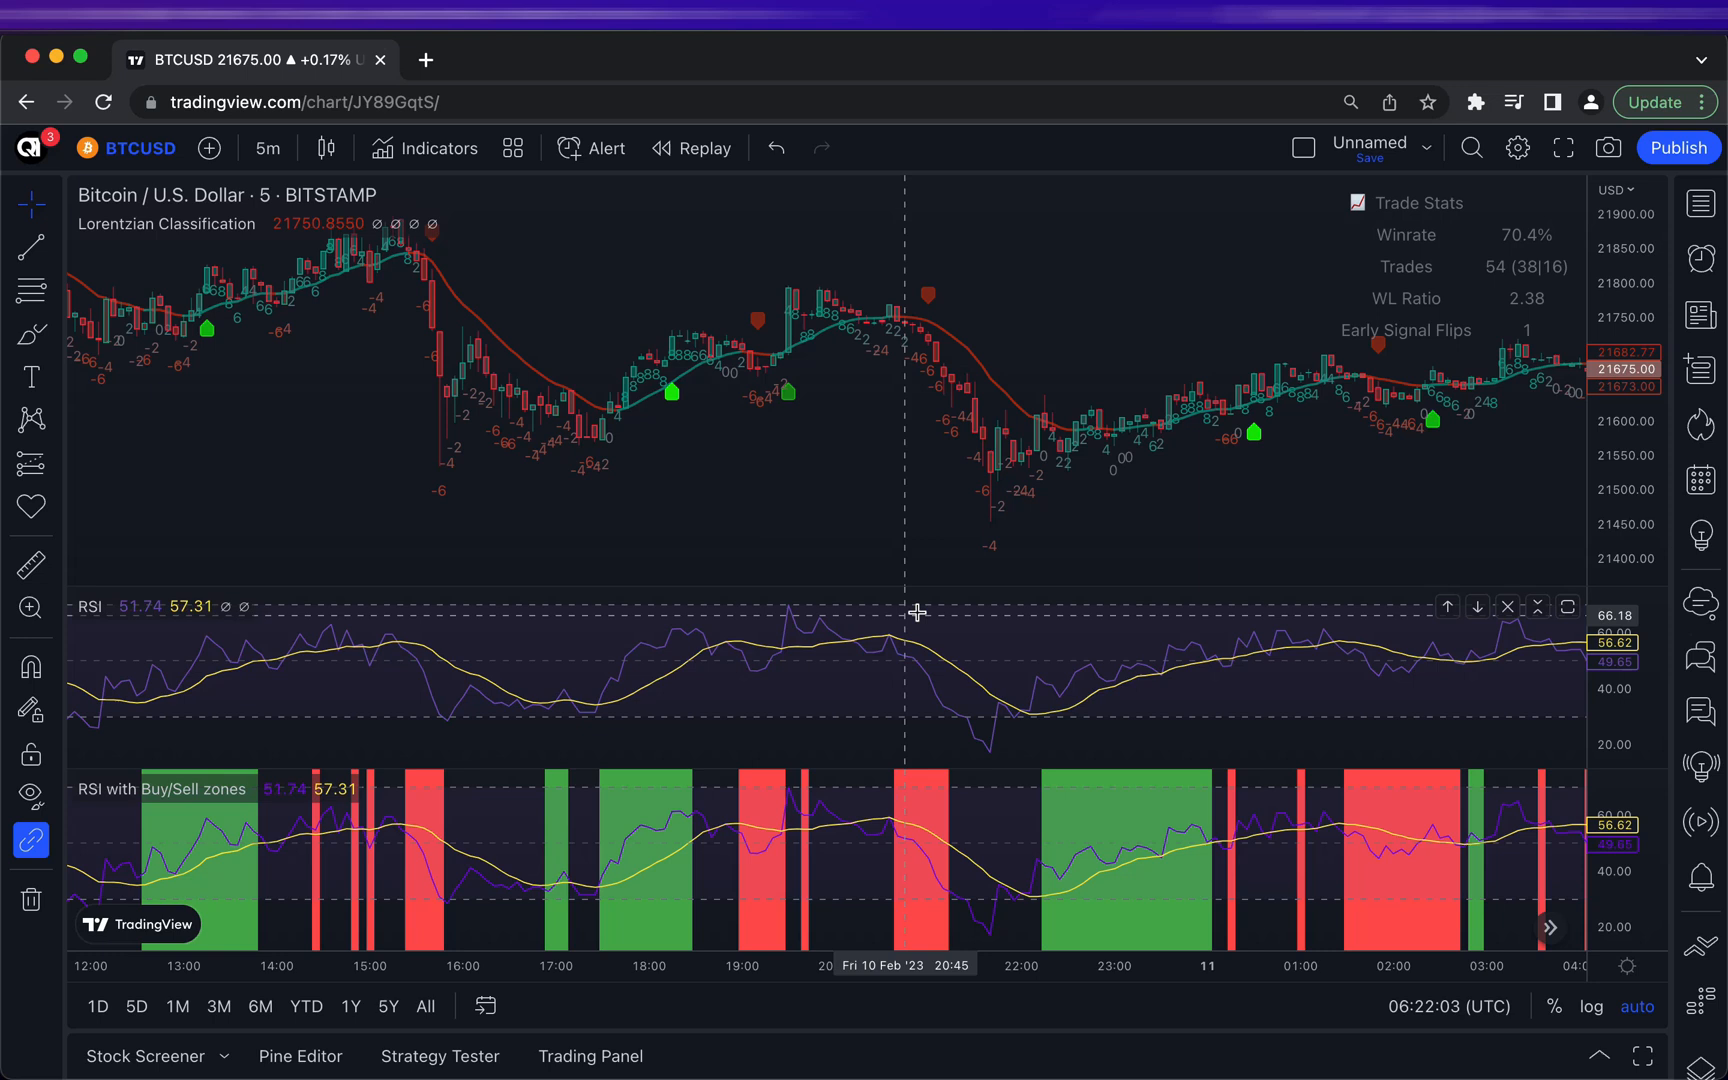
mouse_move(1042, 588)
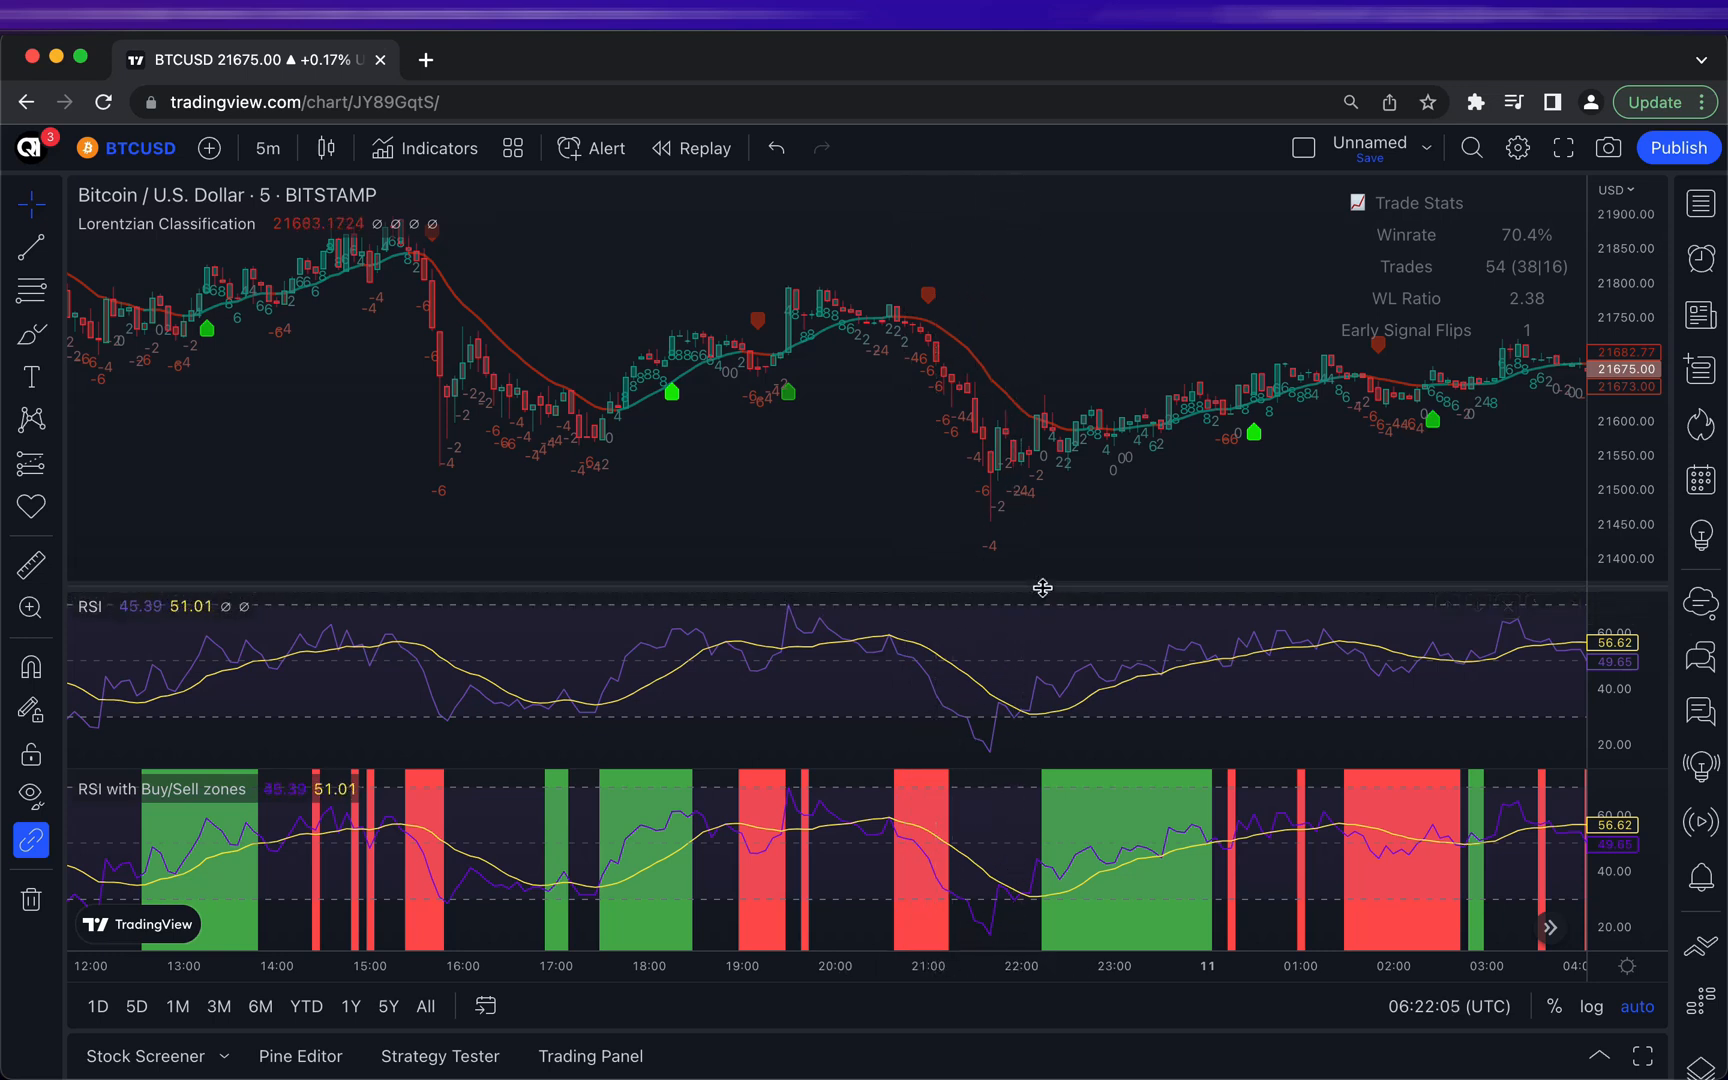
mouse_move(1234, 726)
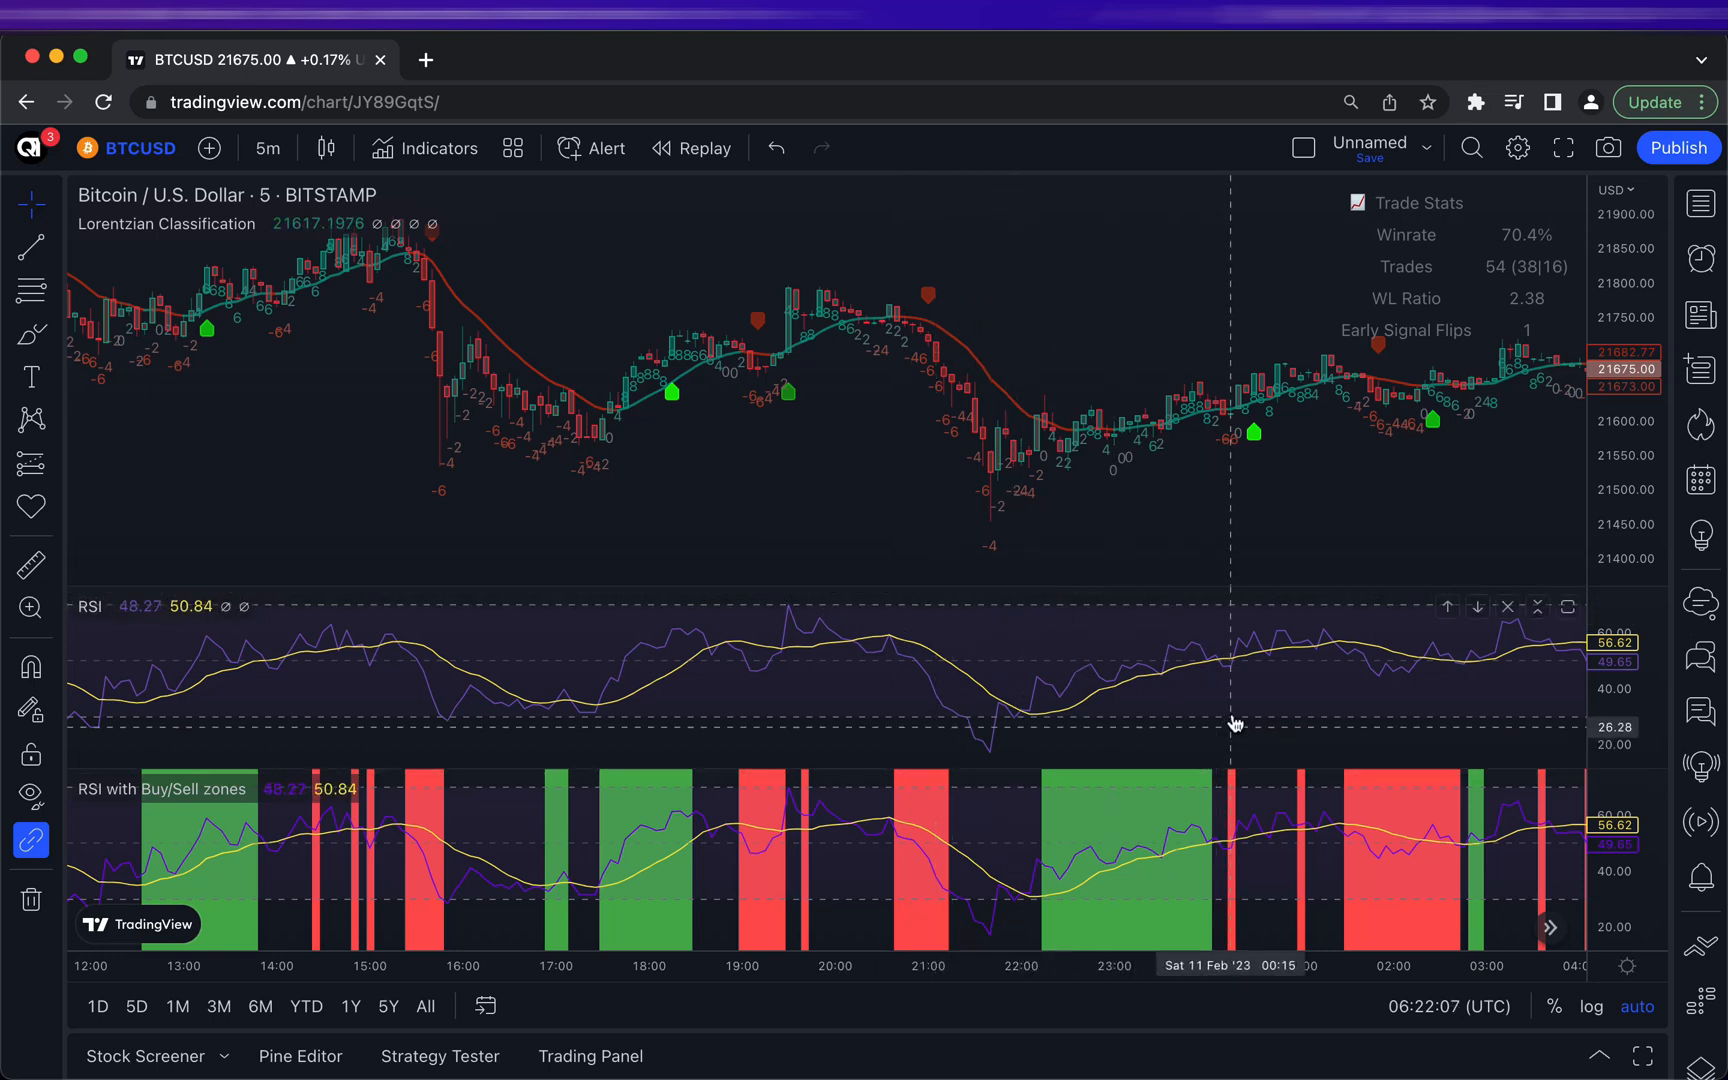
mouse_move(1314, 670)
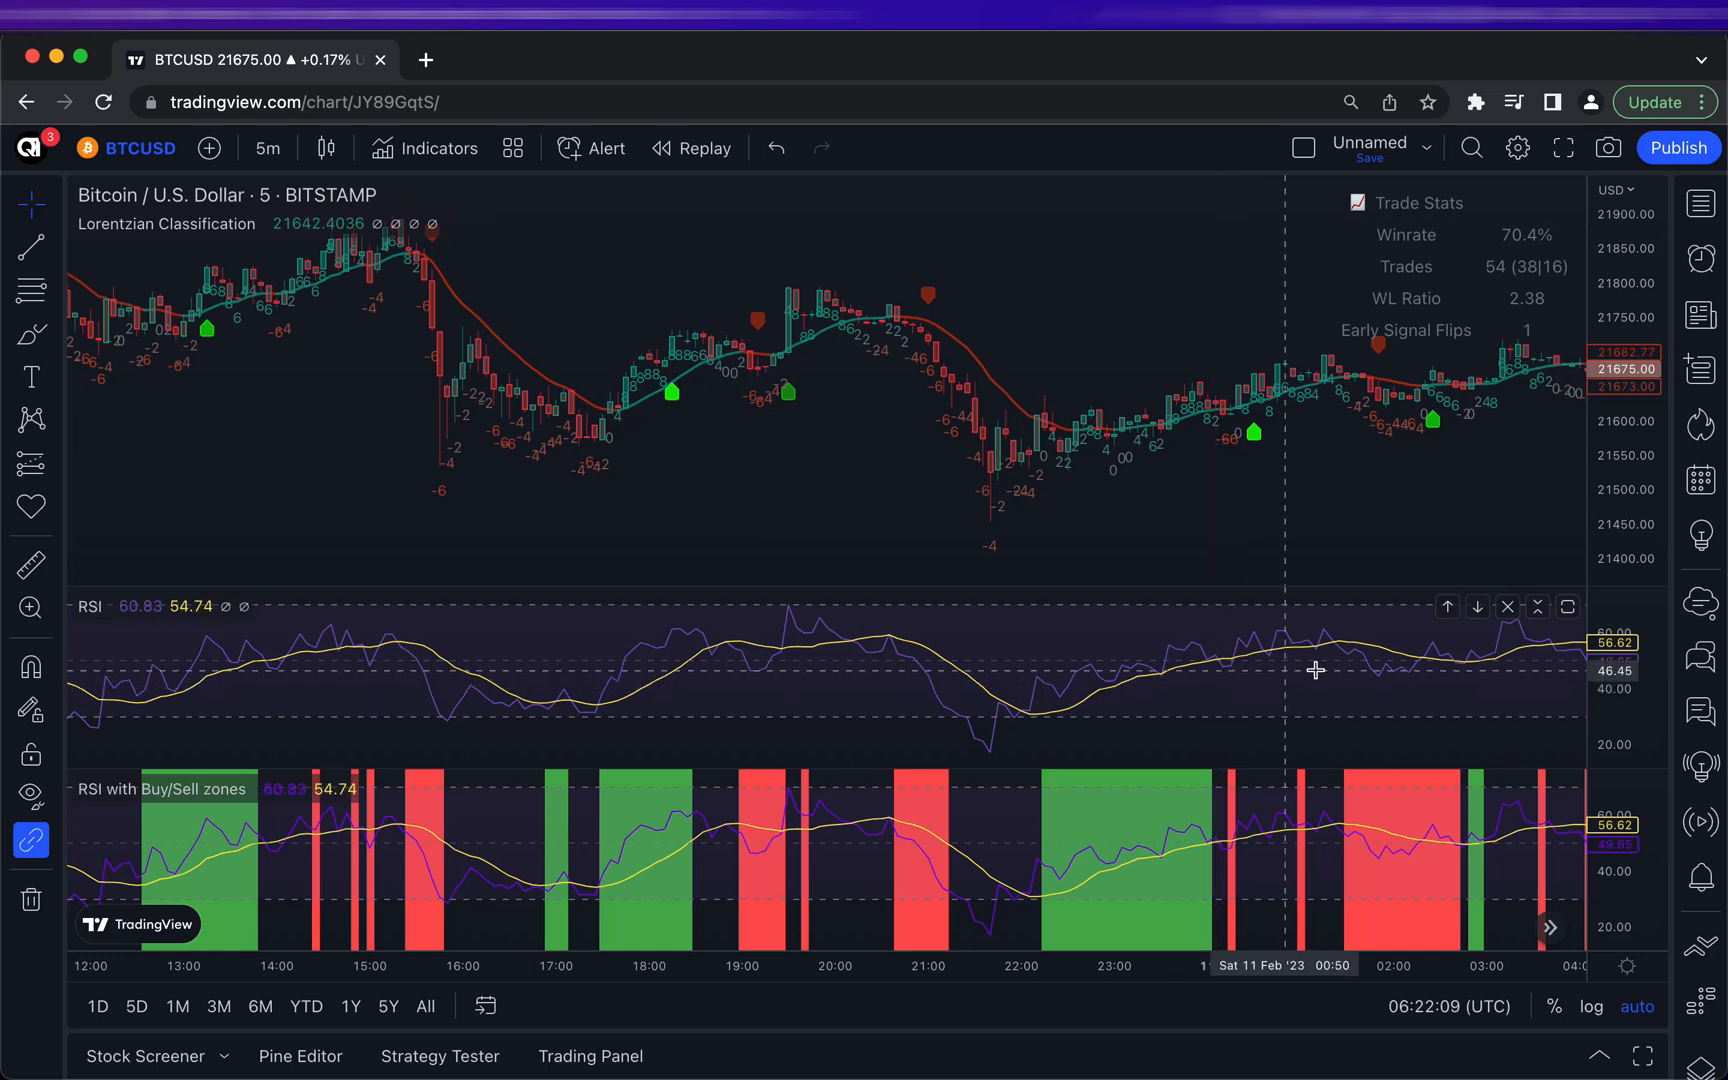
mouse_move(1400, 672)
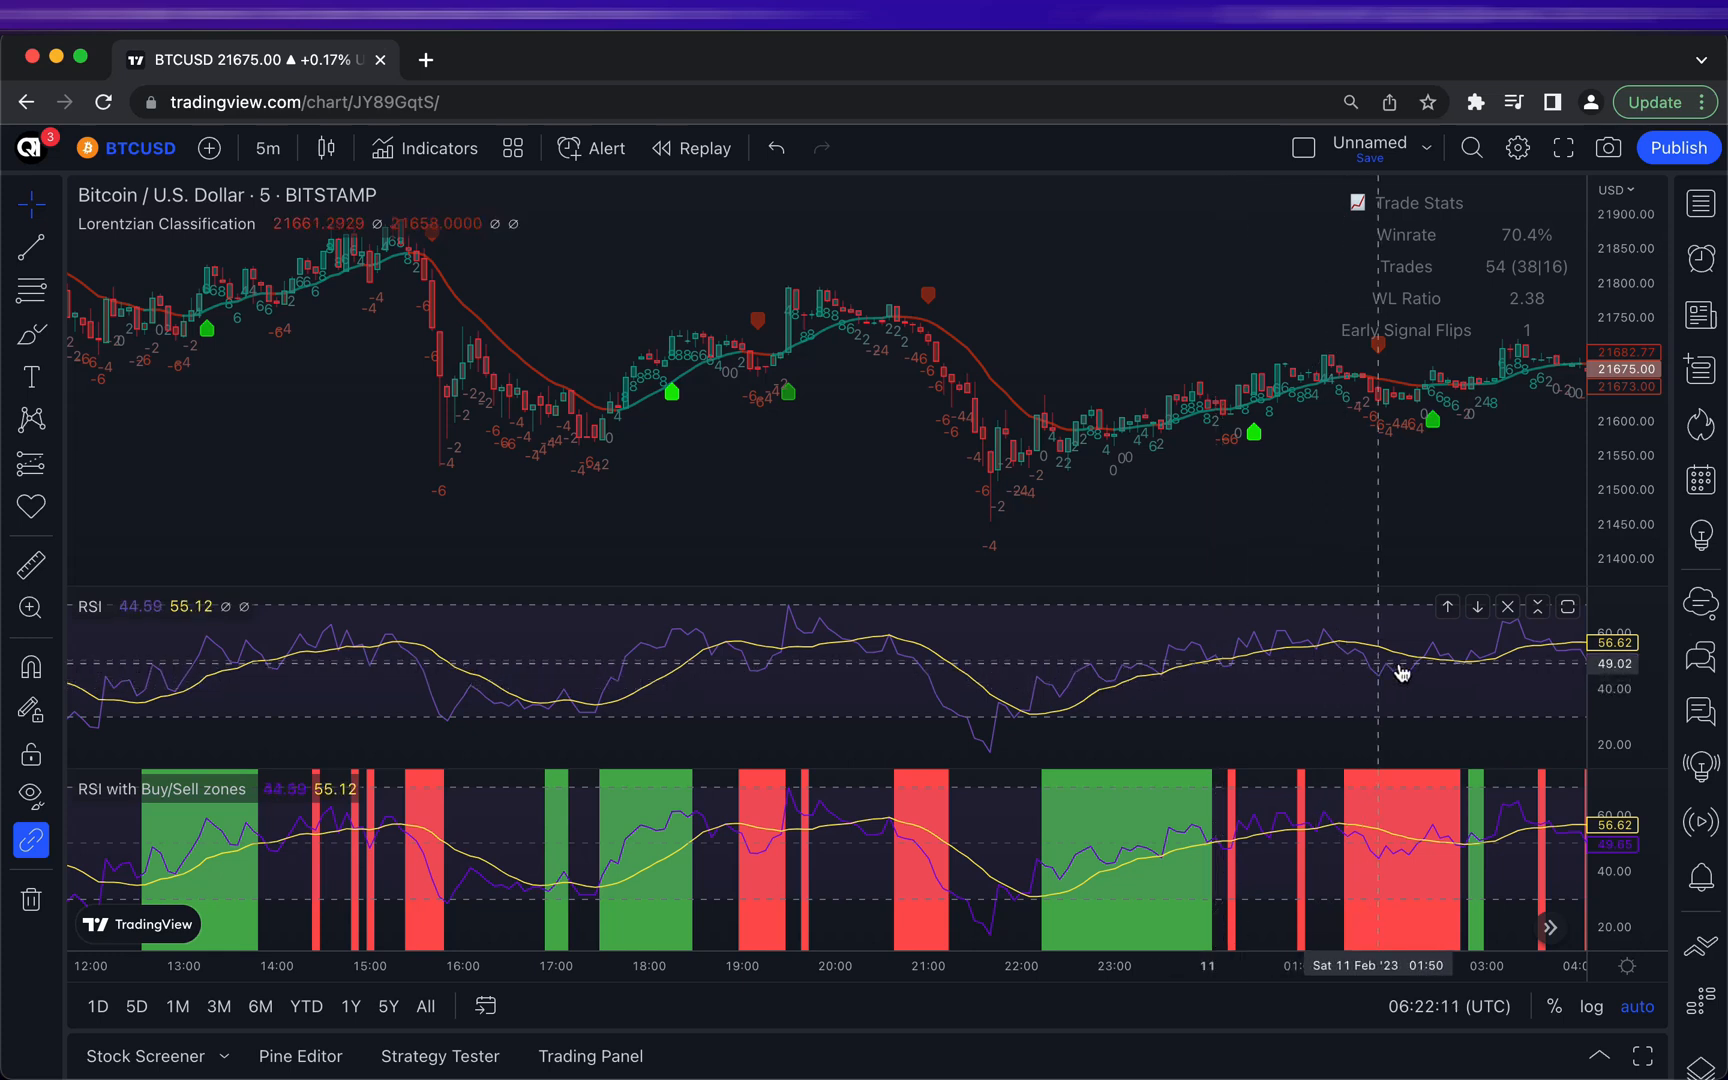
mouse_move(1234, 520)
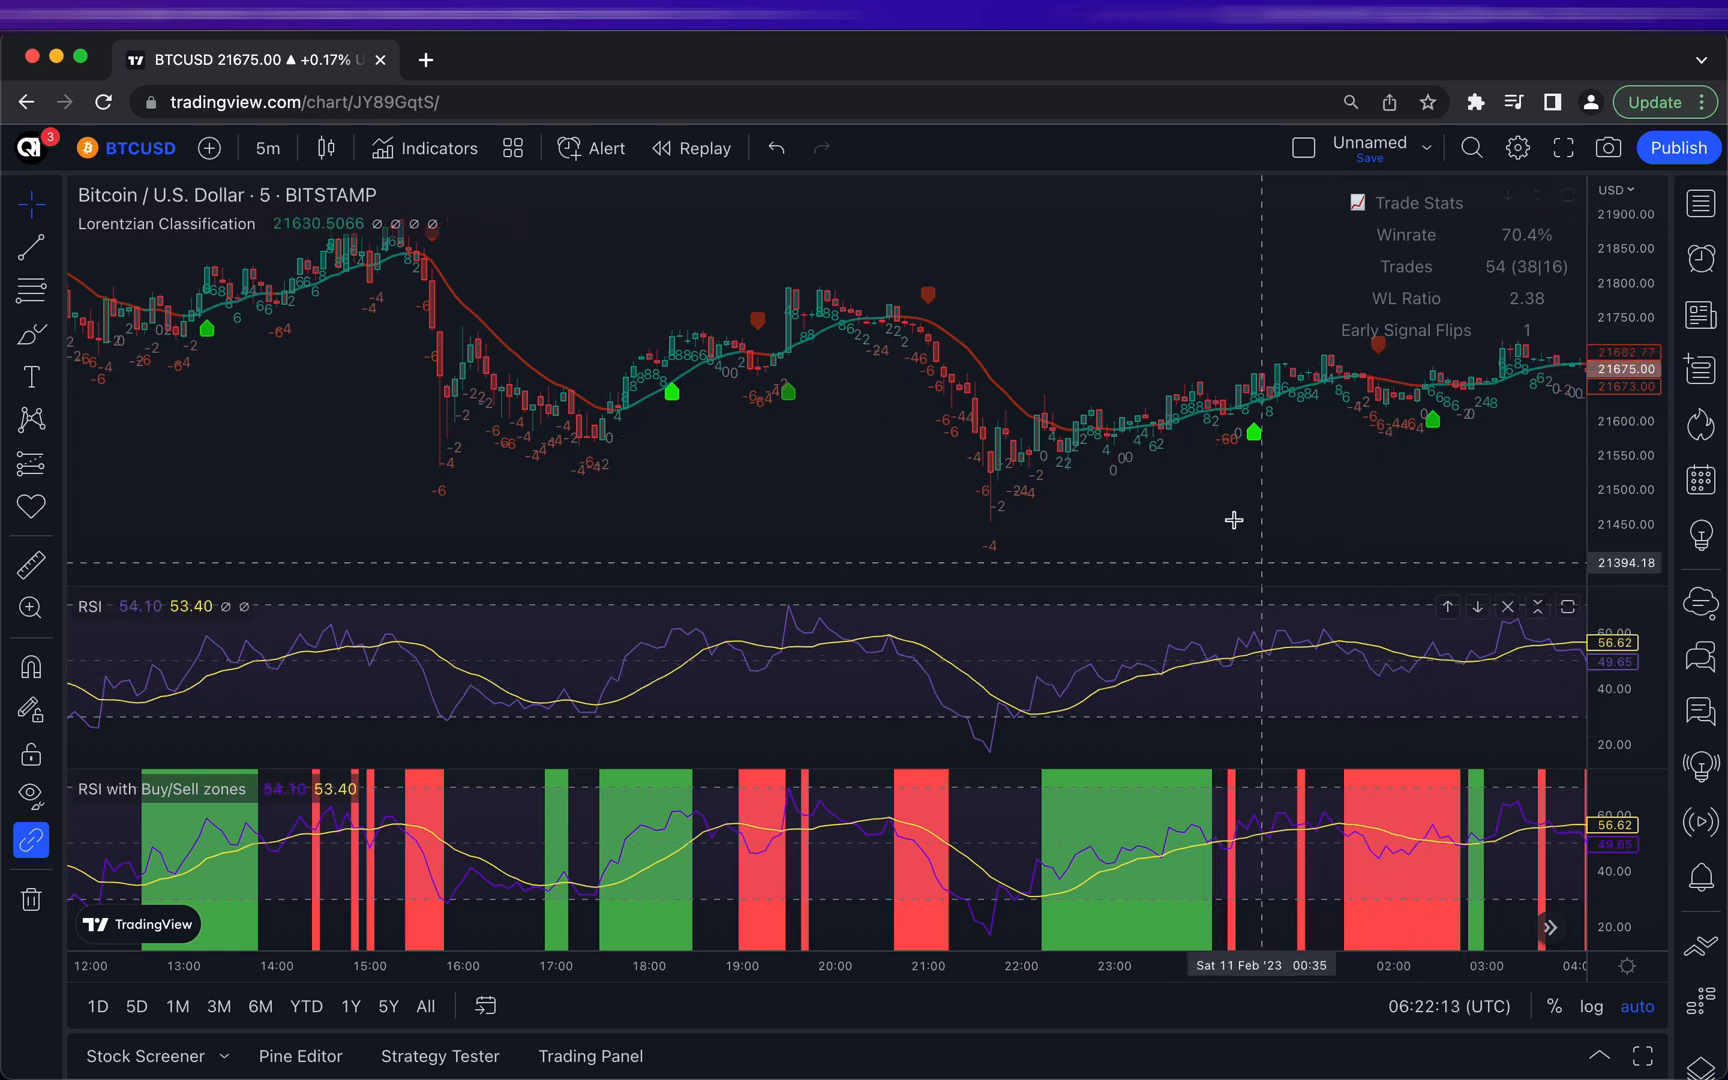
mouse_move(1254, 450)
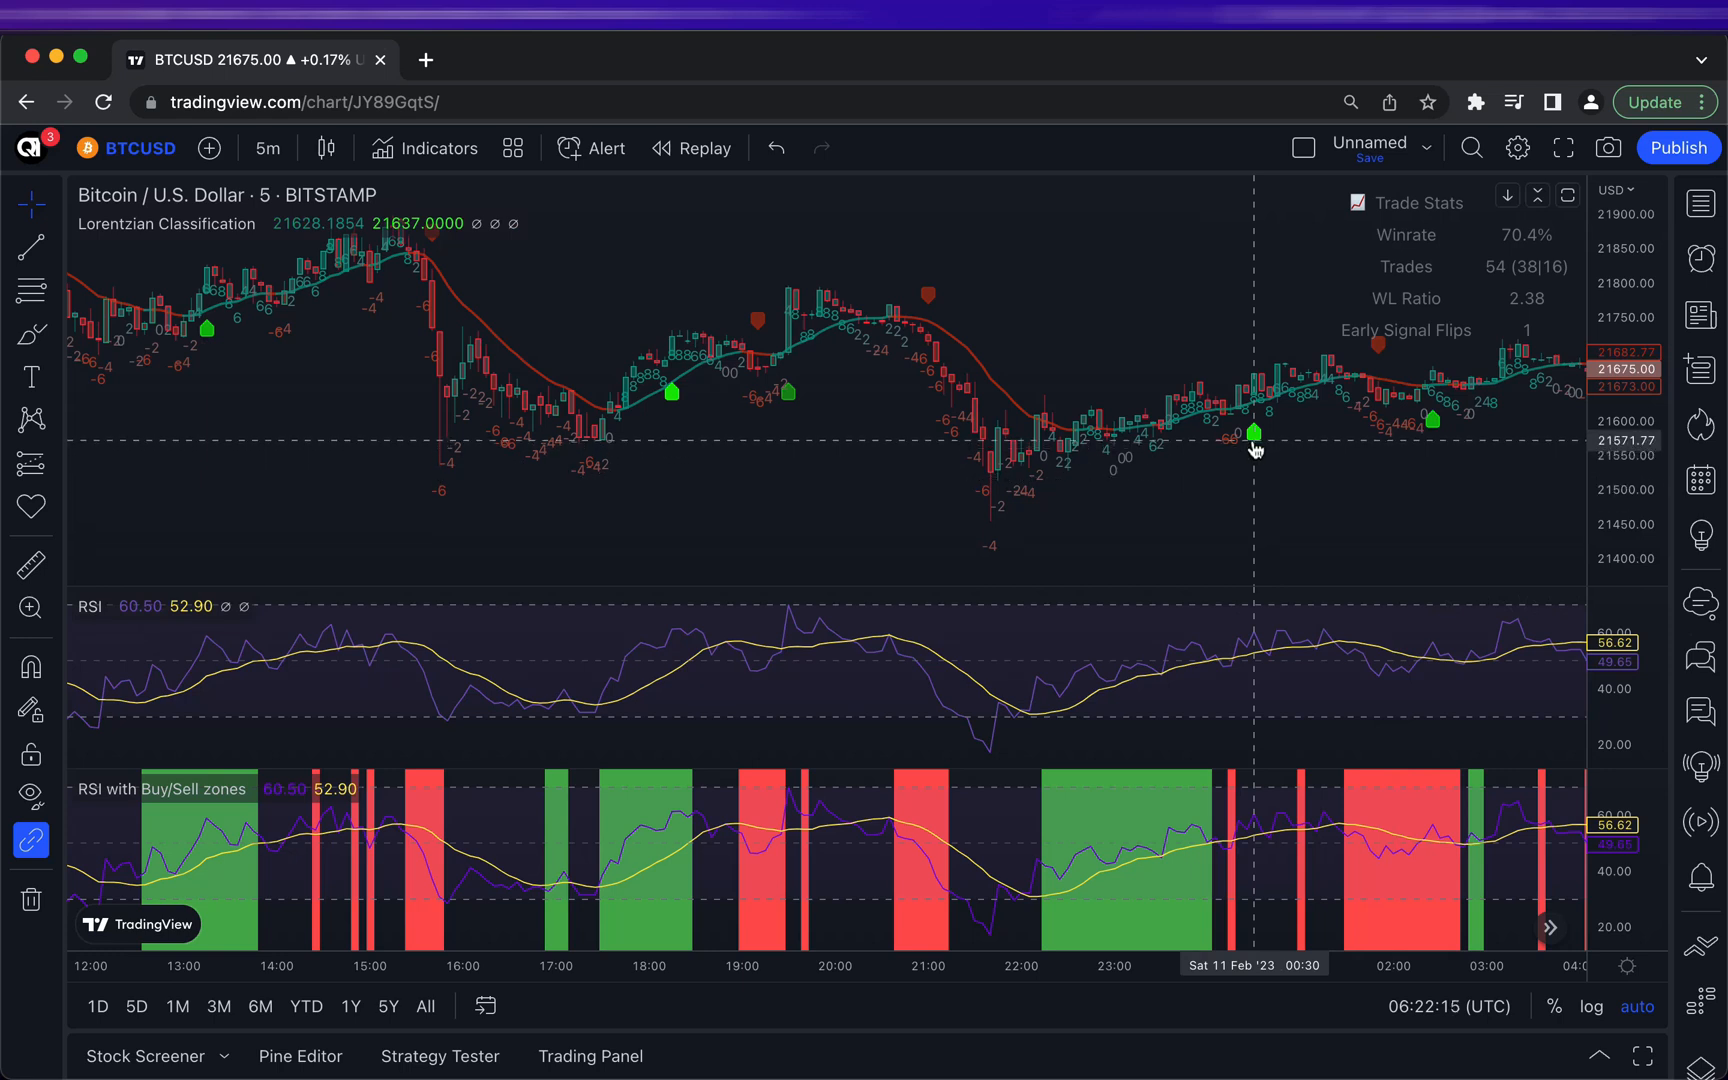
mouse_move(930, 306)
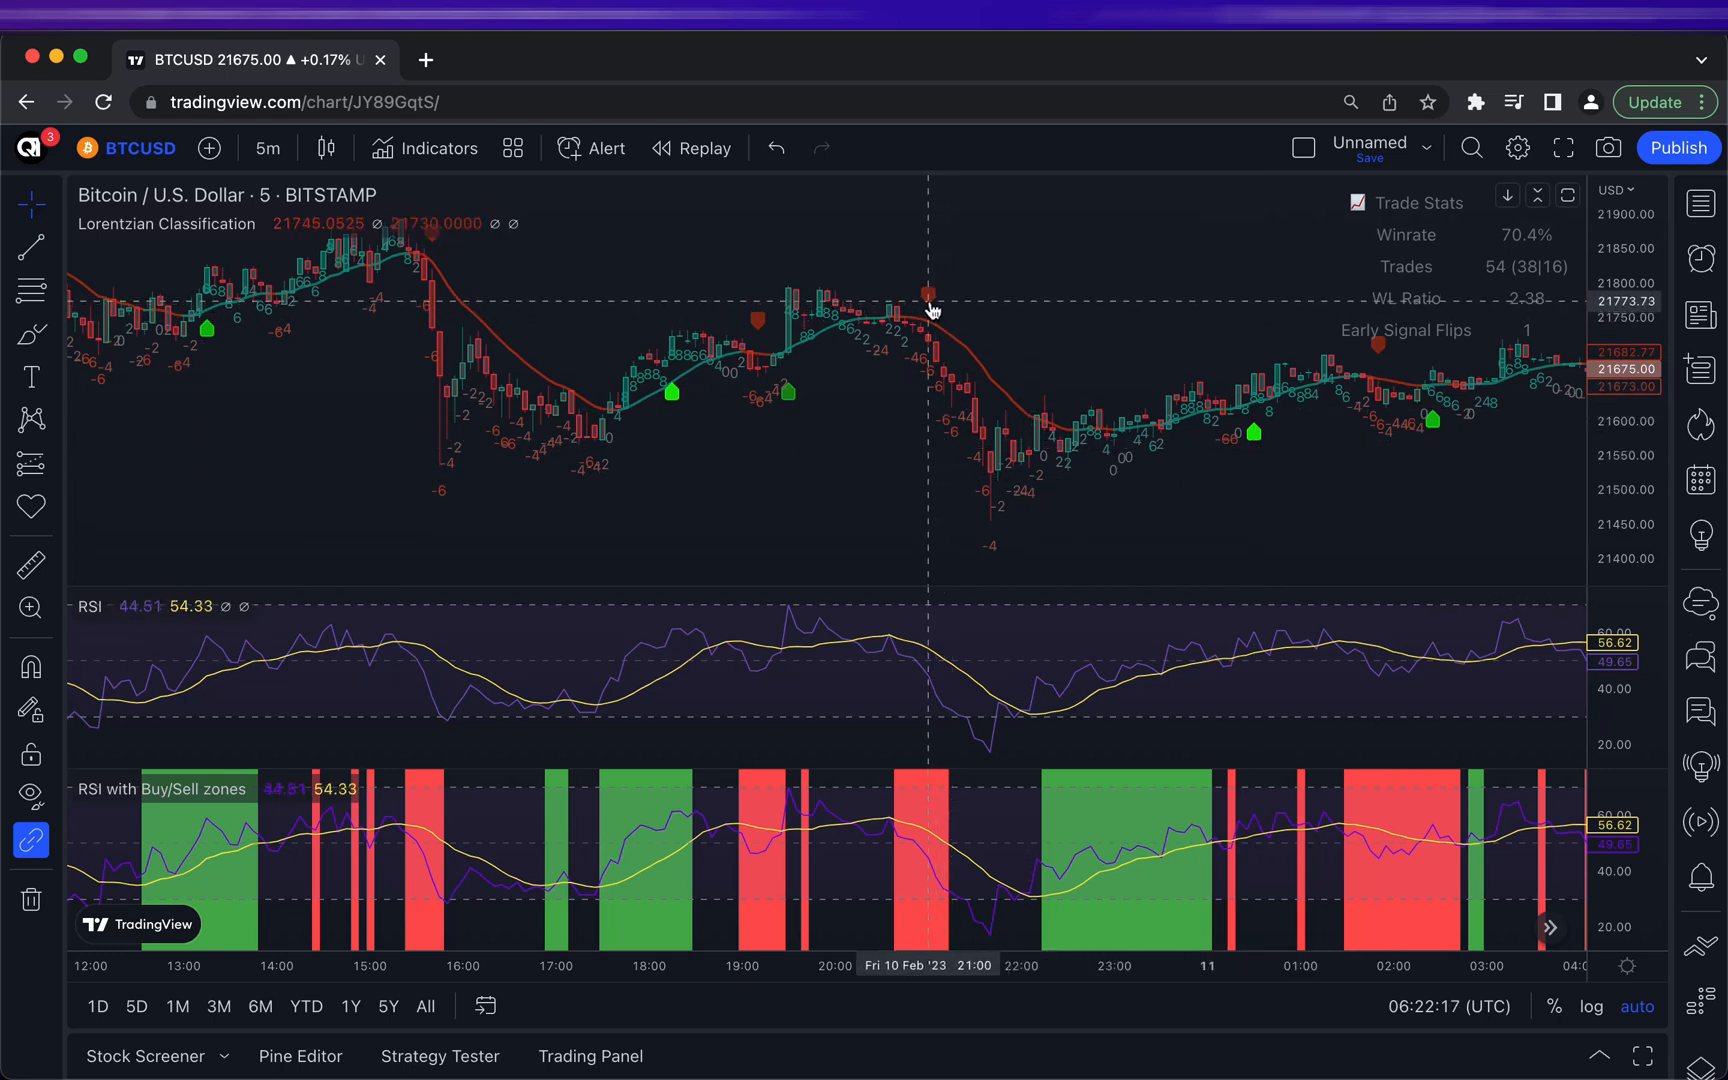
mouse_move(780, 298)
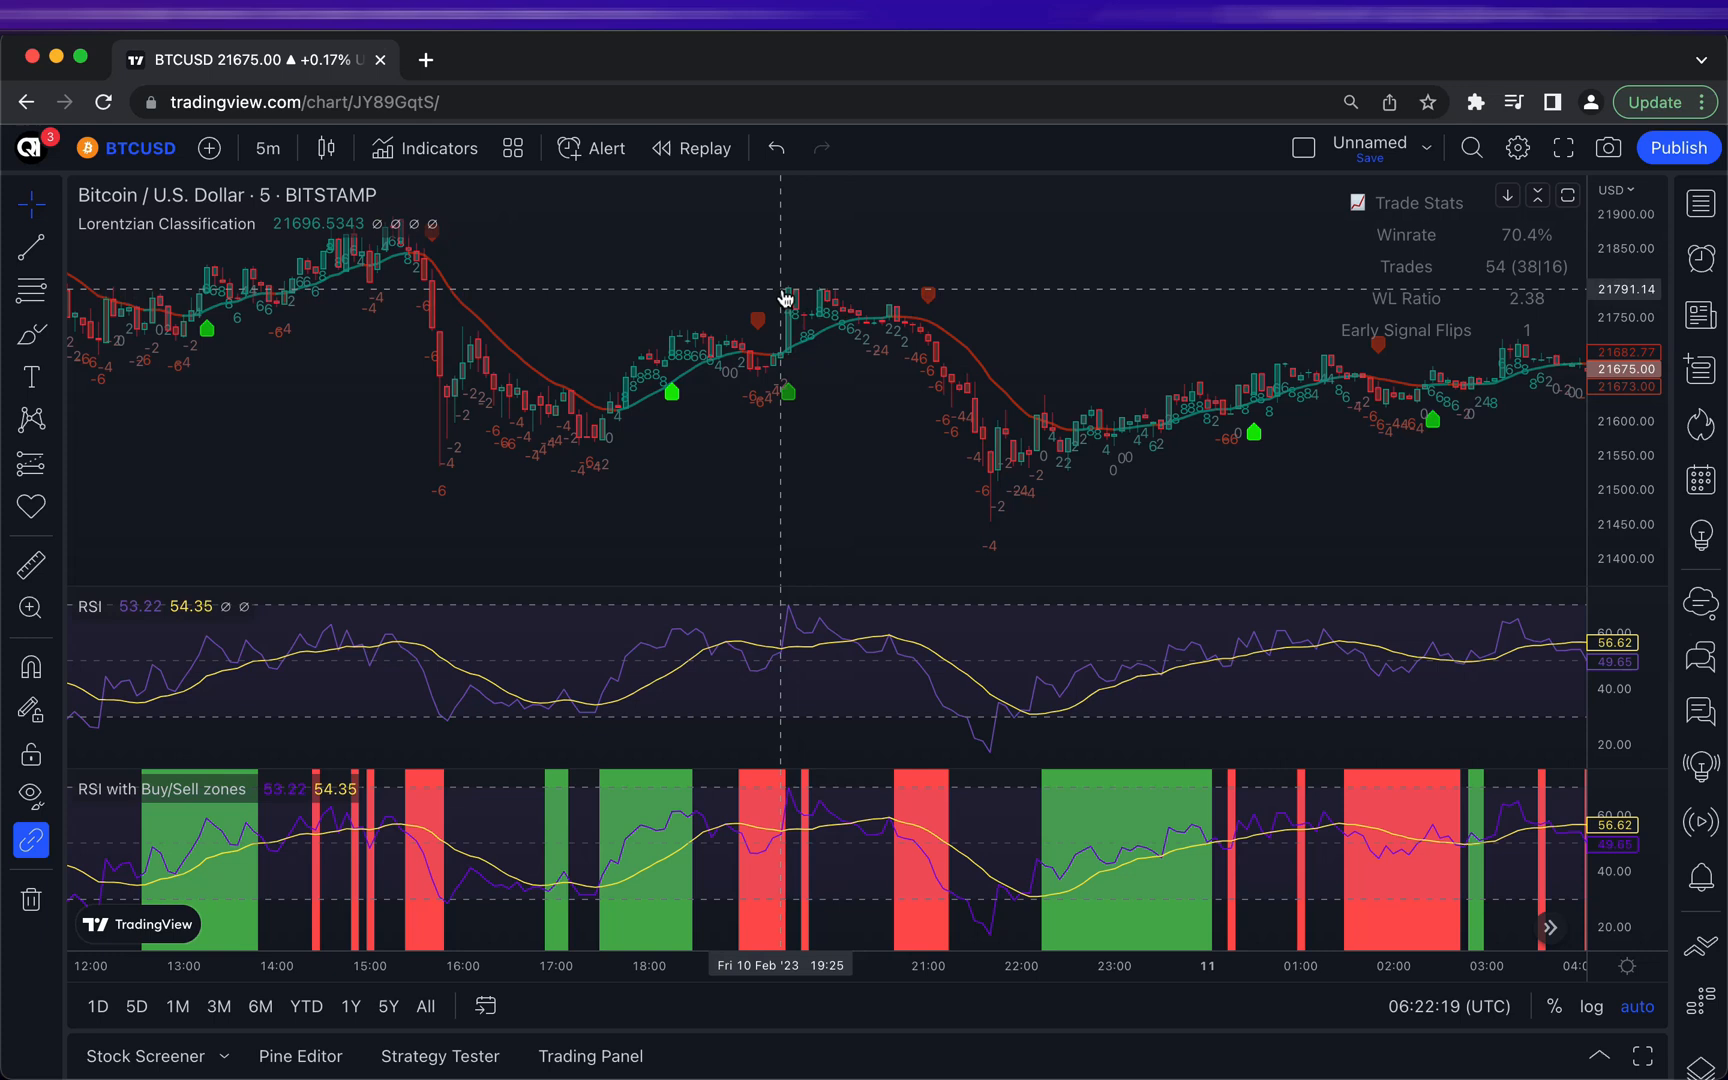
mouse_move(774, 648)
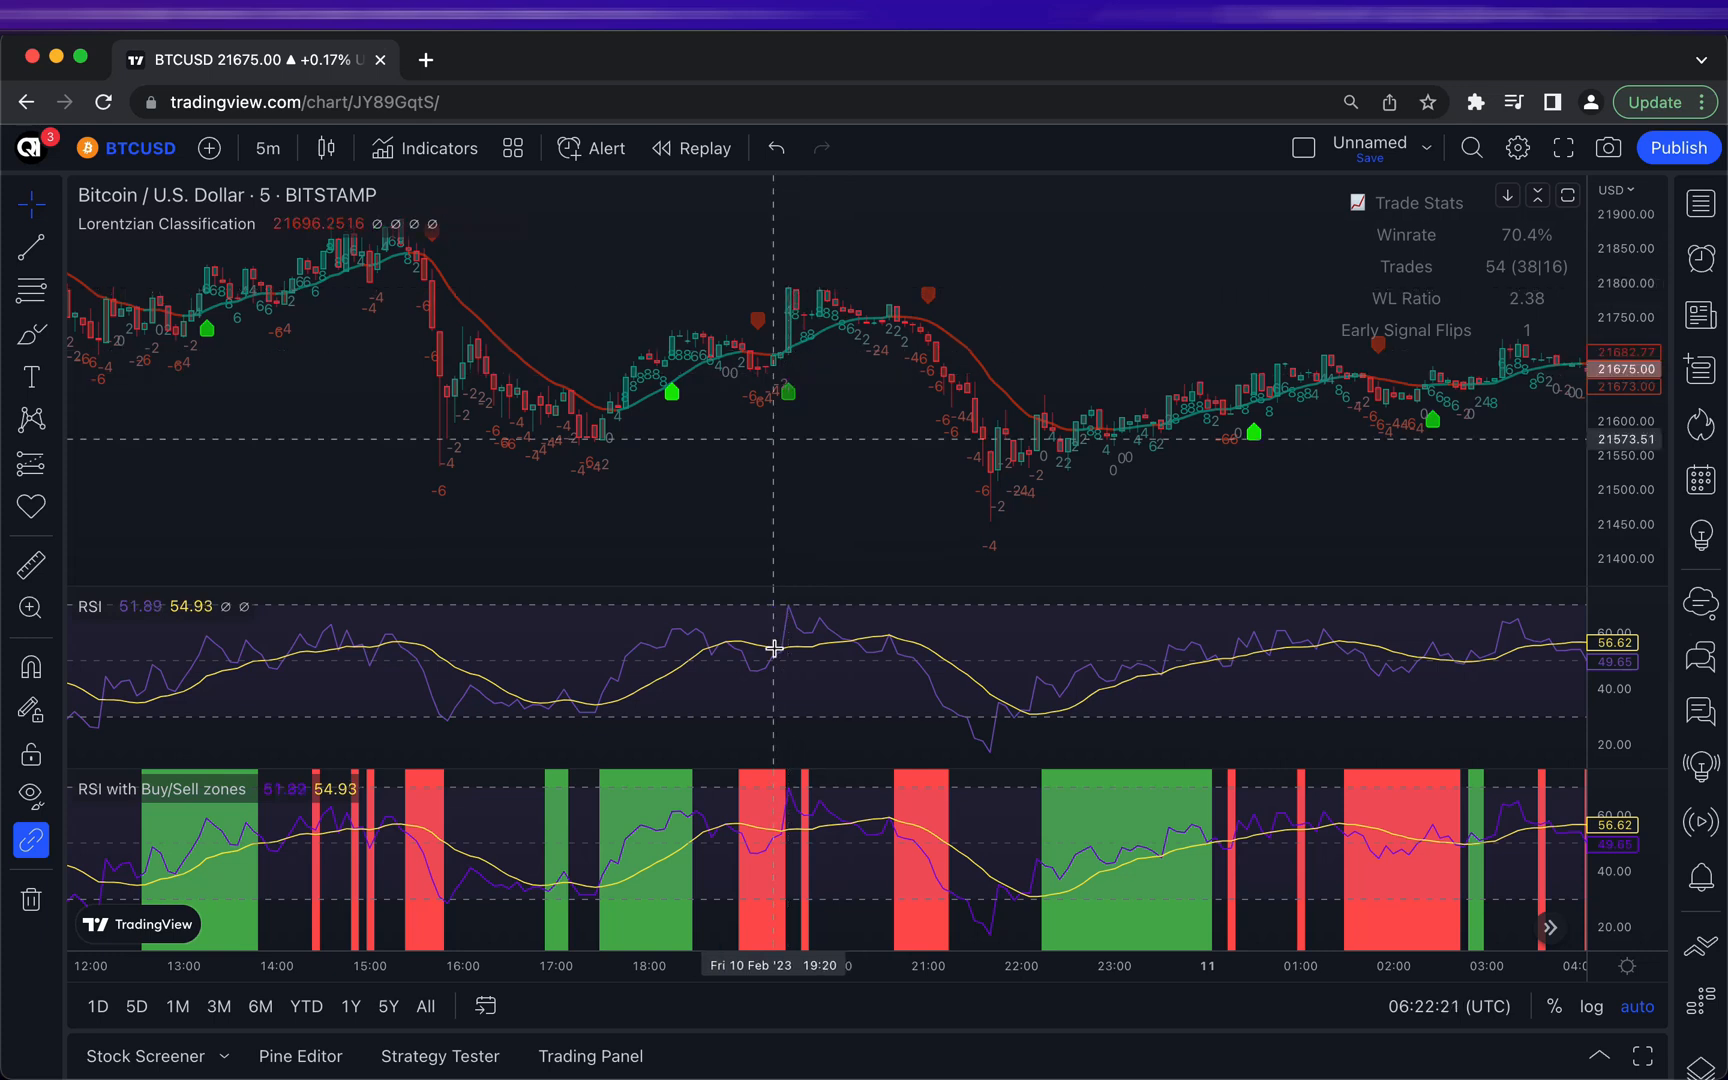
mouse_move(674, 342)
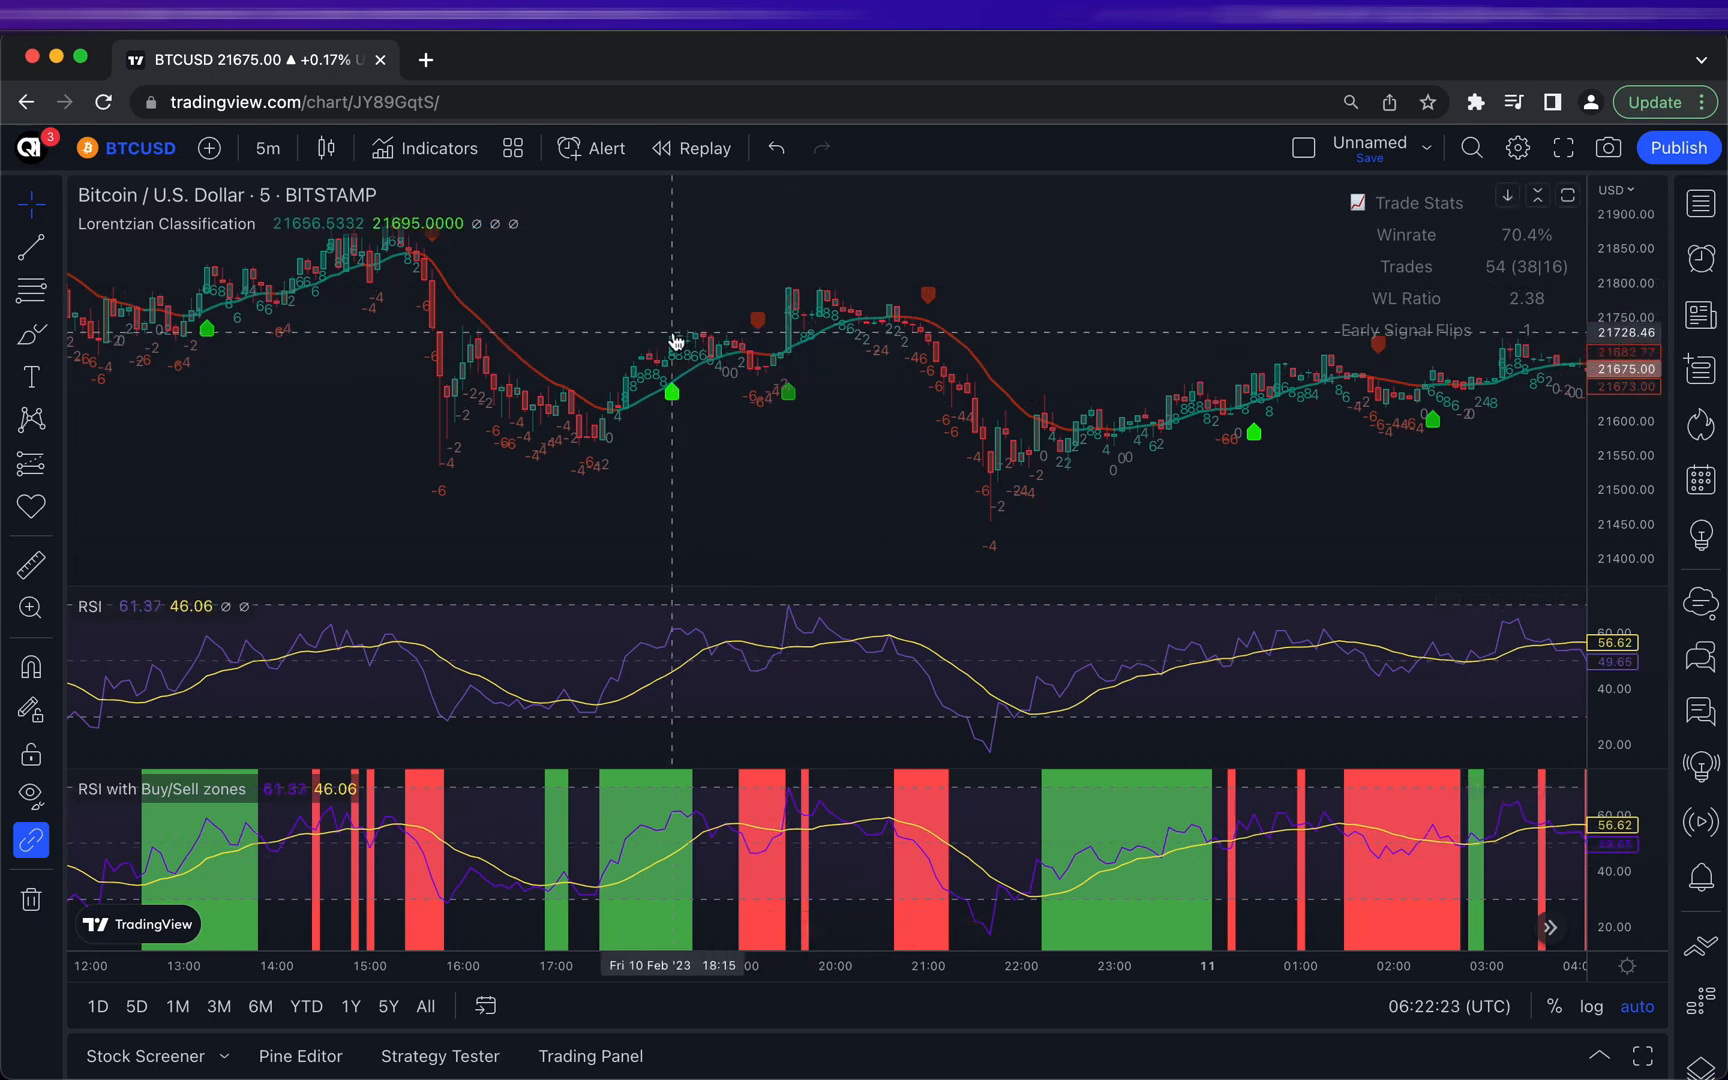
mouse_move(642, 598)
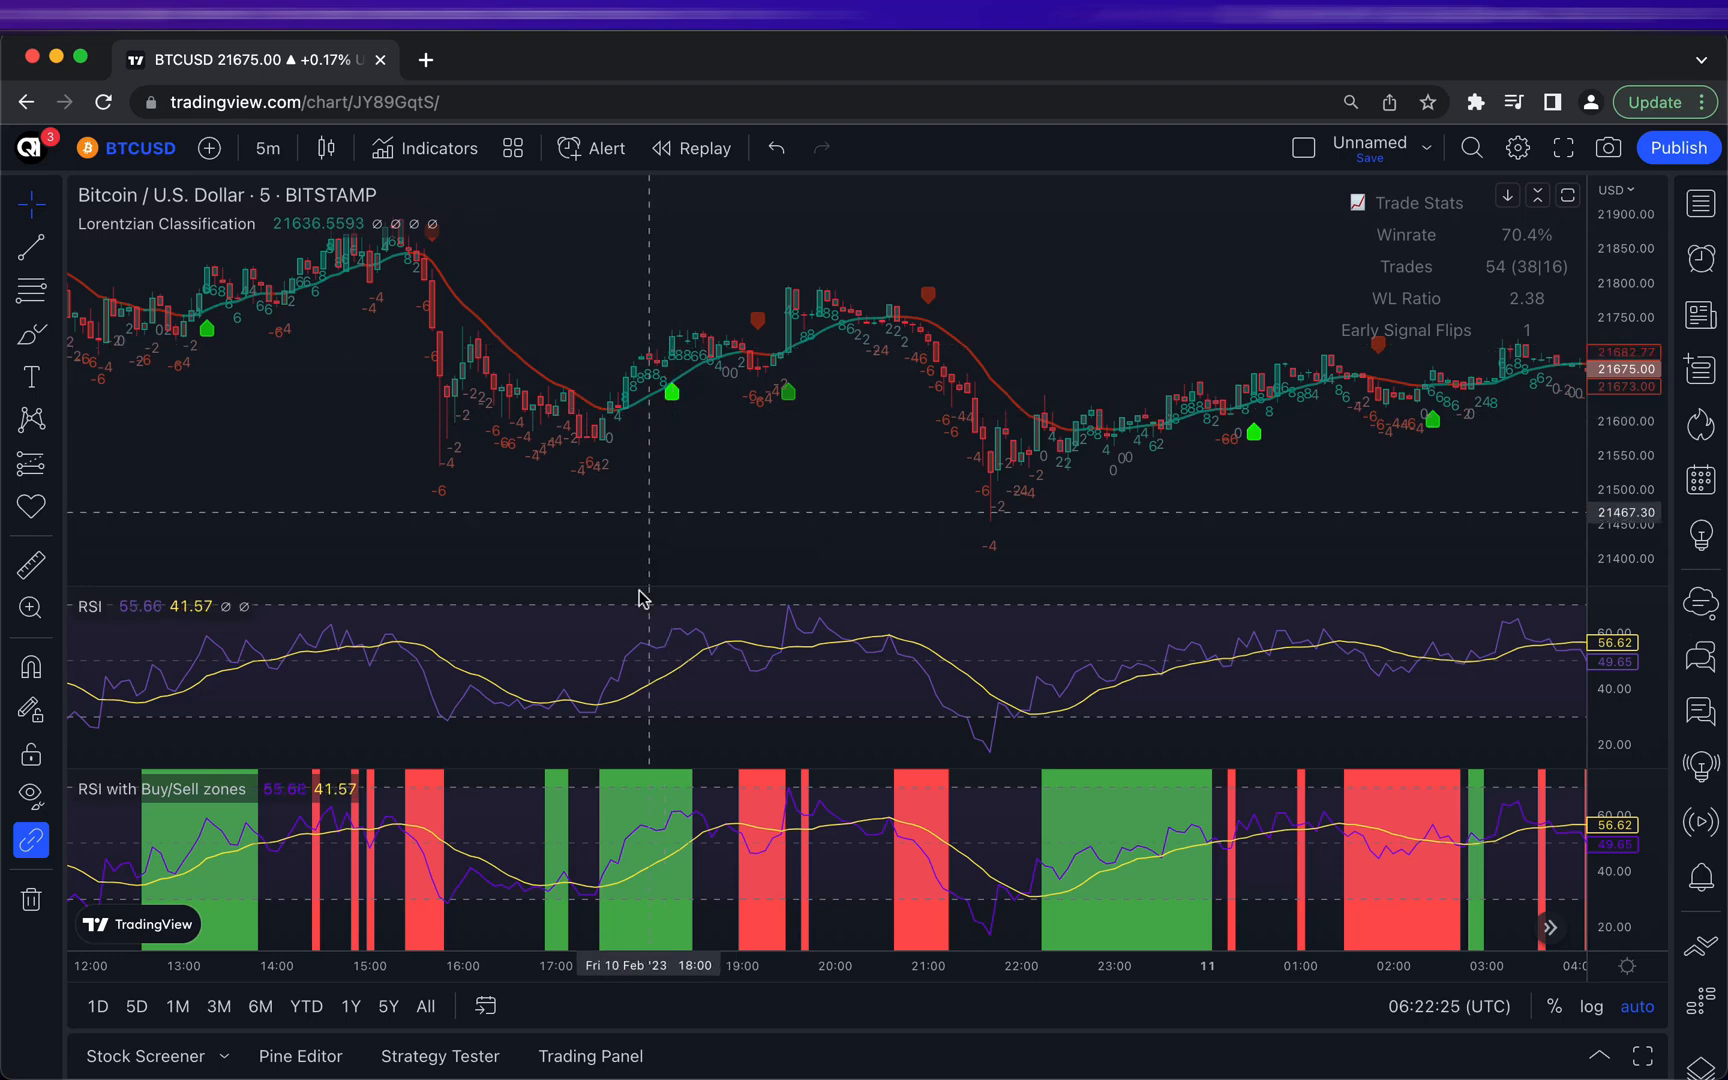
mouse_move(462, 556)
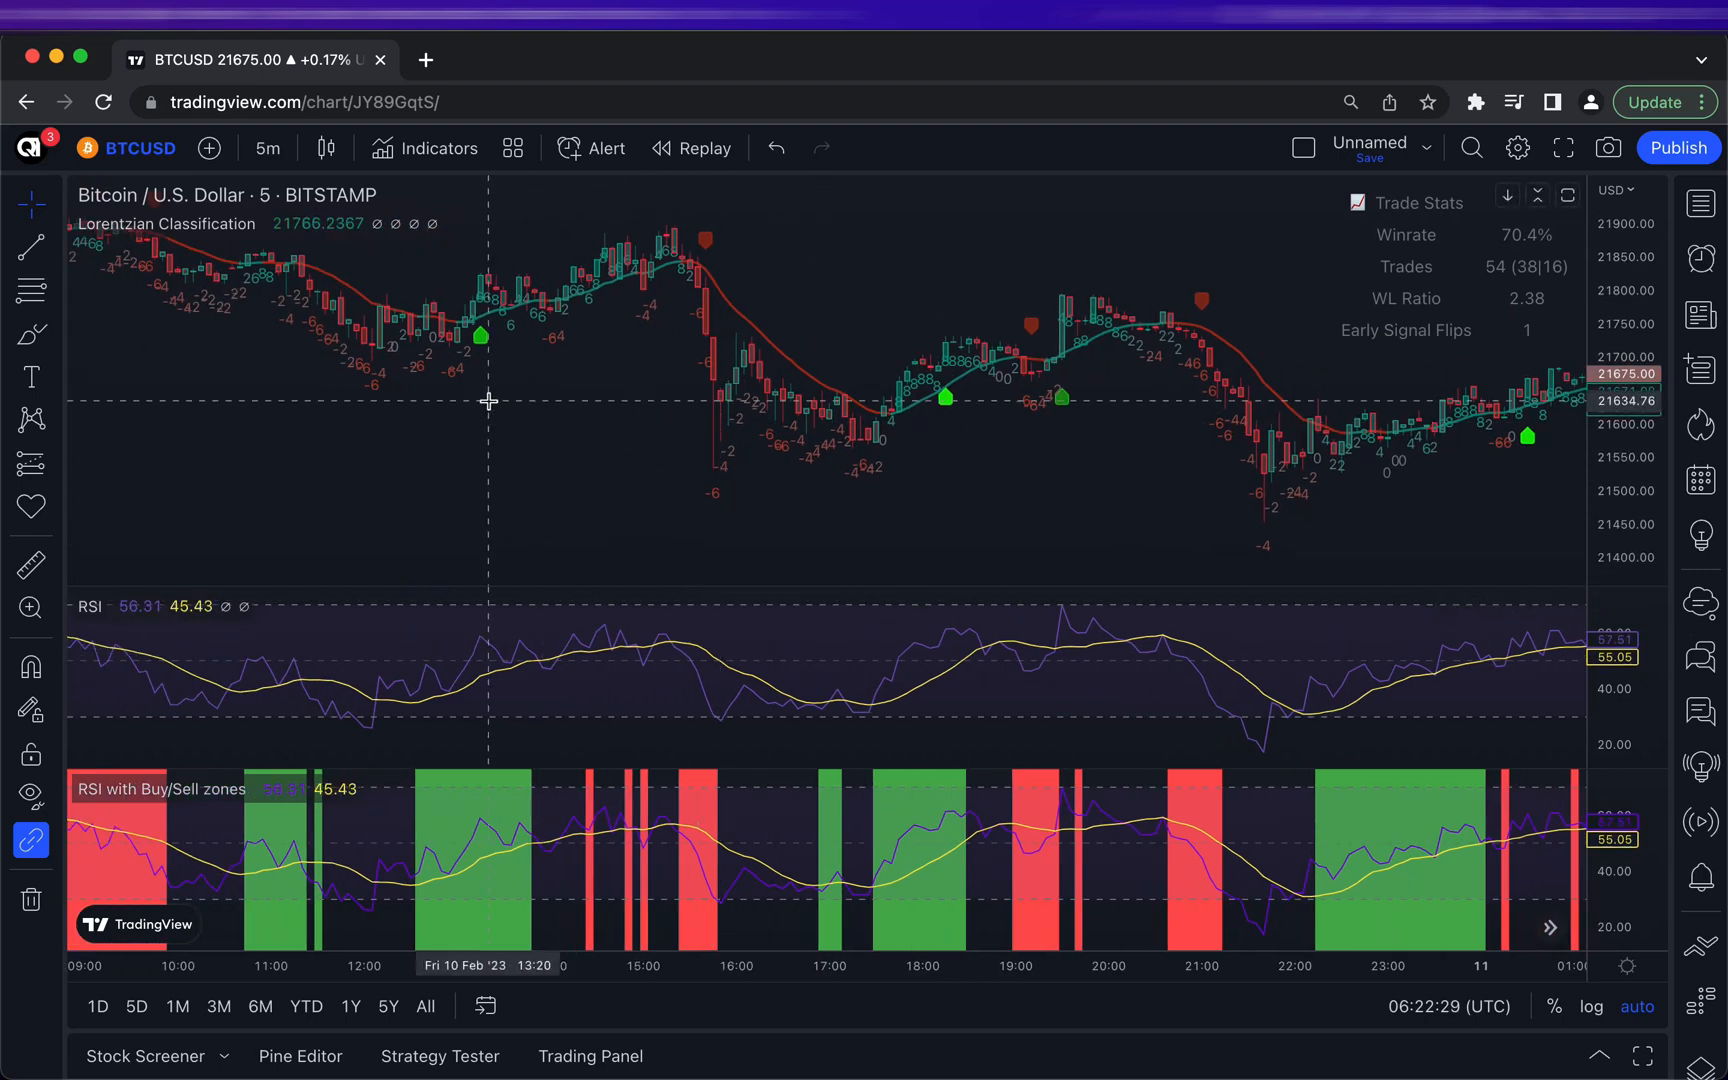
mouse_move(706, 256)
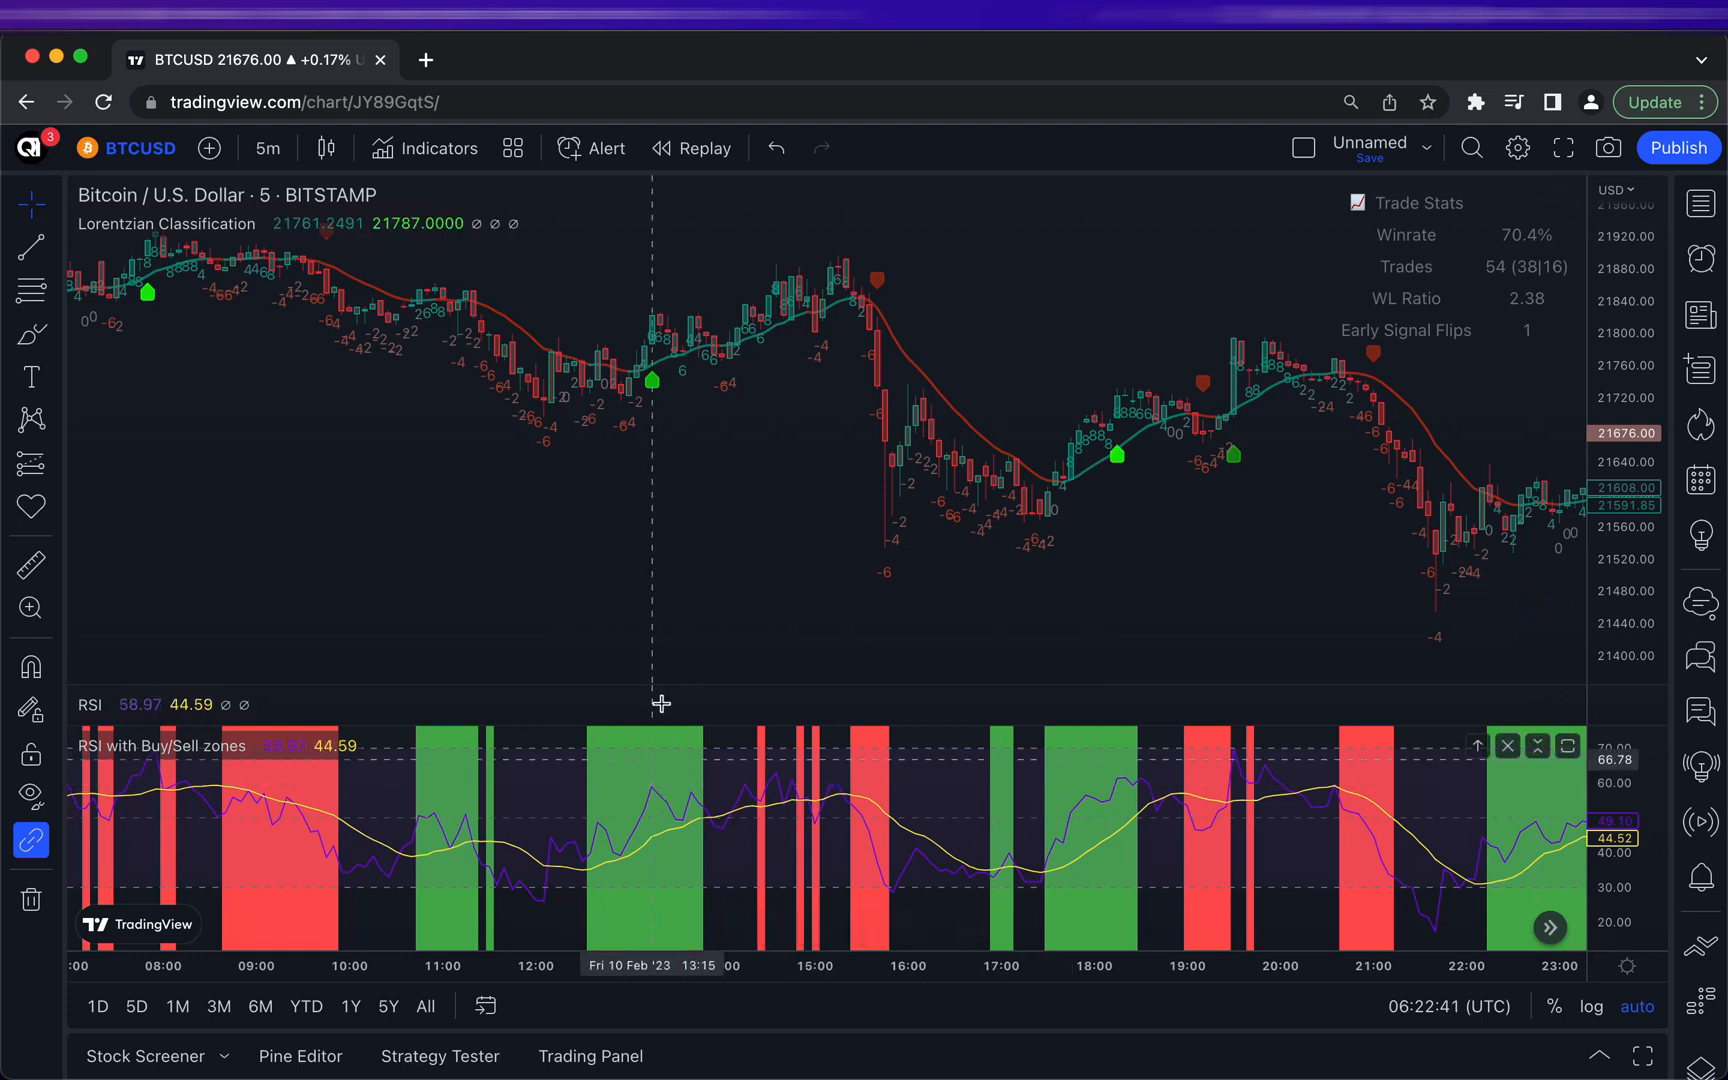
mouse_move(664, 716)
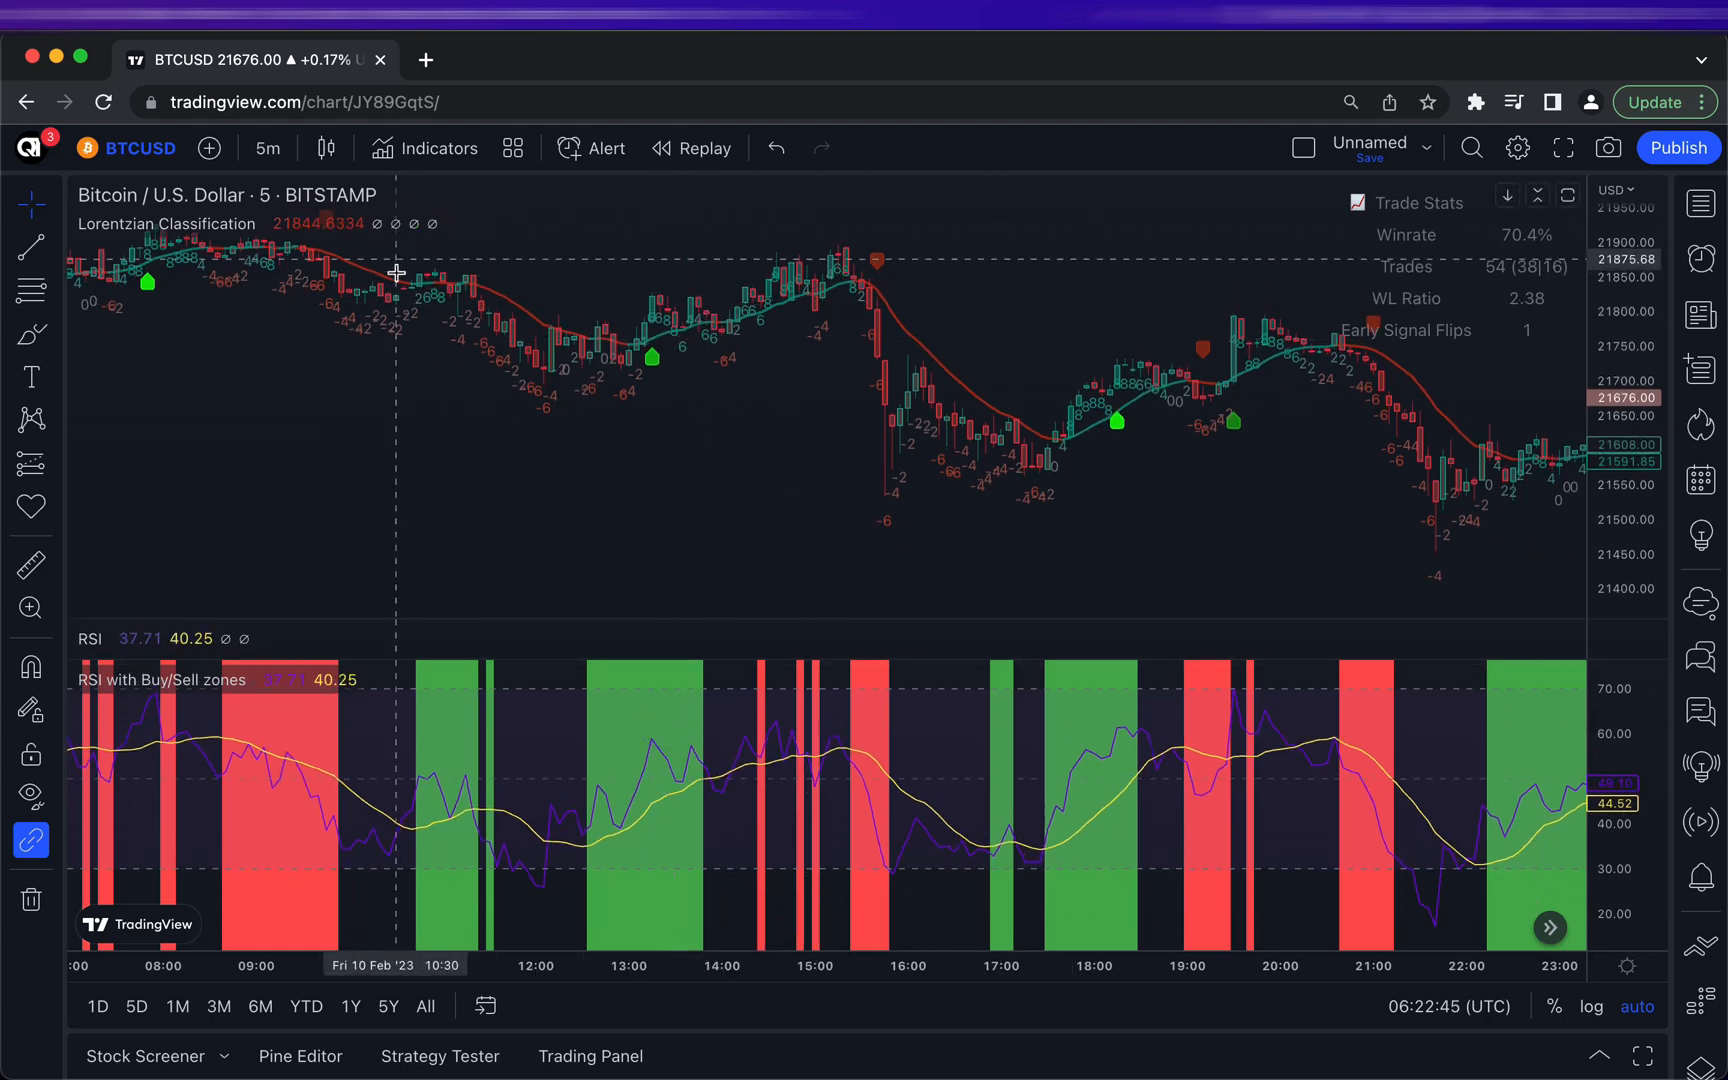
mouse_move(652, 364)
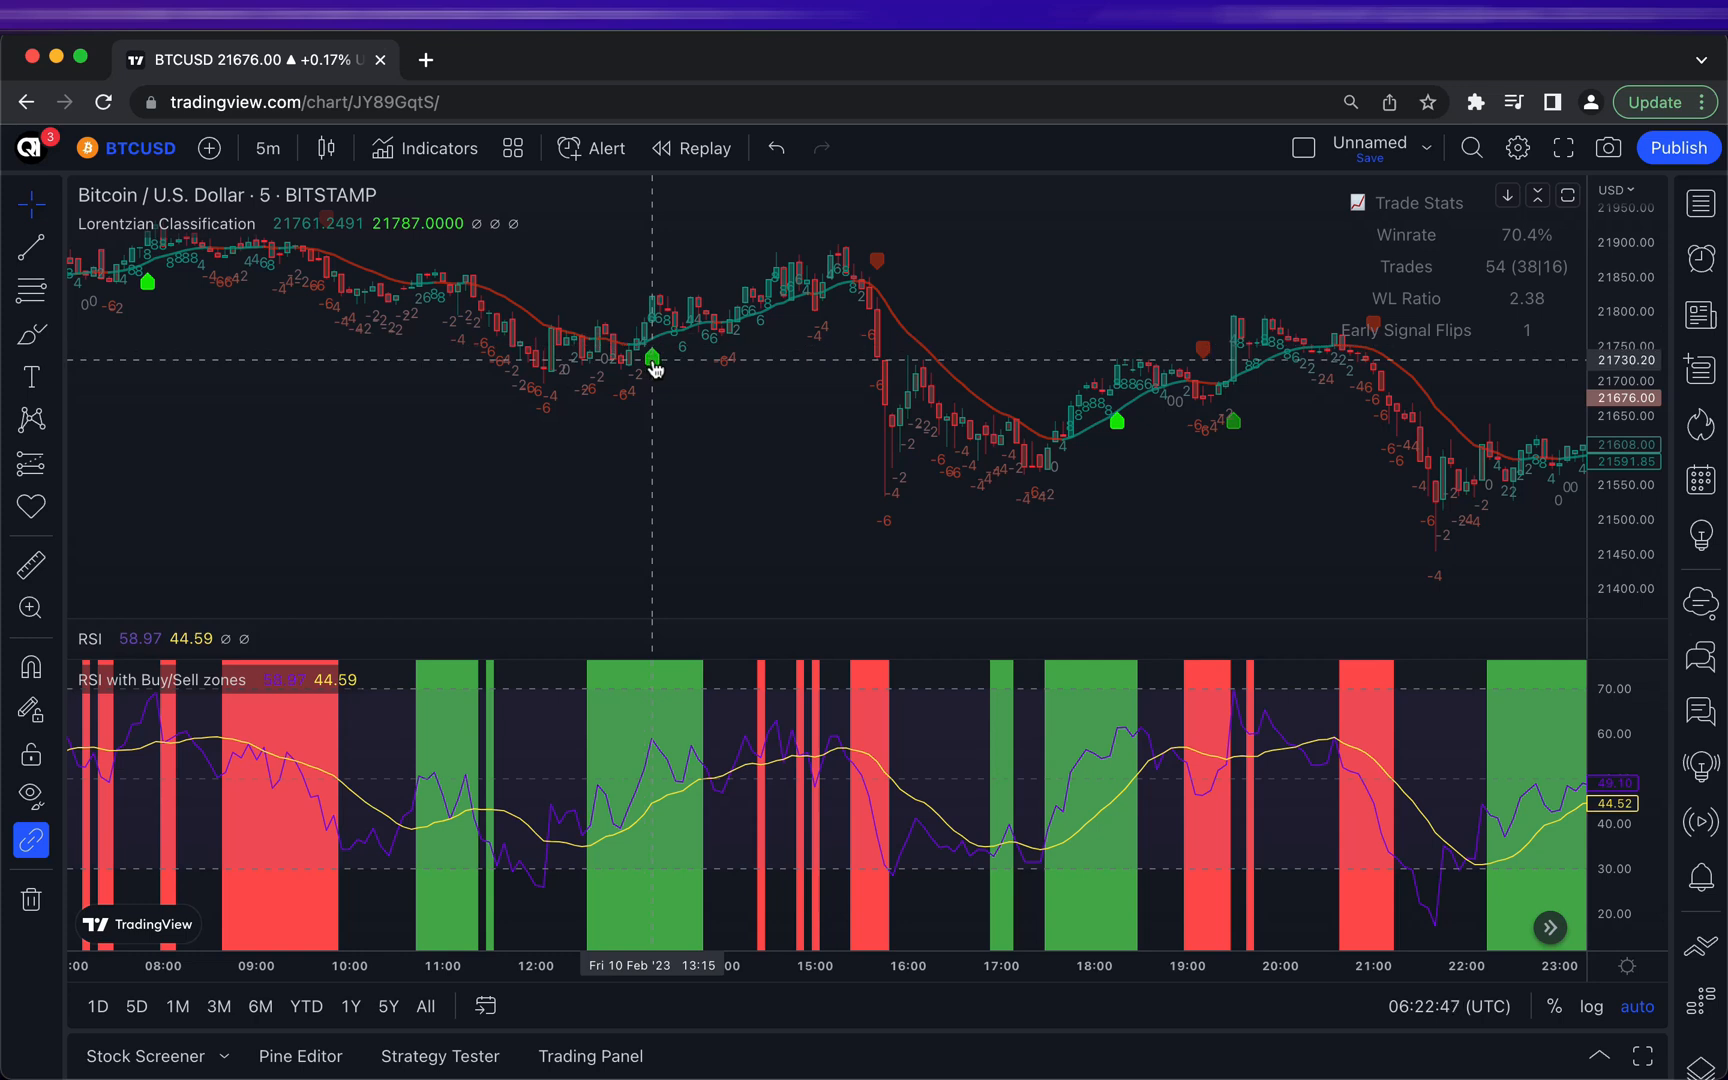
mouse_move(676, 330)
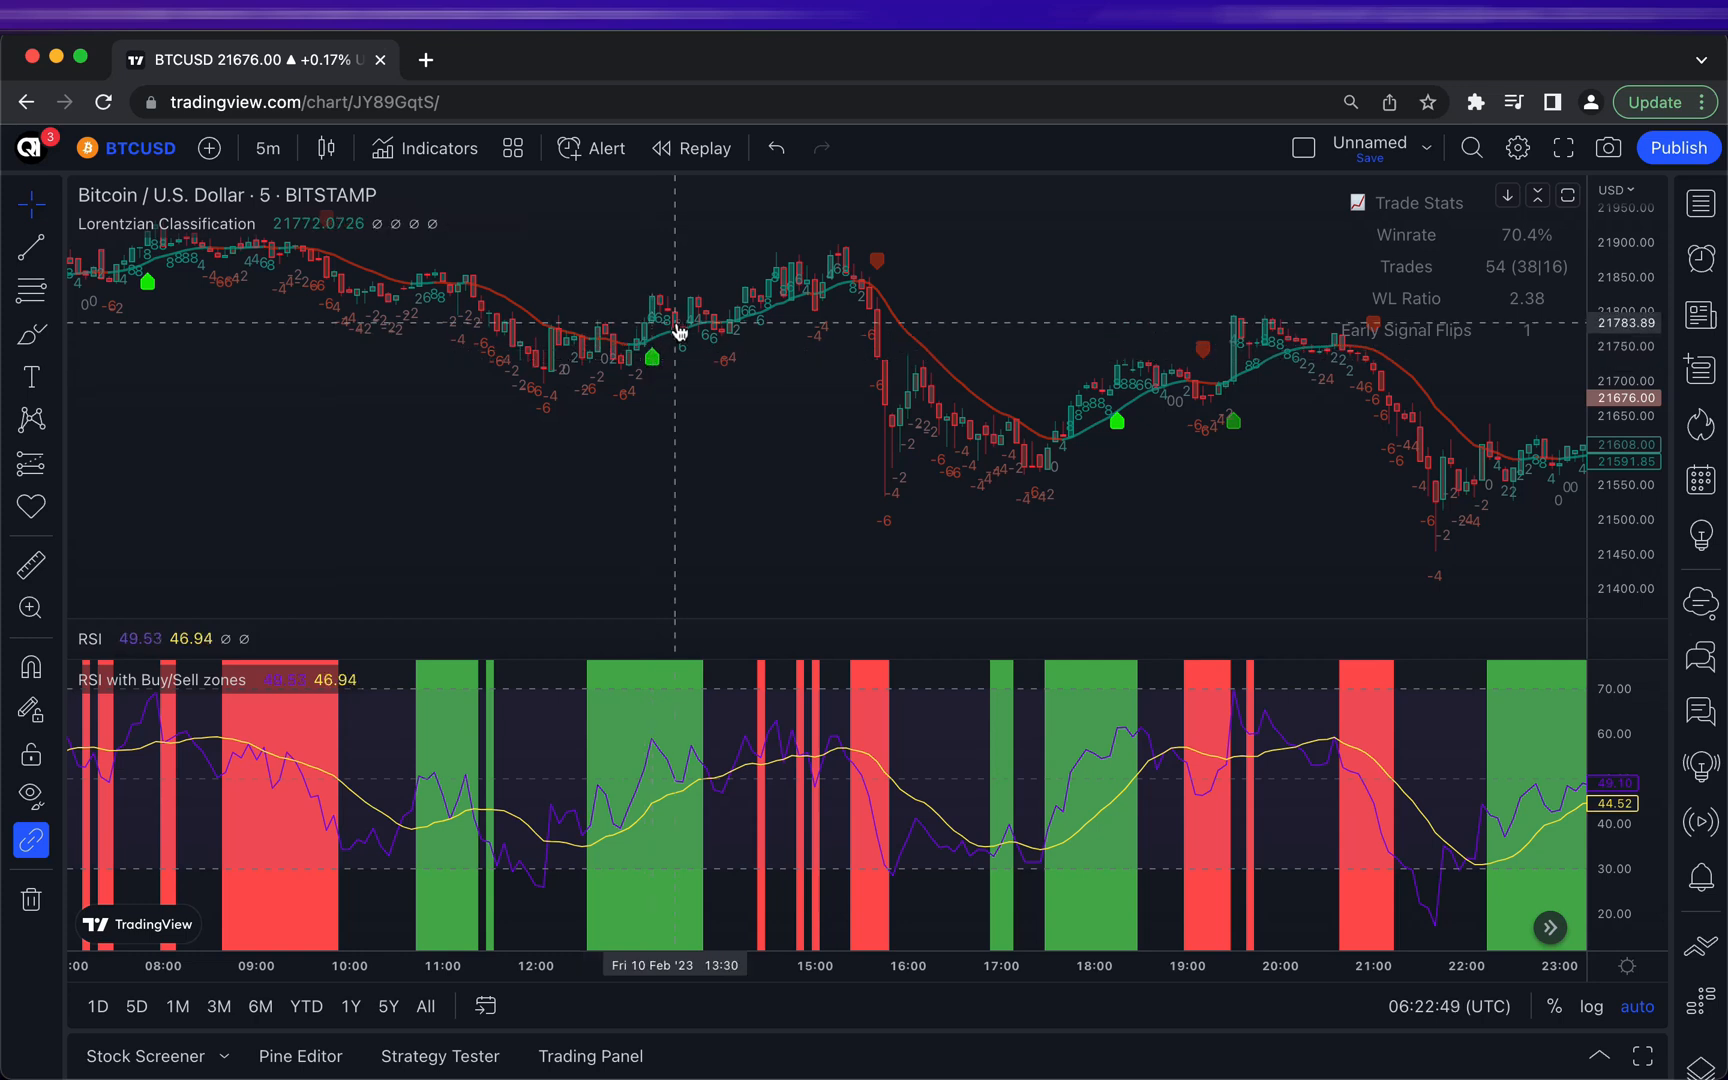
mouse_move(652, 366)
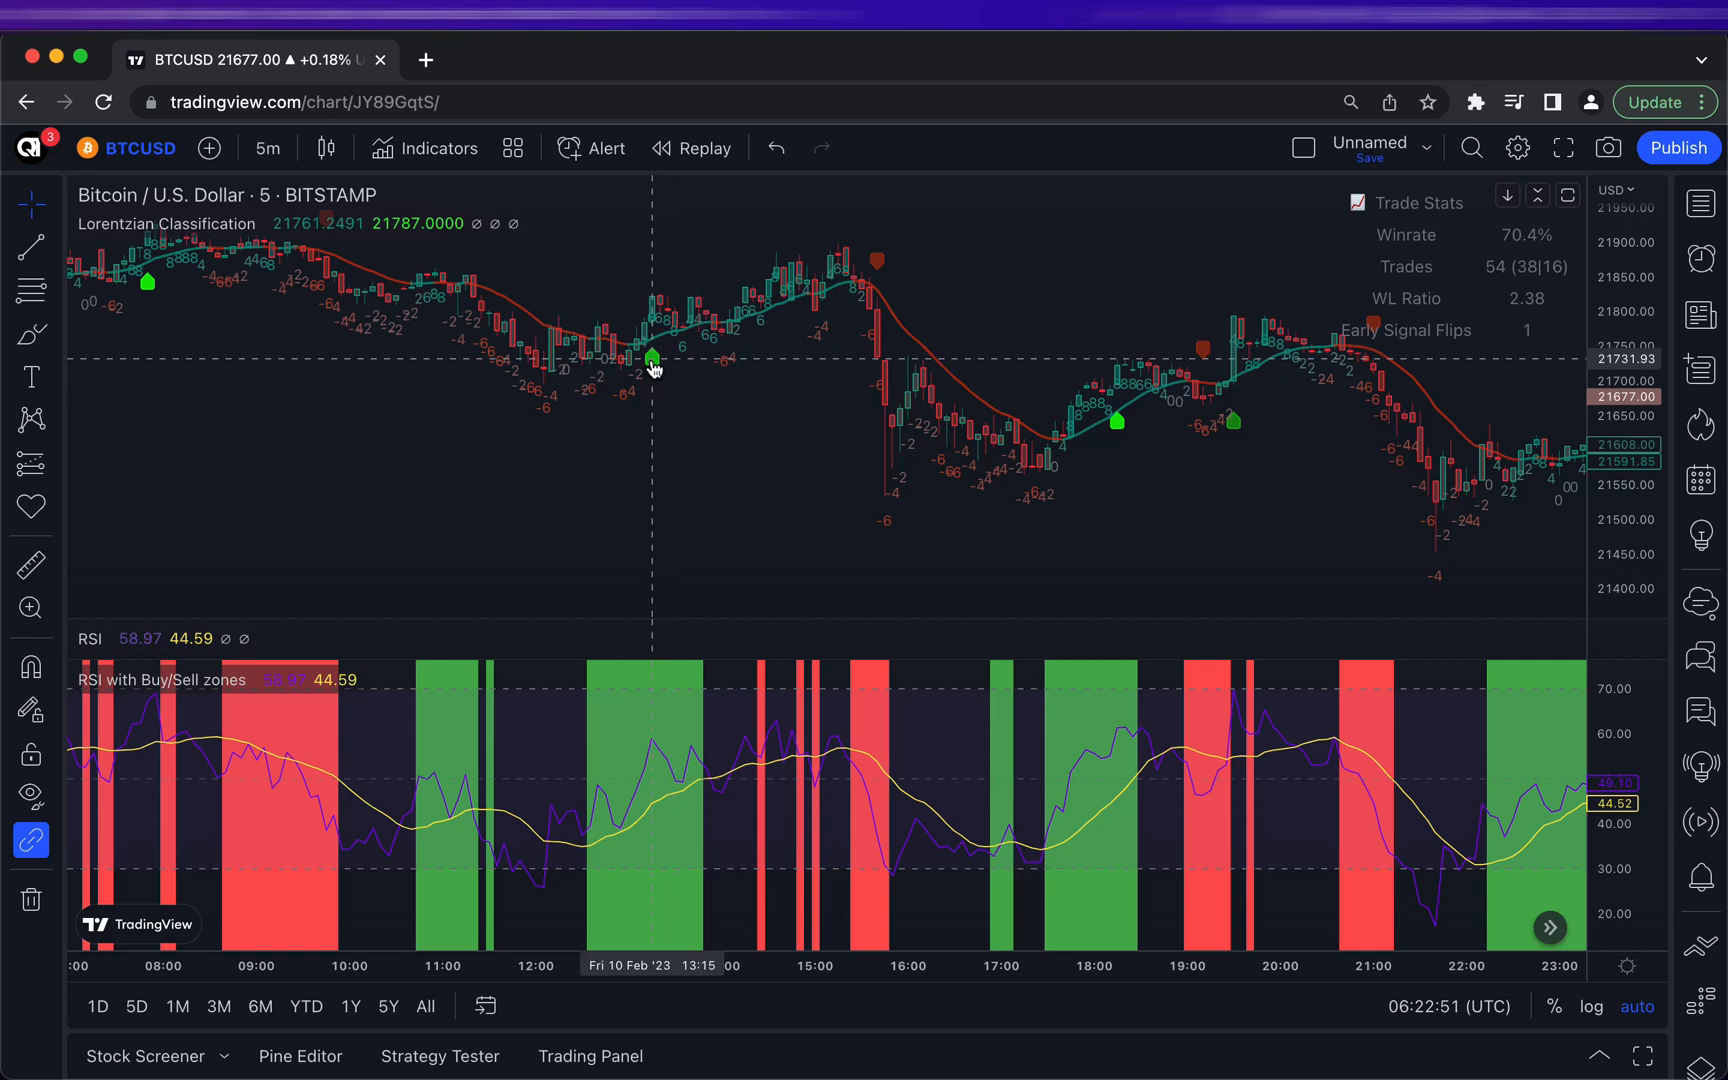
mouse_move(282, 466)
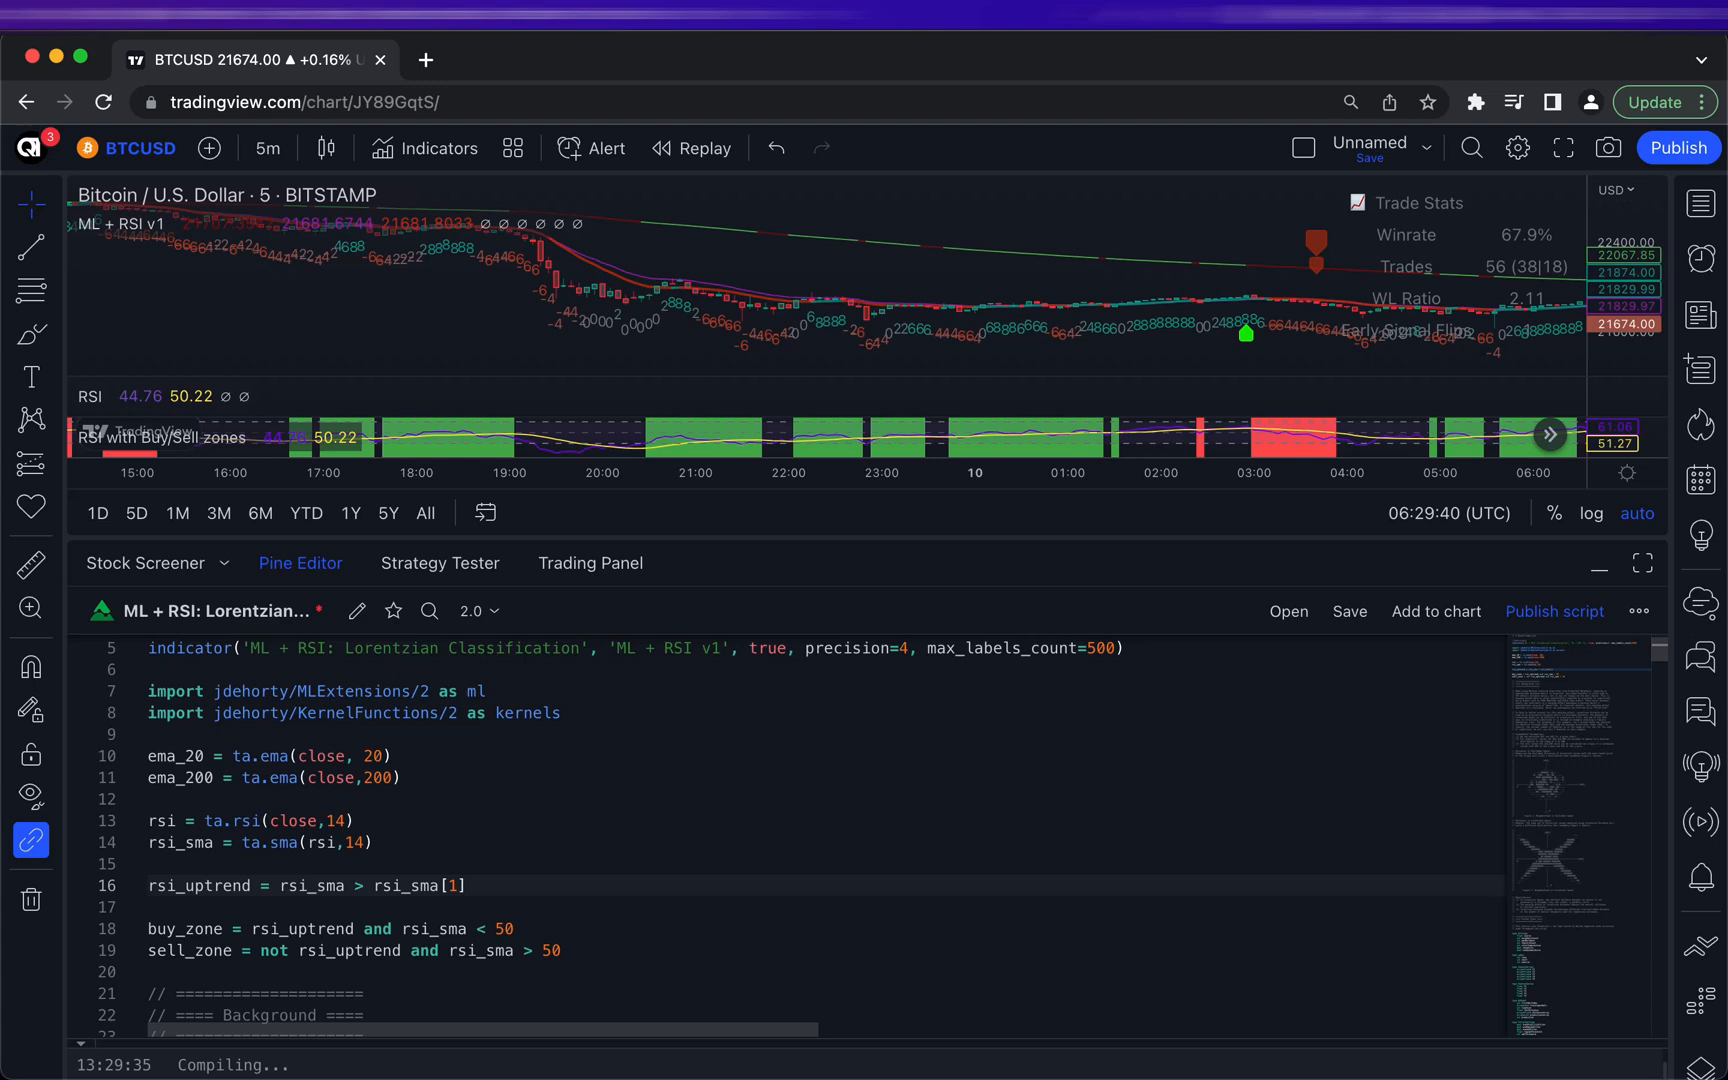
Save the 'ML + RSI v1' script and run it on the BTCUSD chart
click(1348, 610)
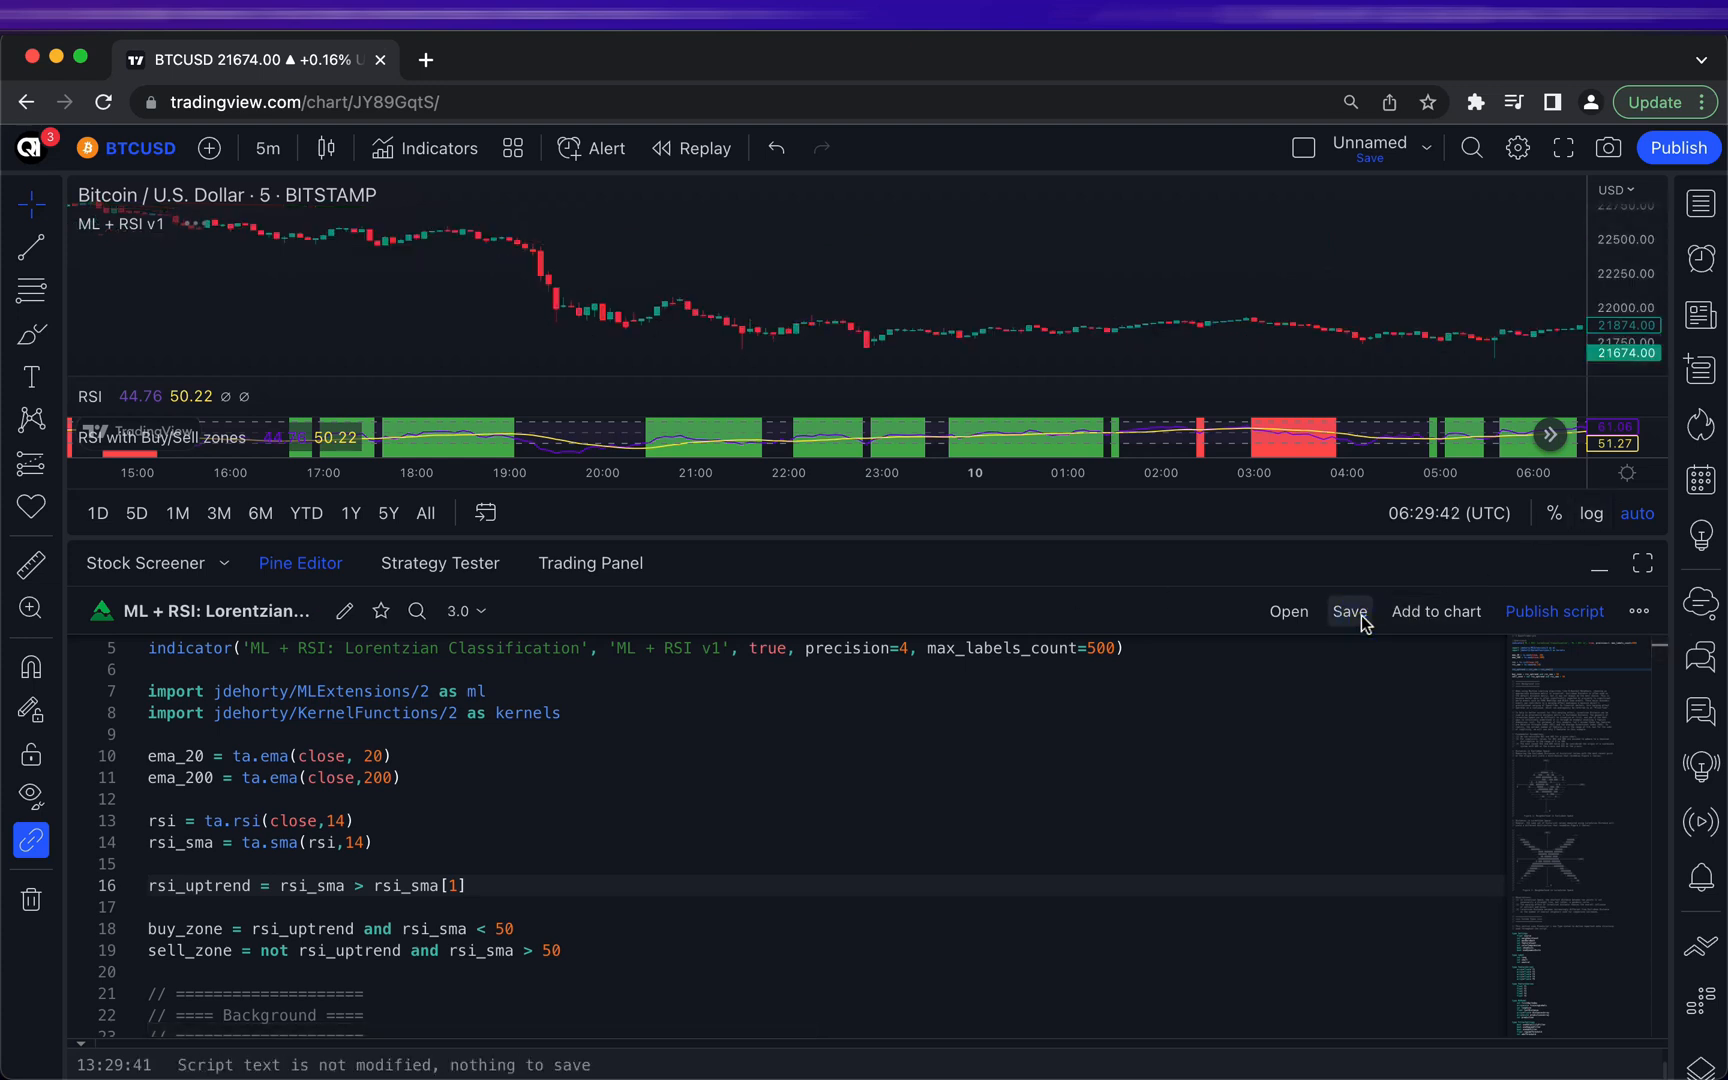
mouse_move(1288, 610)
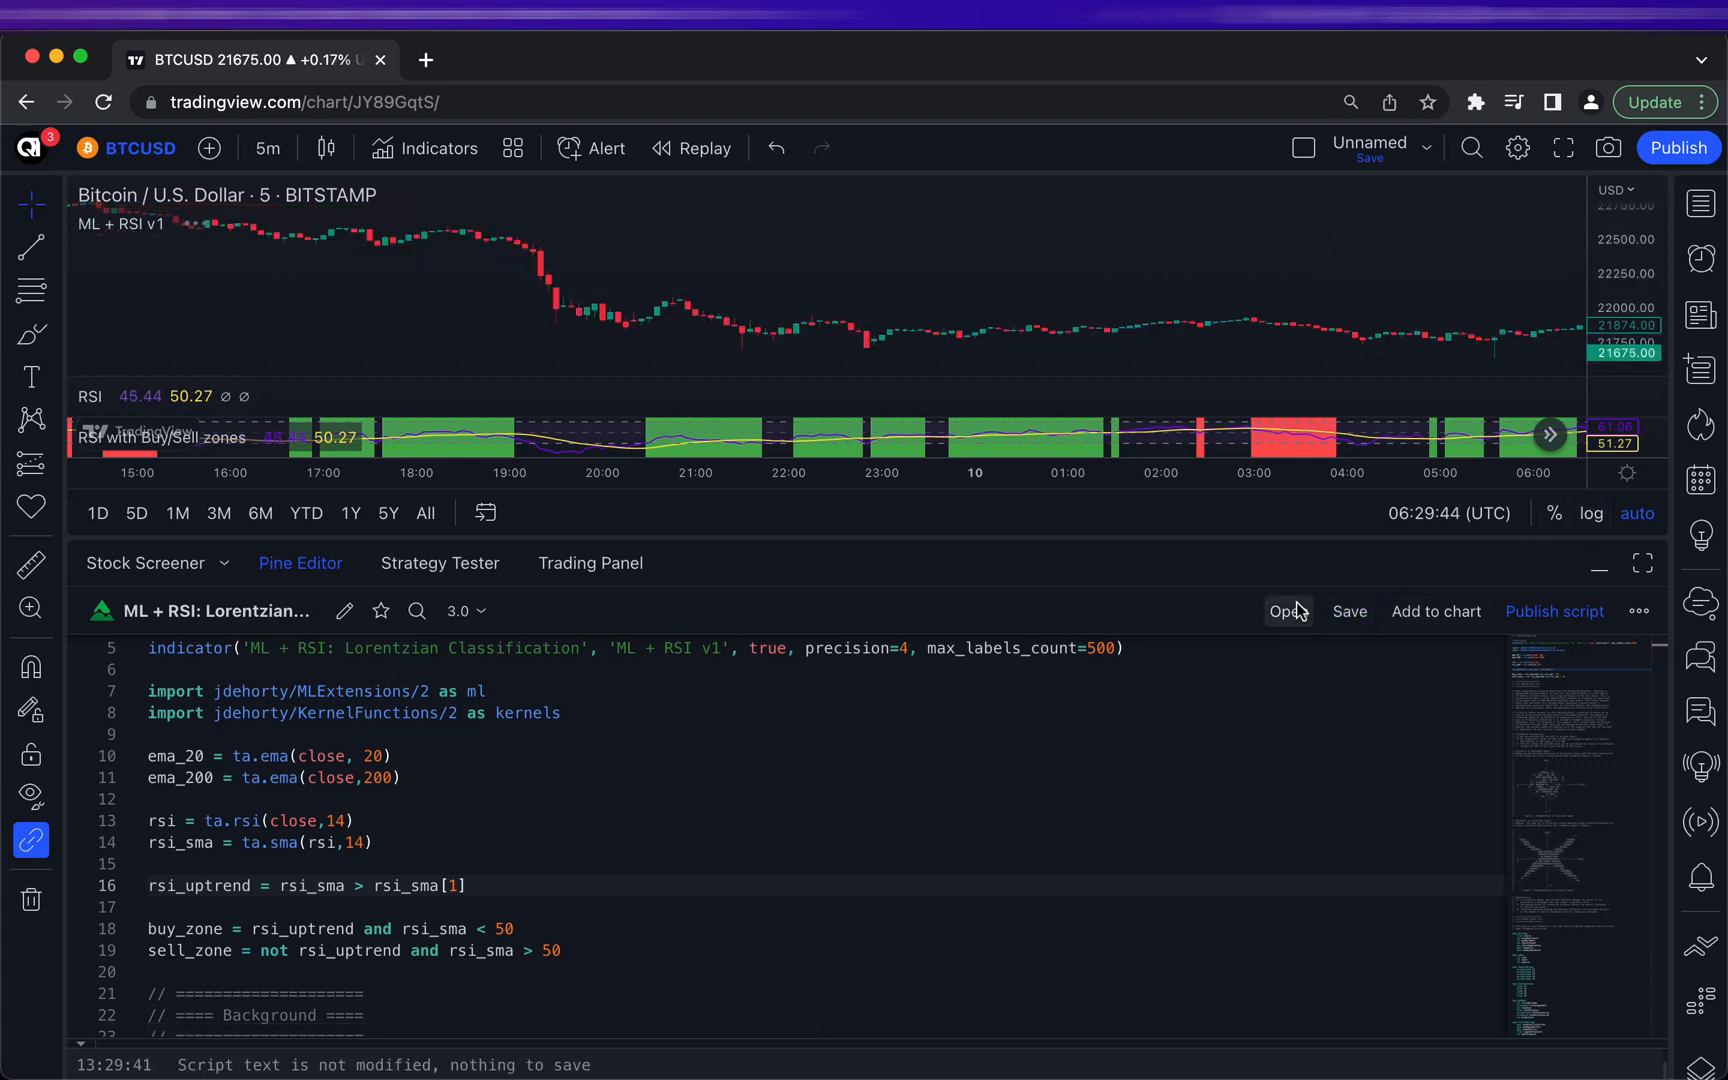
click(1286, 610)
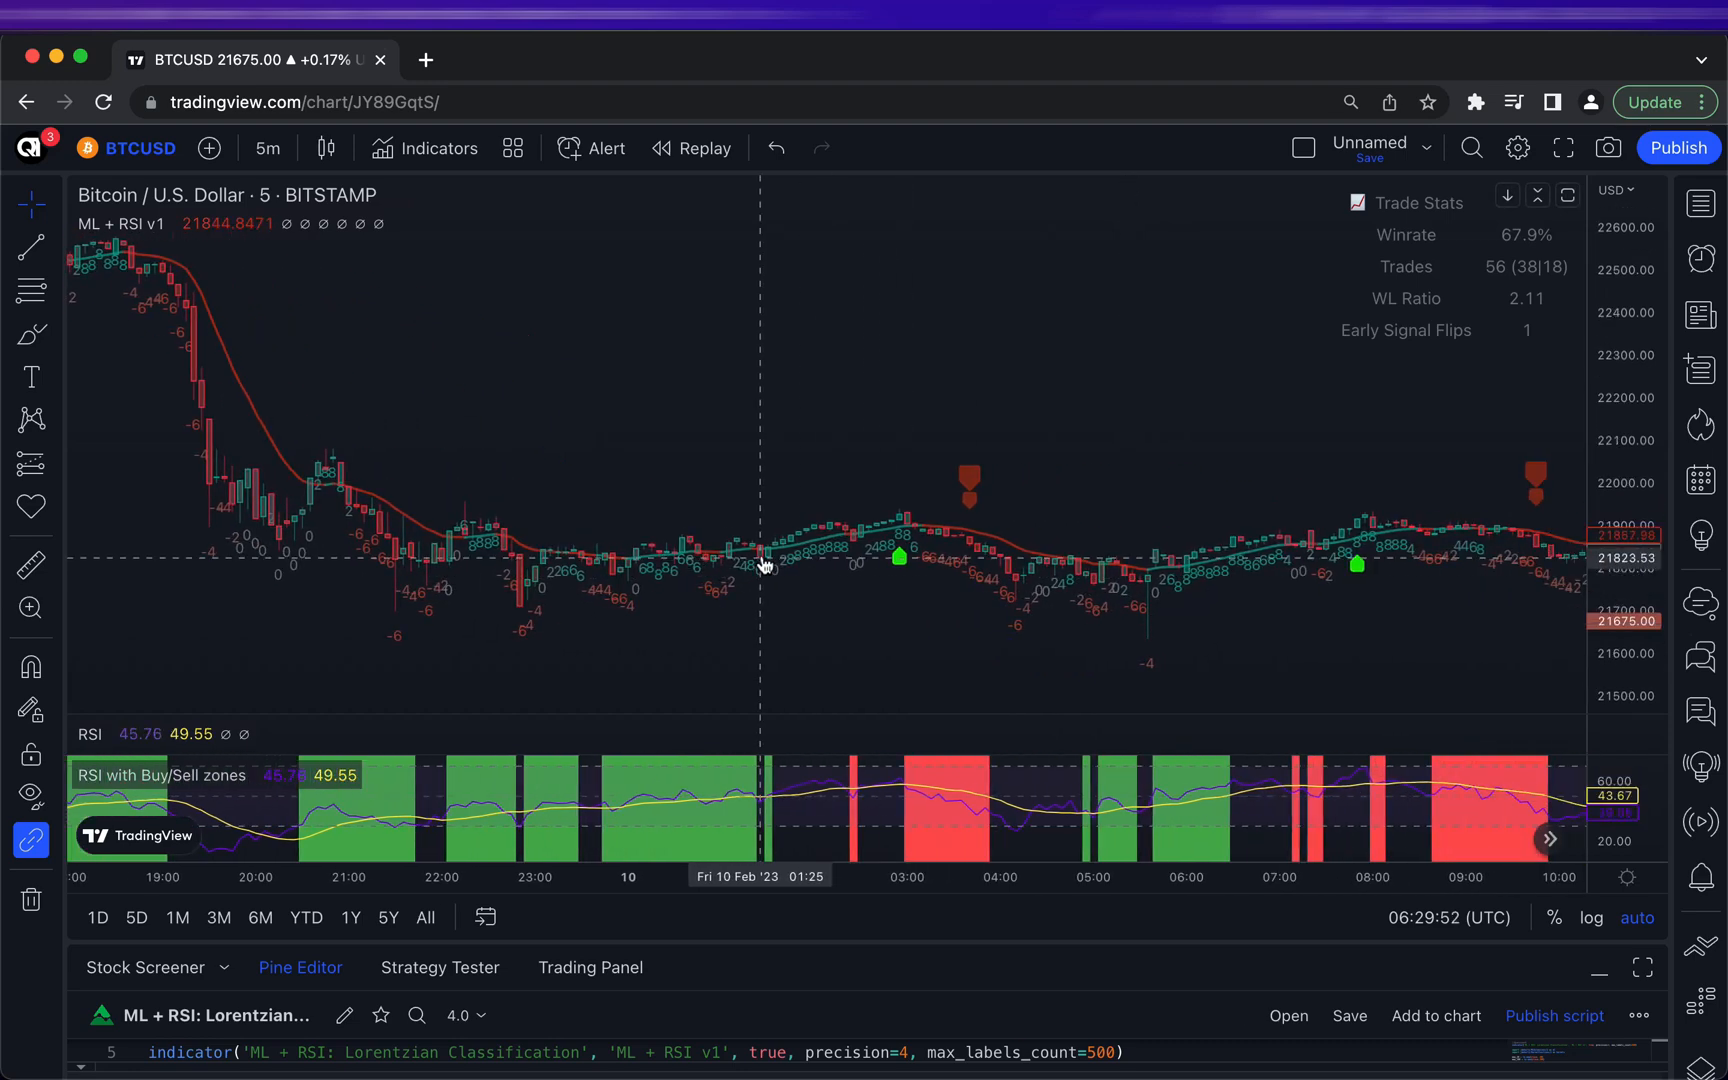
mouse_move(968, 488)
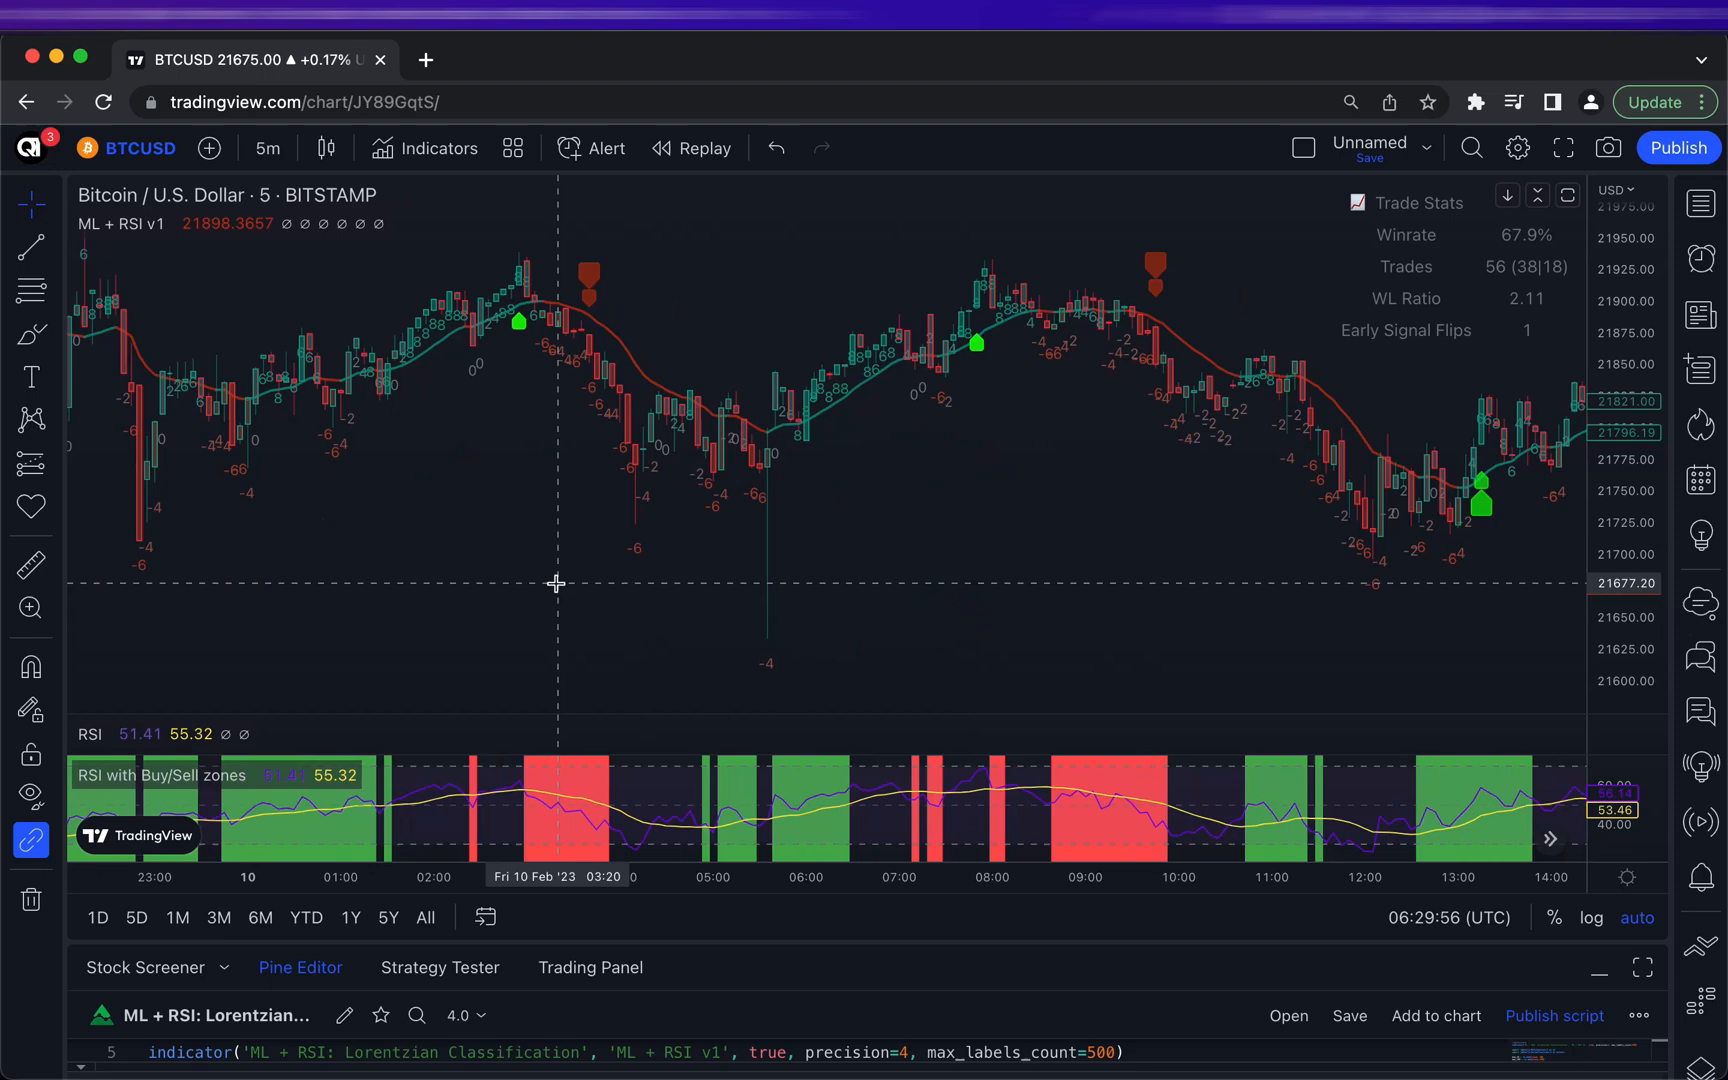
mouse_move(976, 384)
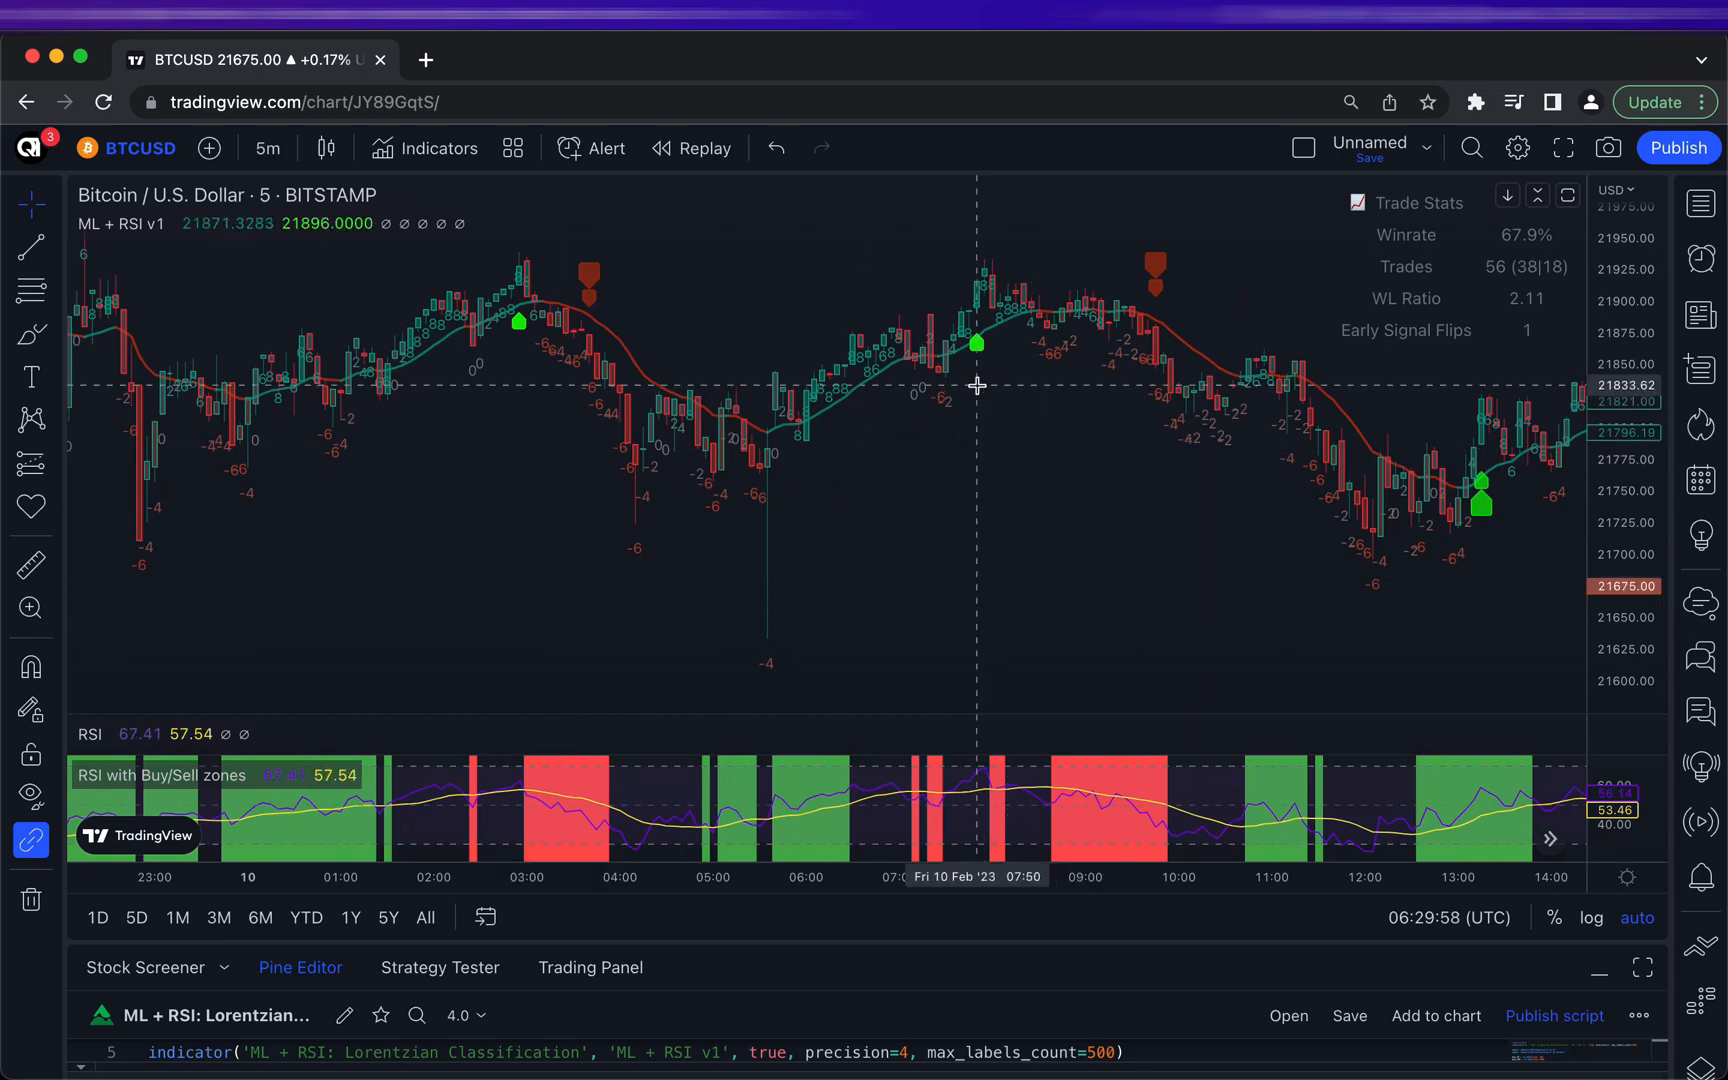
mouse_move(1176, 508)
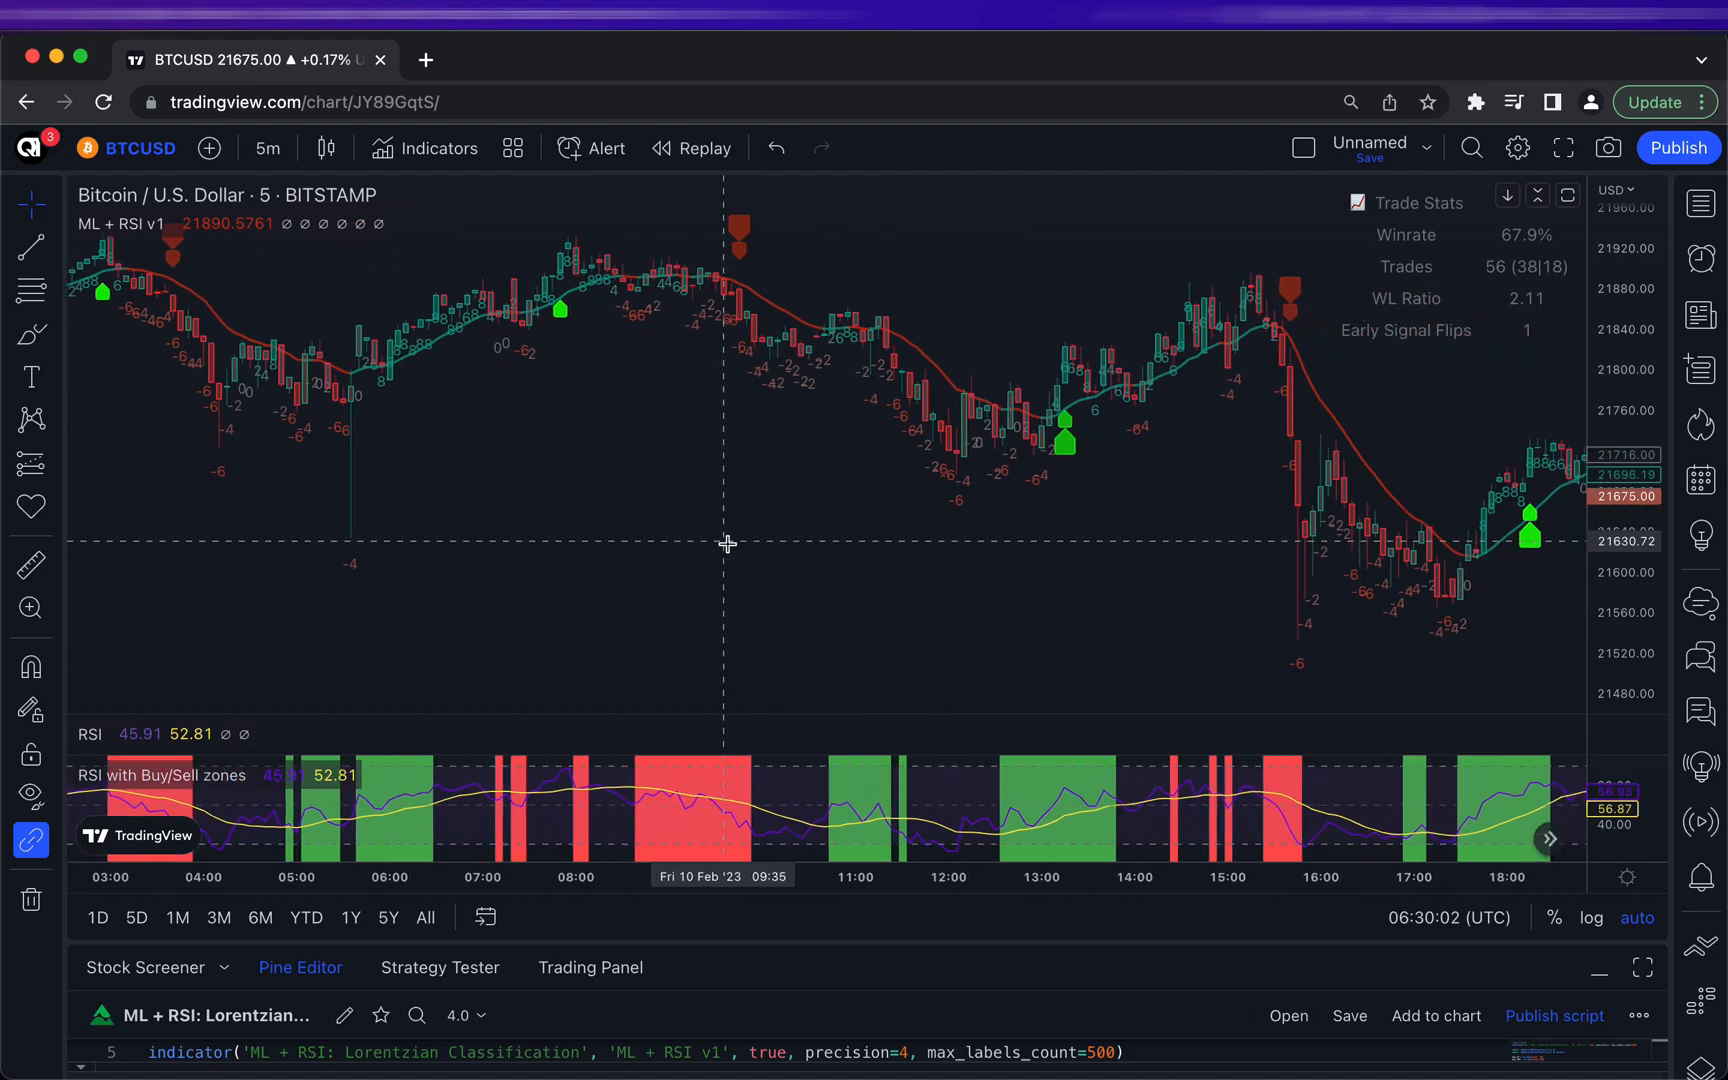
mouse_move(1114, 472)
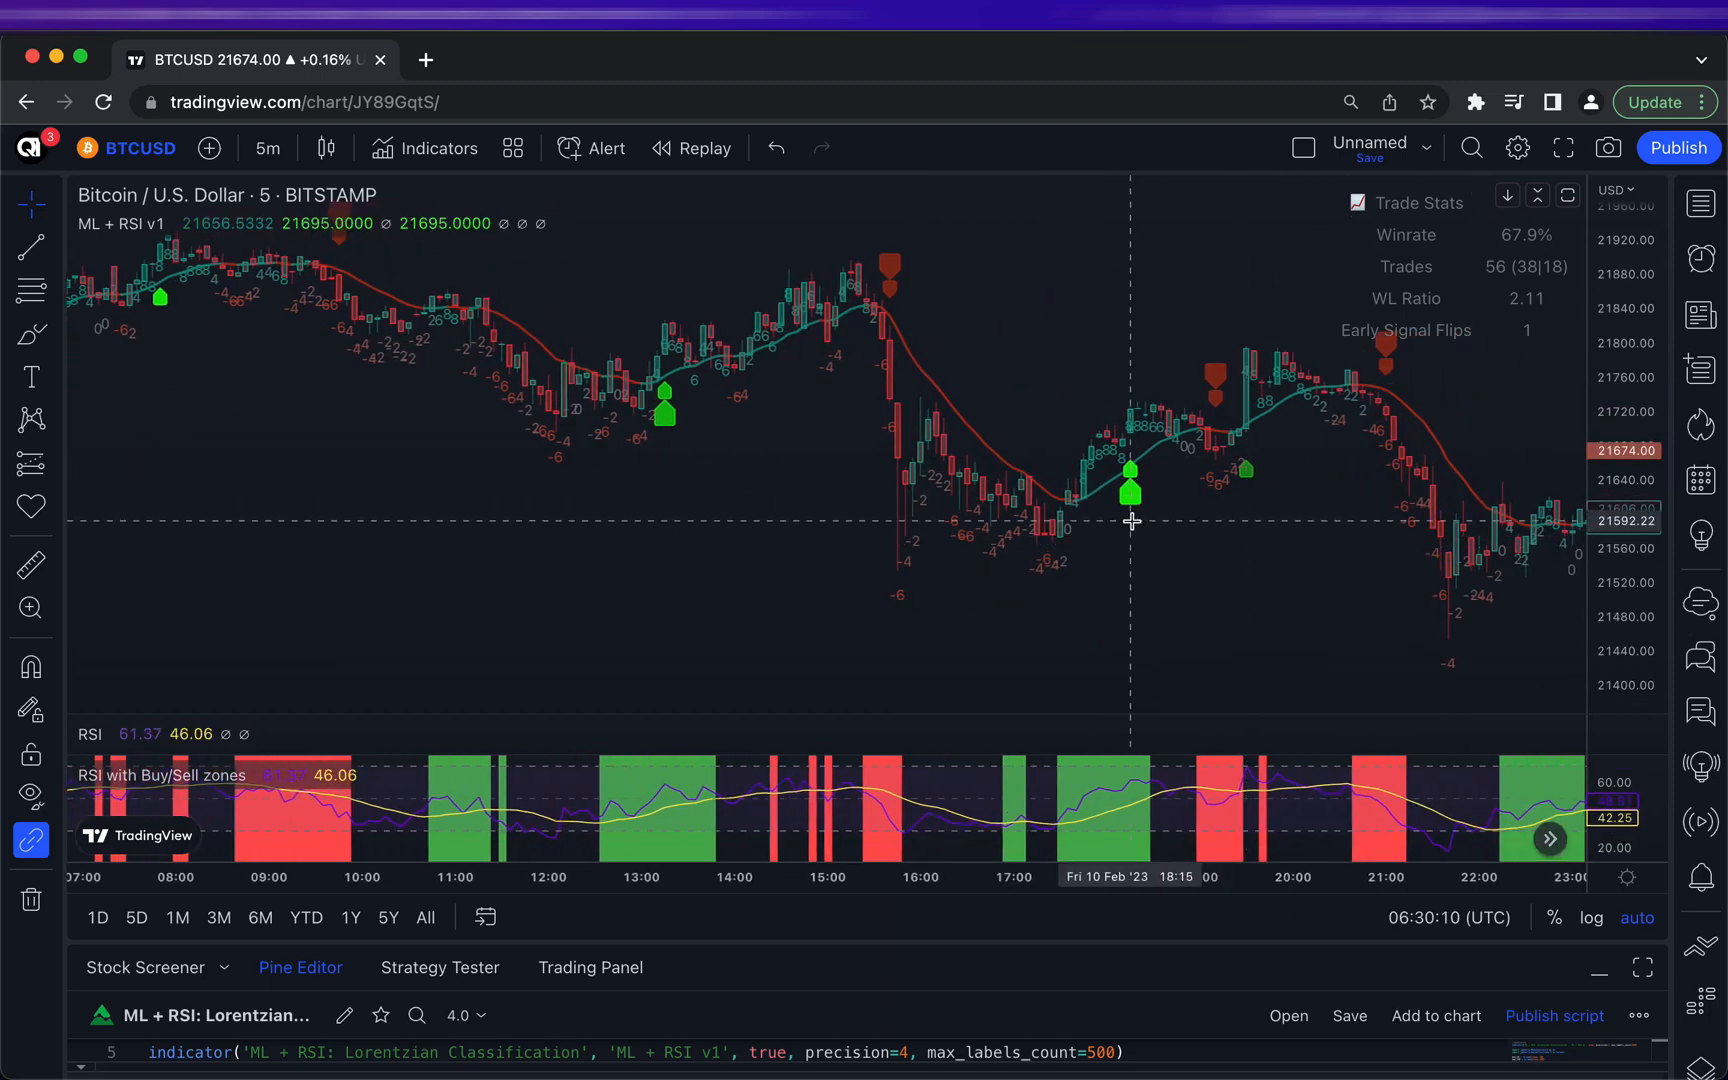
mouse_move(1216, 344)
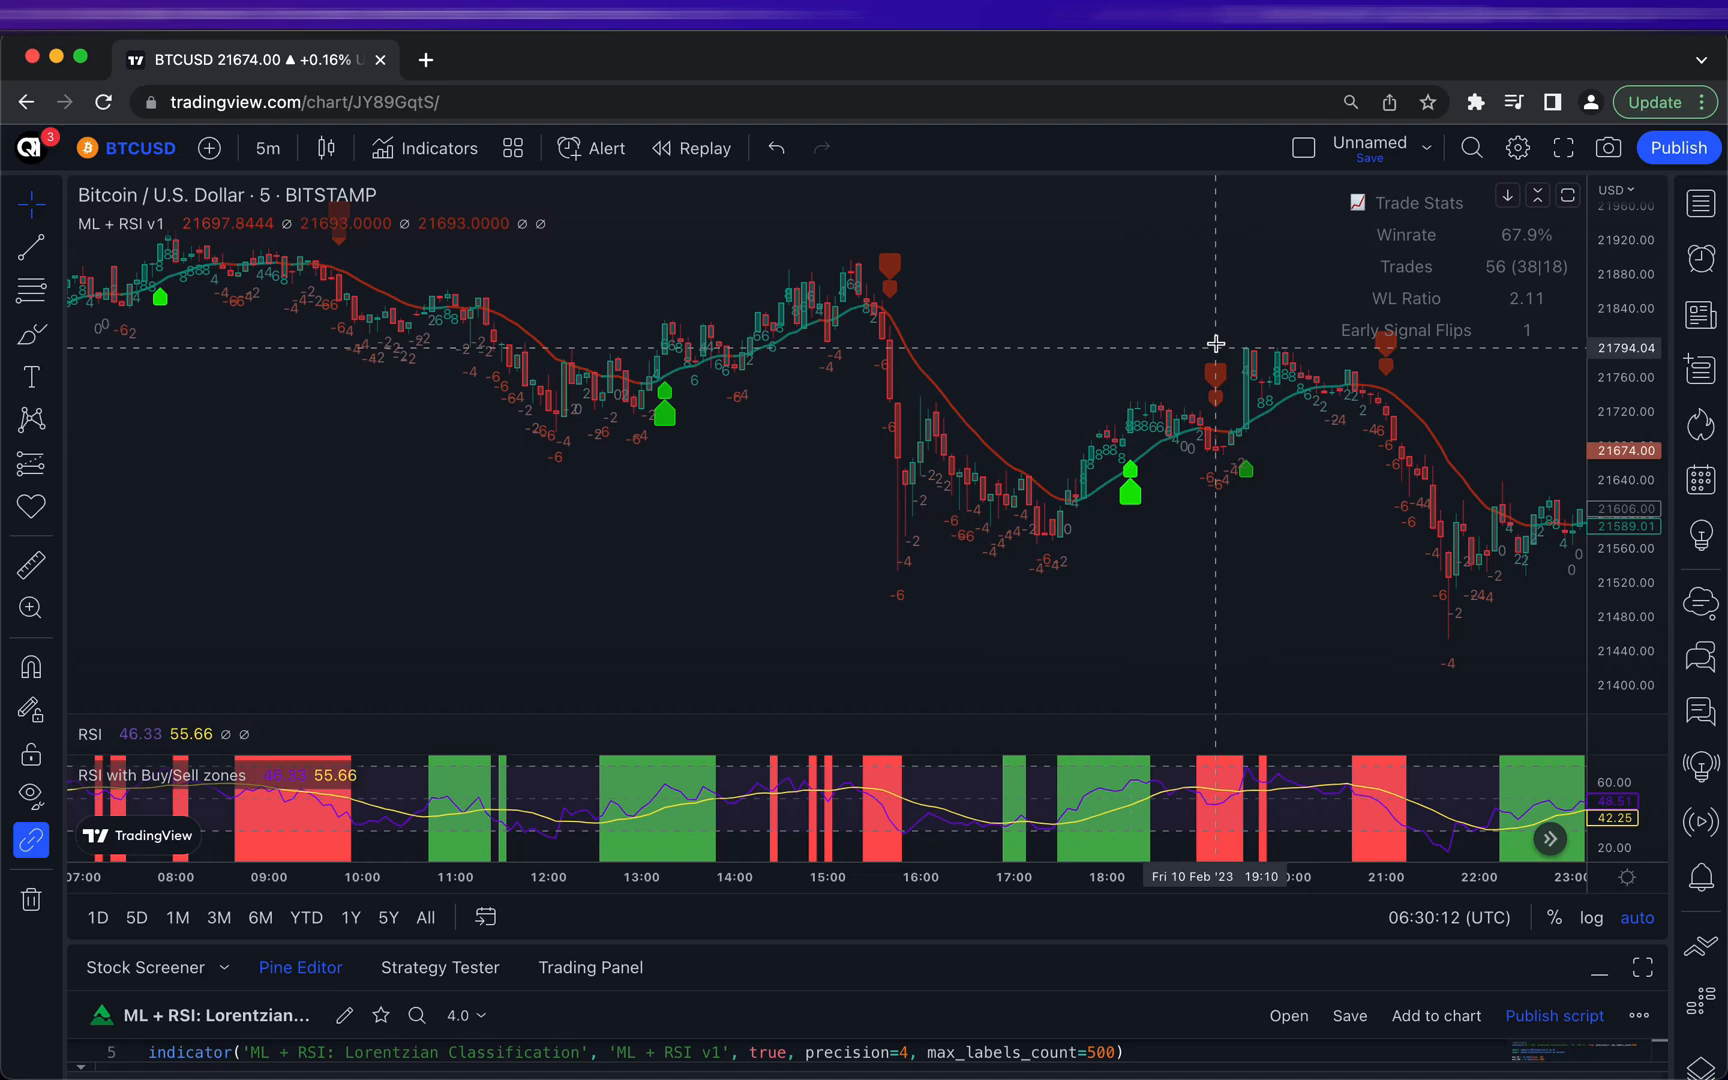
mouse_move(1286, 566)
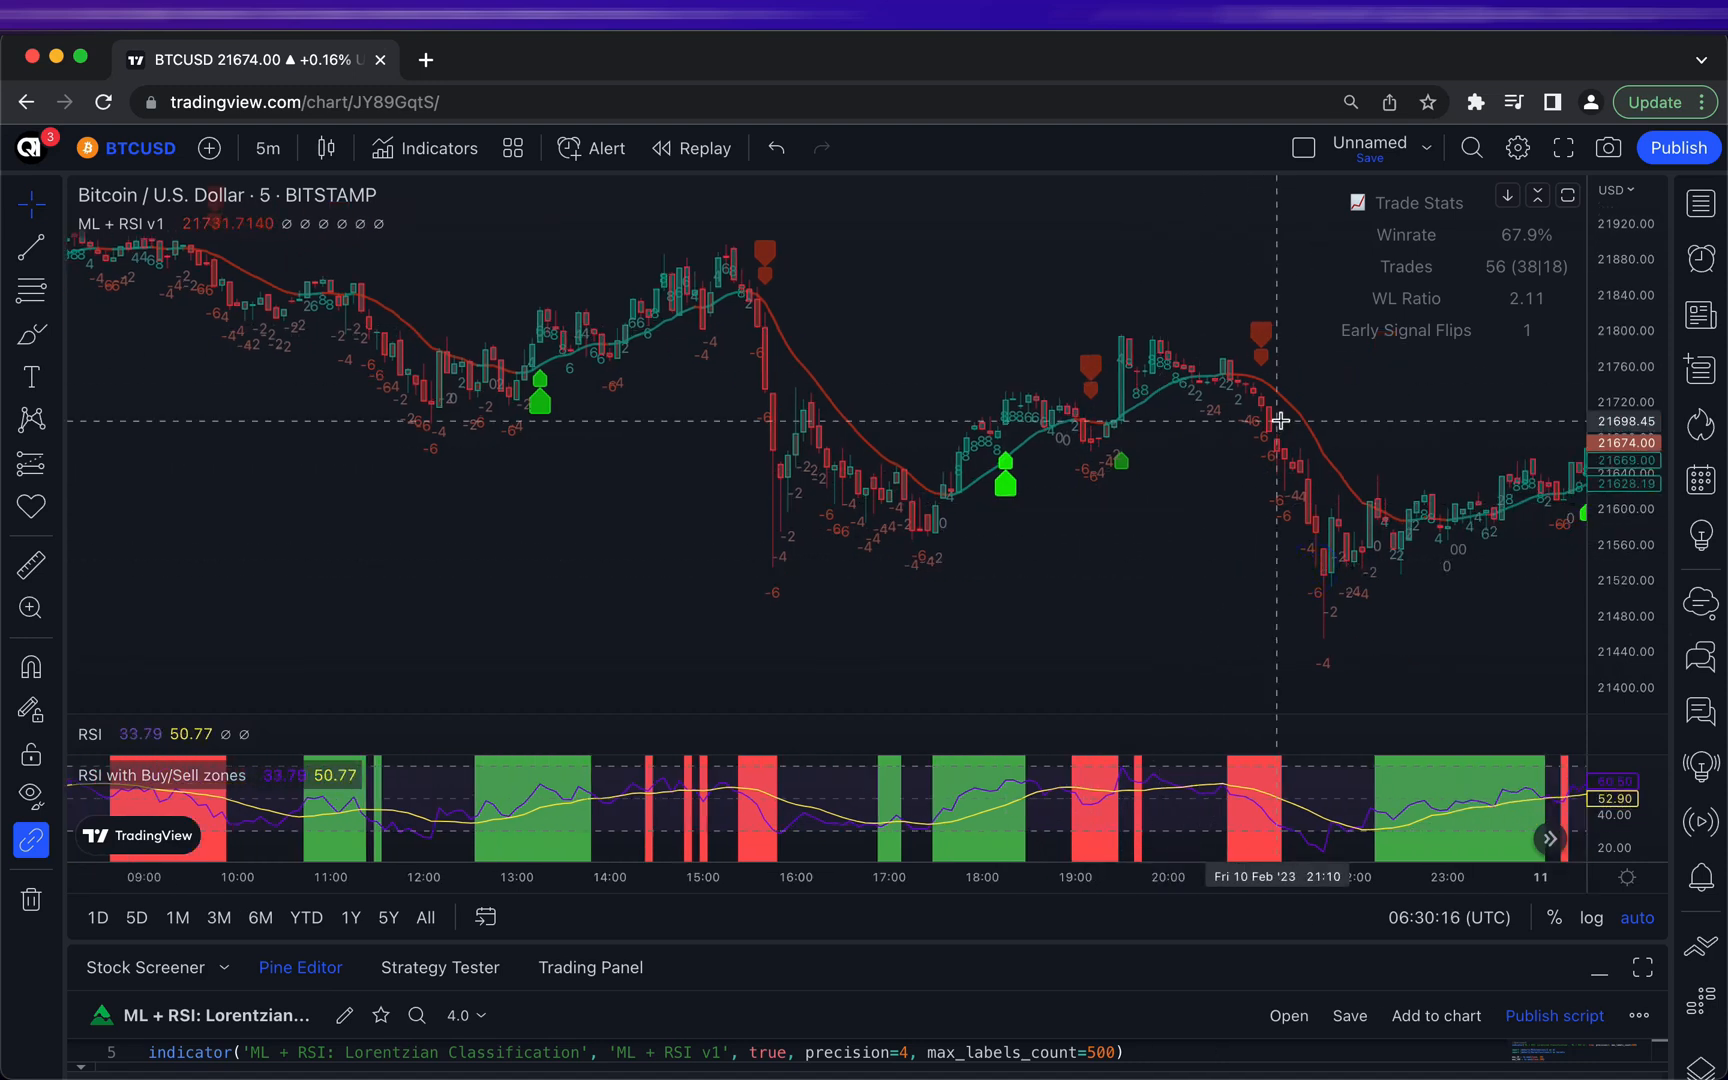
mouse_move(1266, 418)
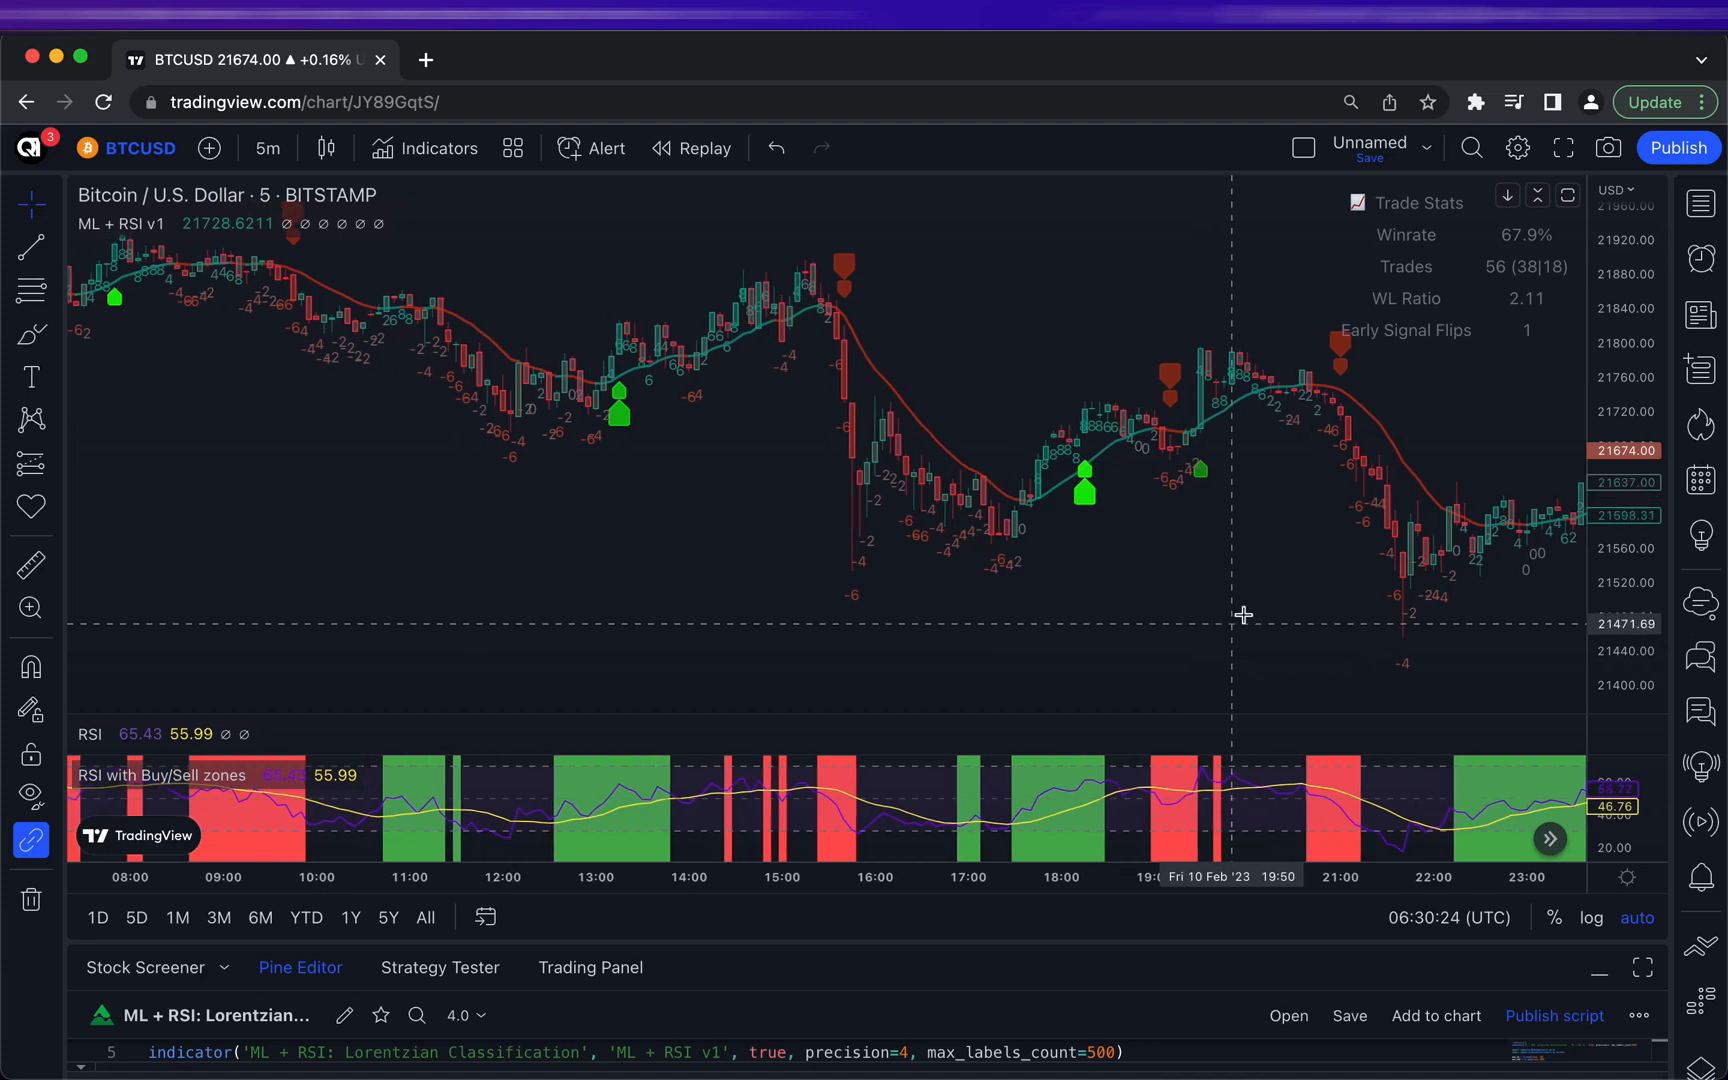
mouse_move(1410, 600)
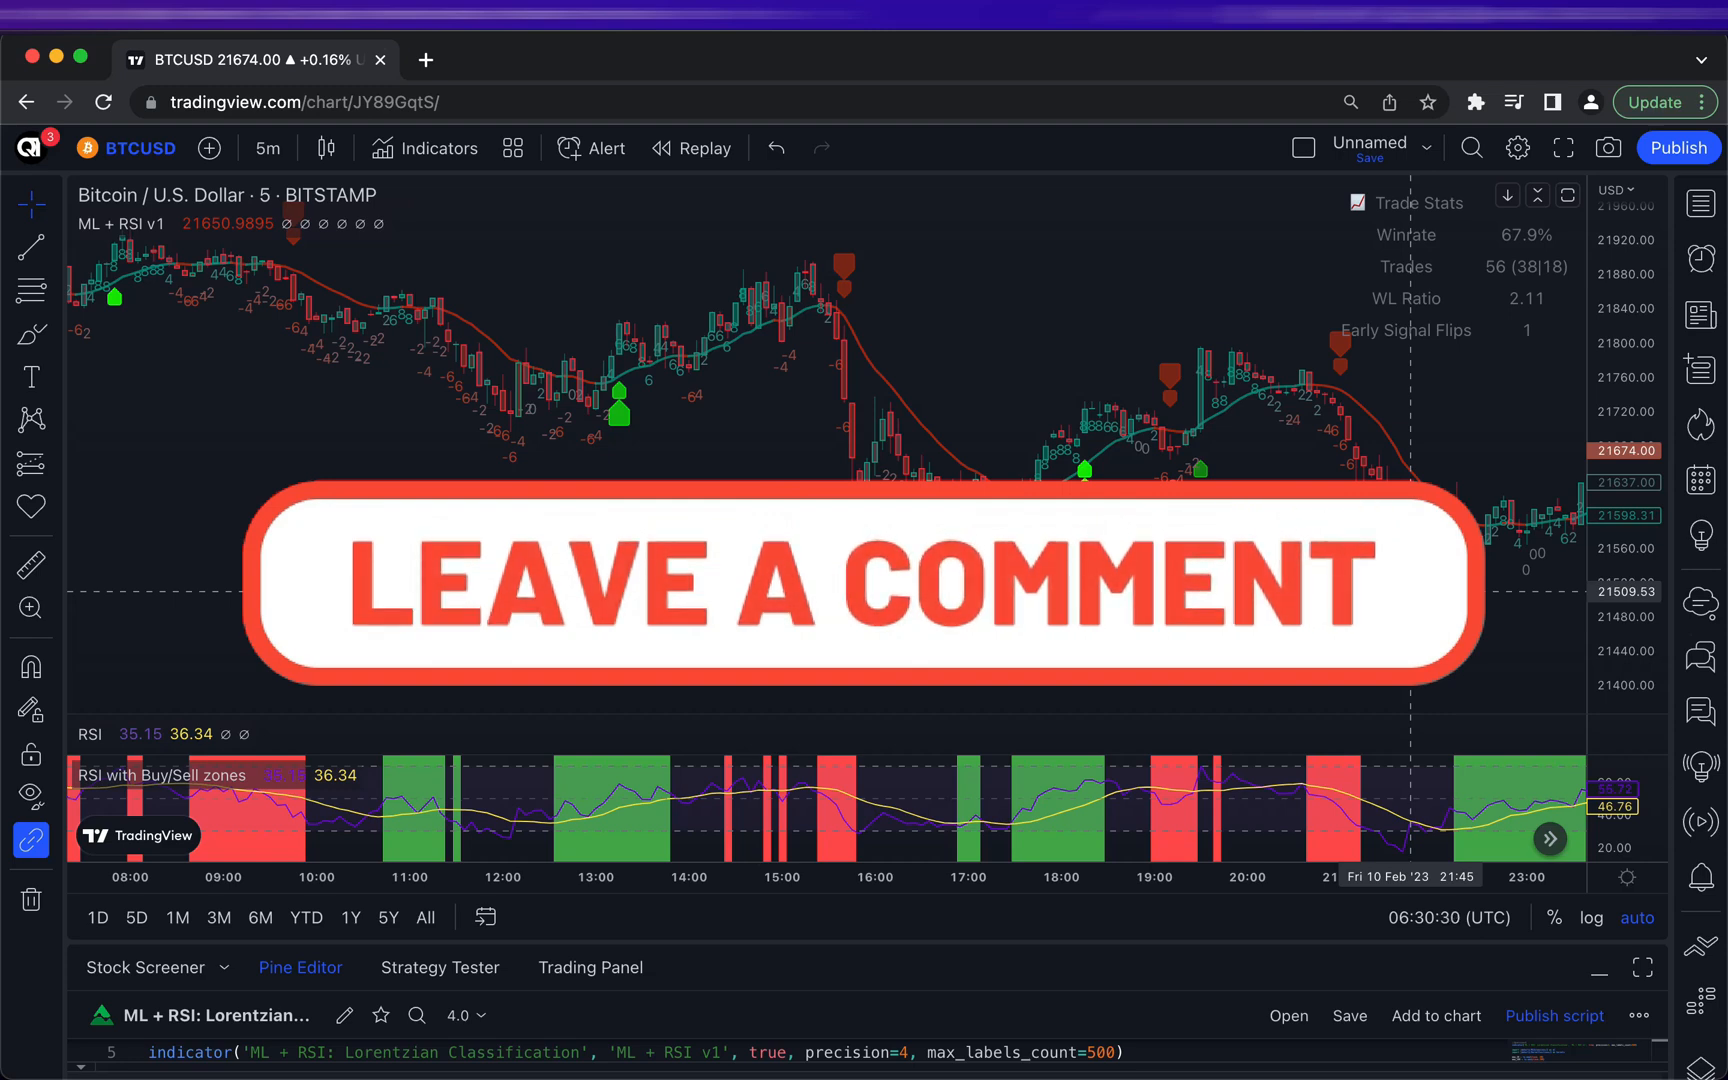
mouse_move(1246, 456)
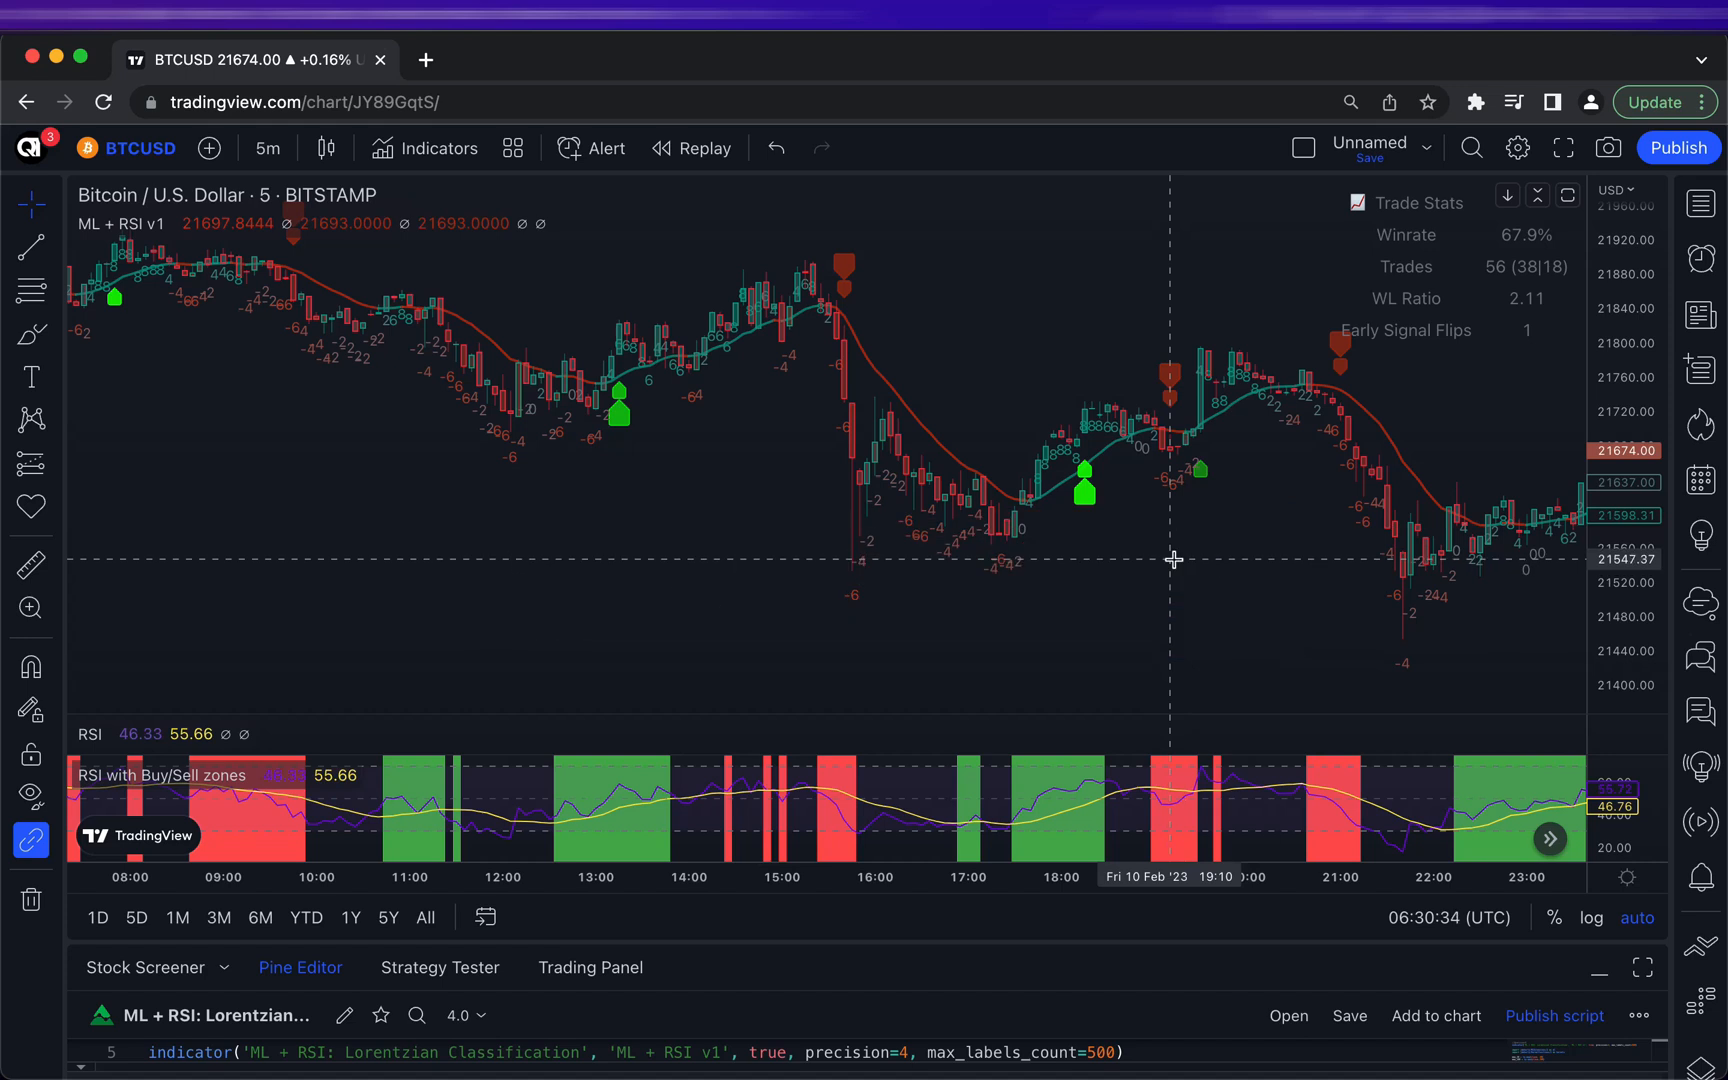
mouse_move(1164, 552)
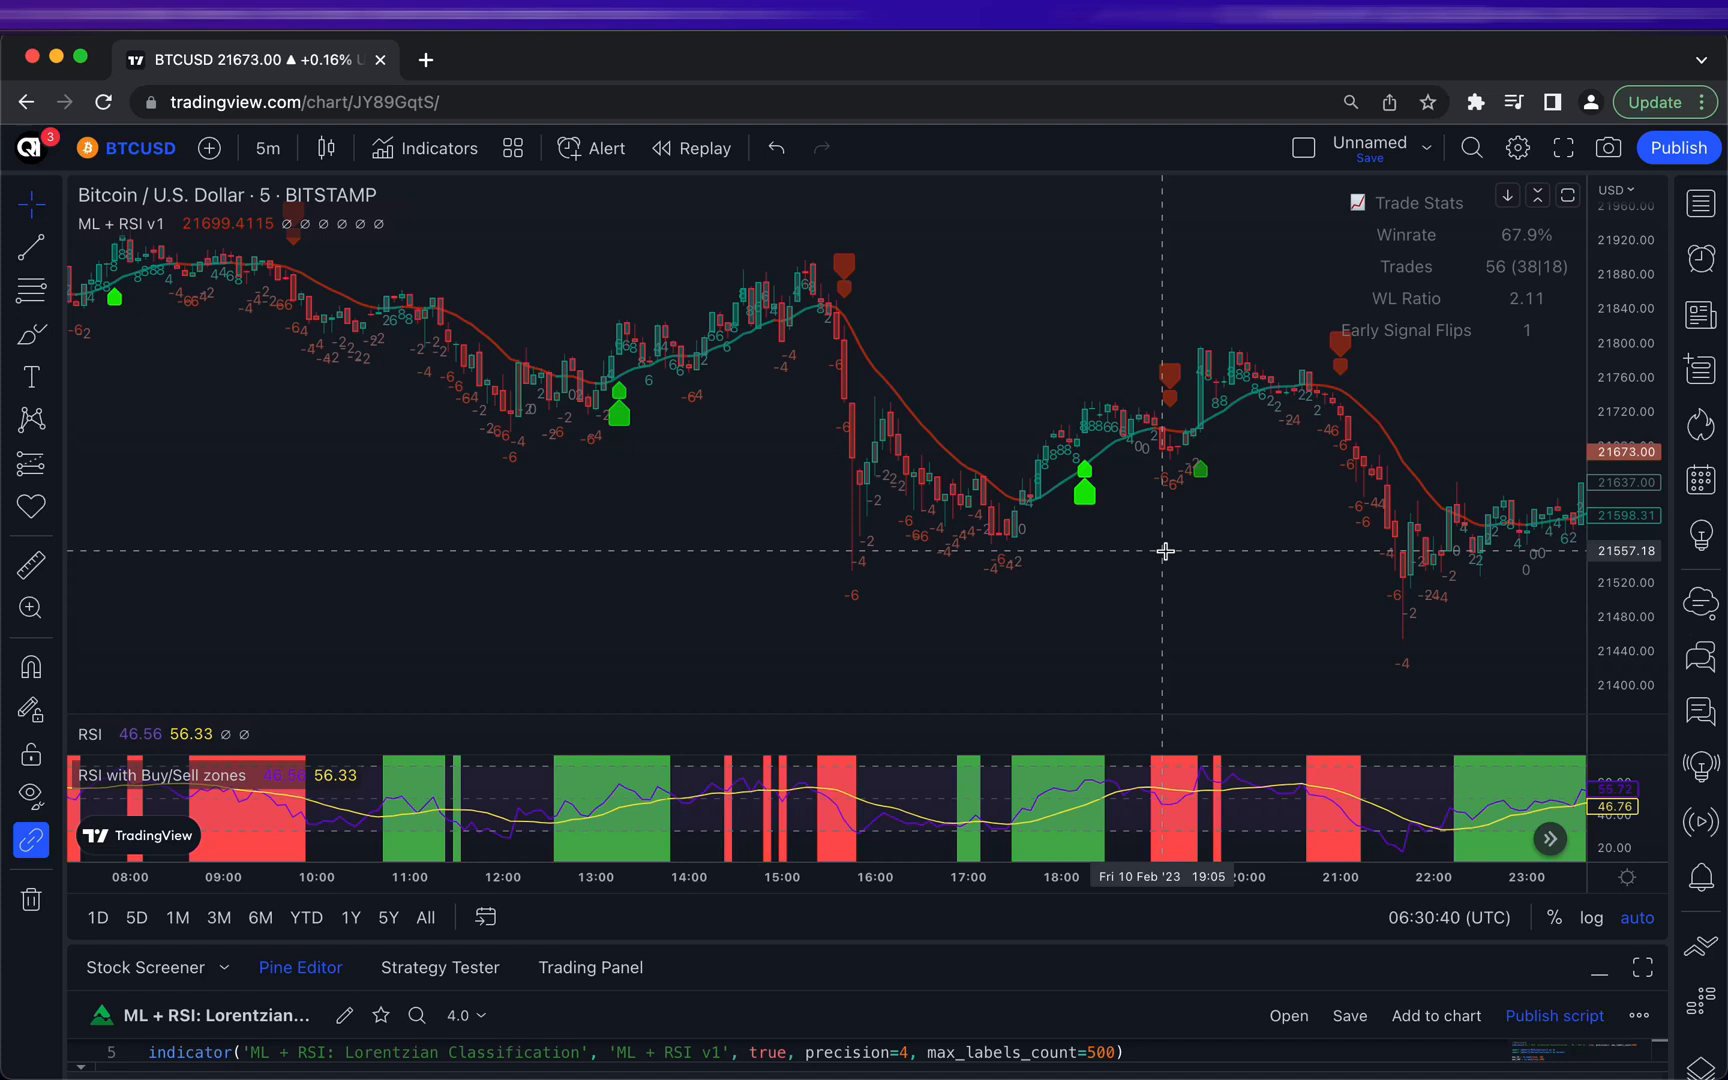
mouse_move(1012, 586)
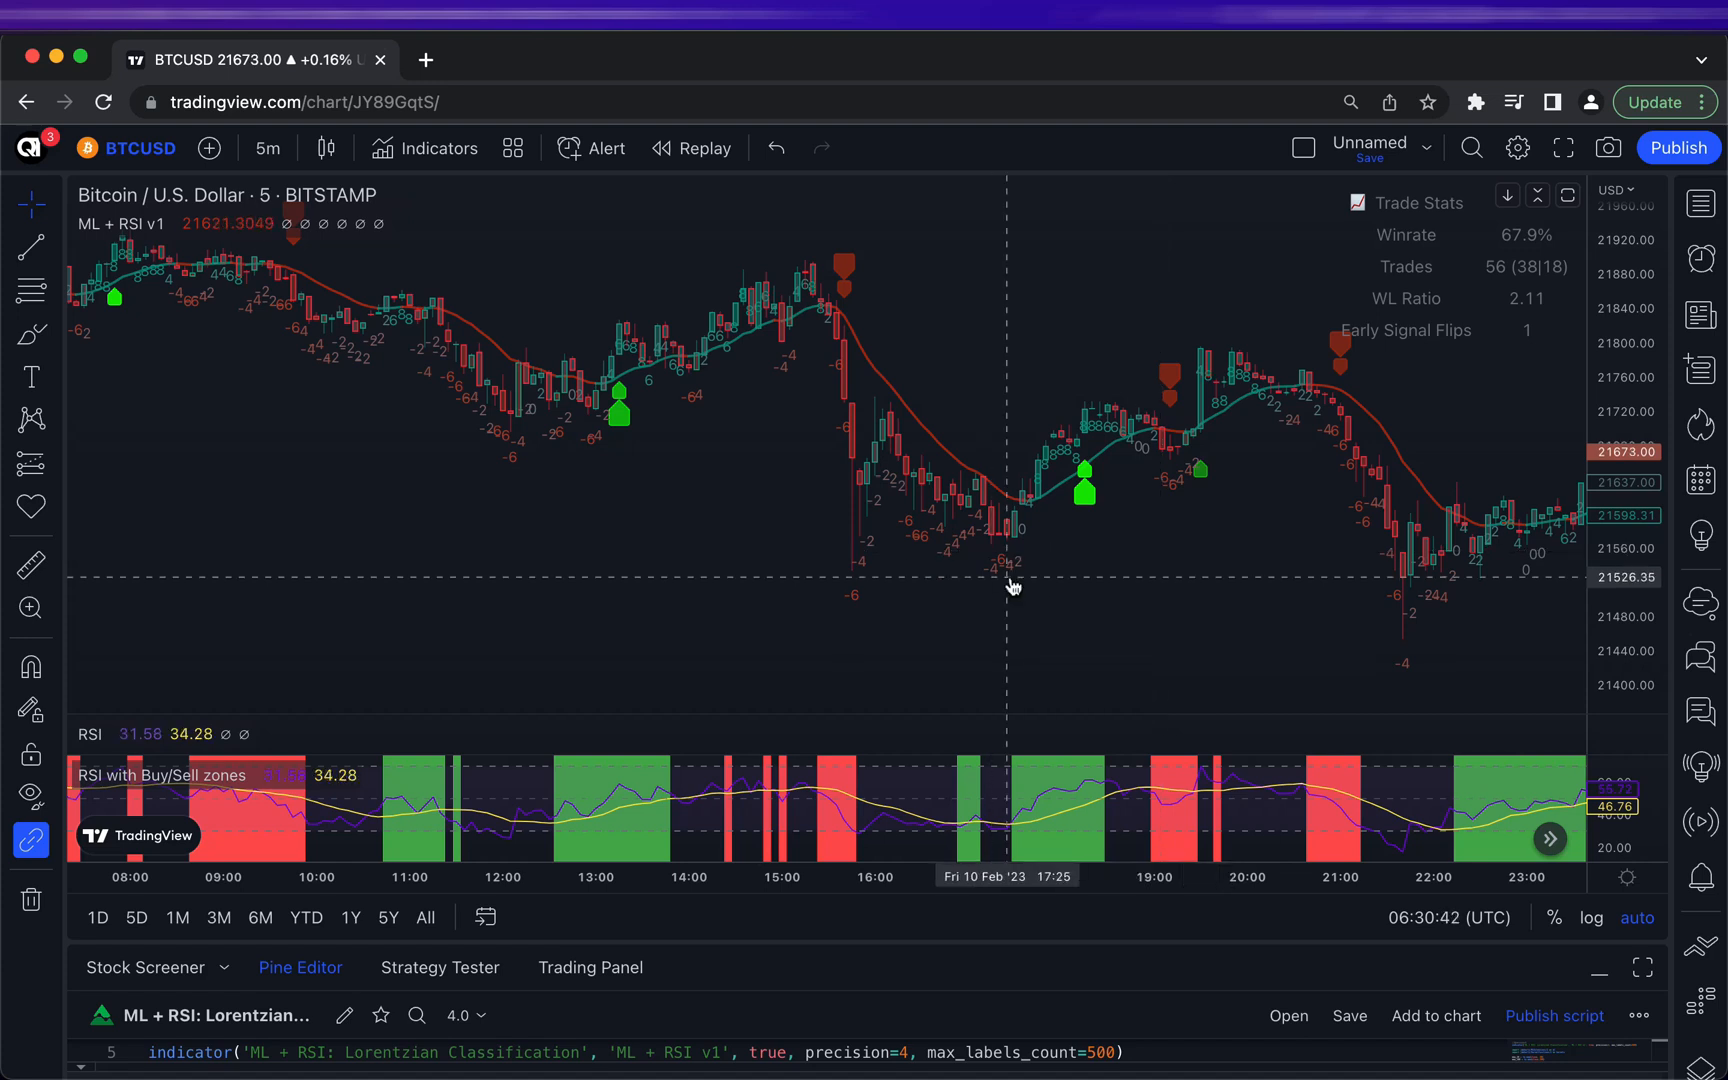